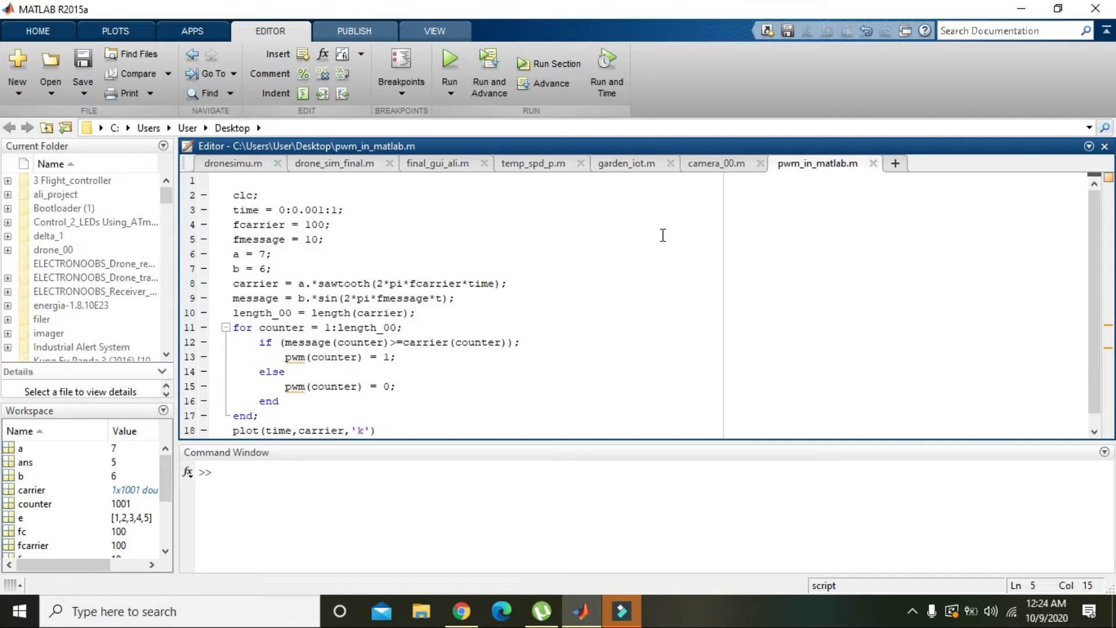
pyautogui.moveTo(826, 171)
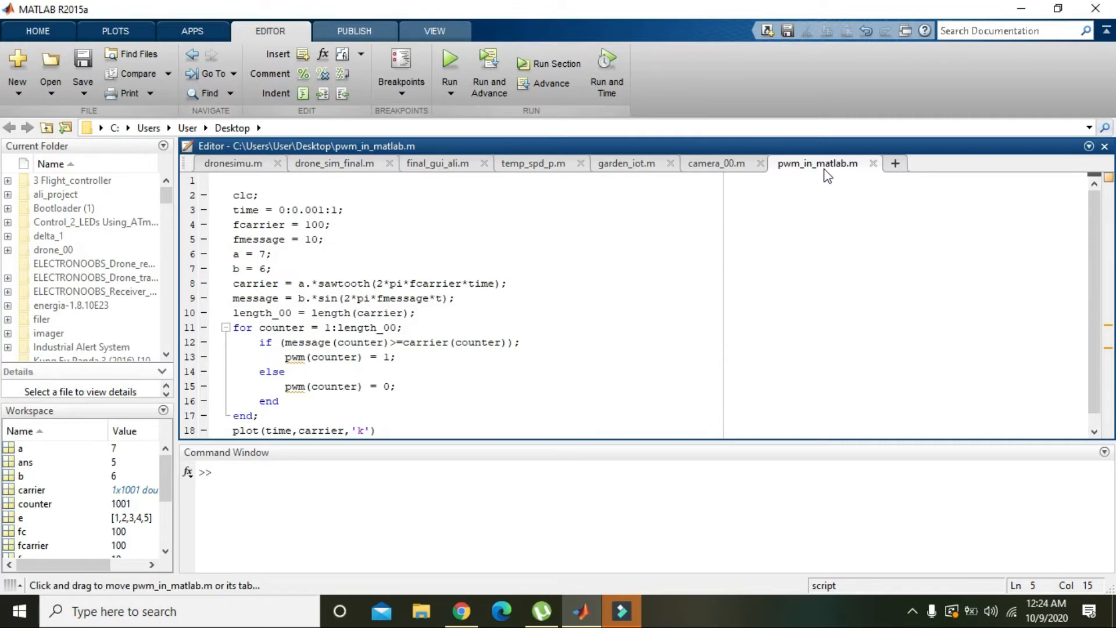
pyautogui.moveTo(426, 442)
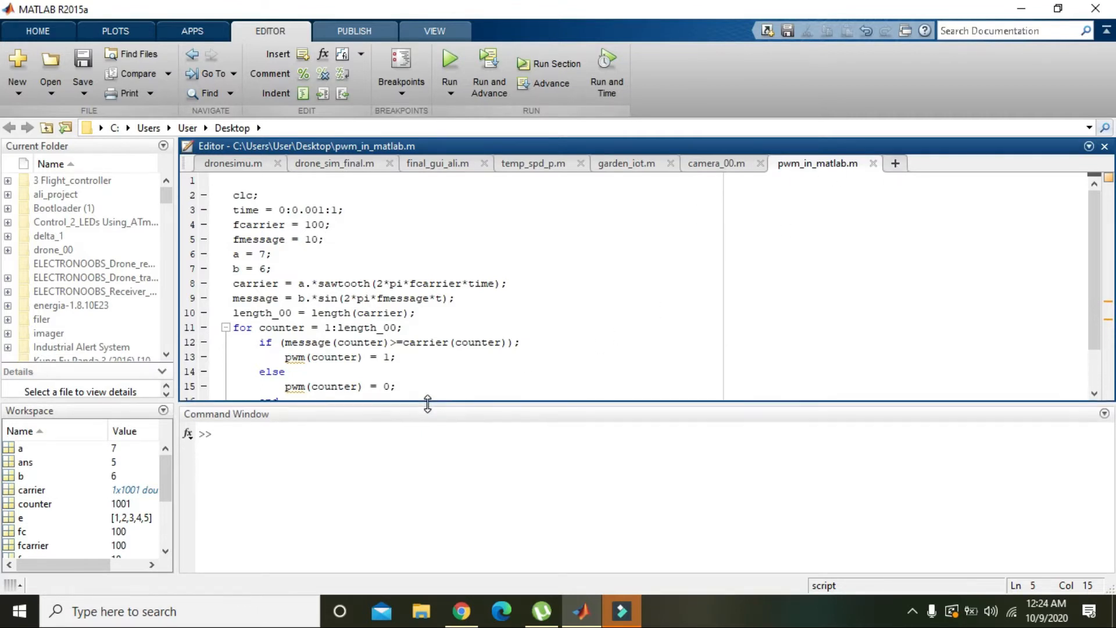
# Run the guide command and create the default blank GUI layout untitled.fig.
pyautogui.click(316, 432)
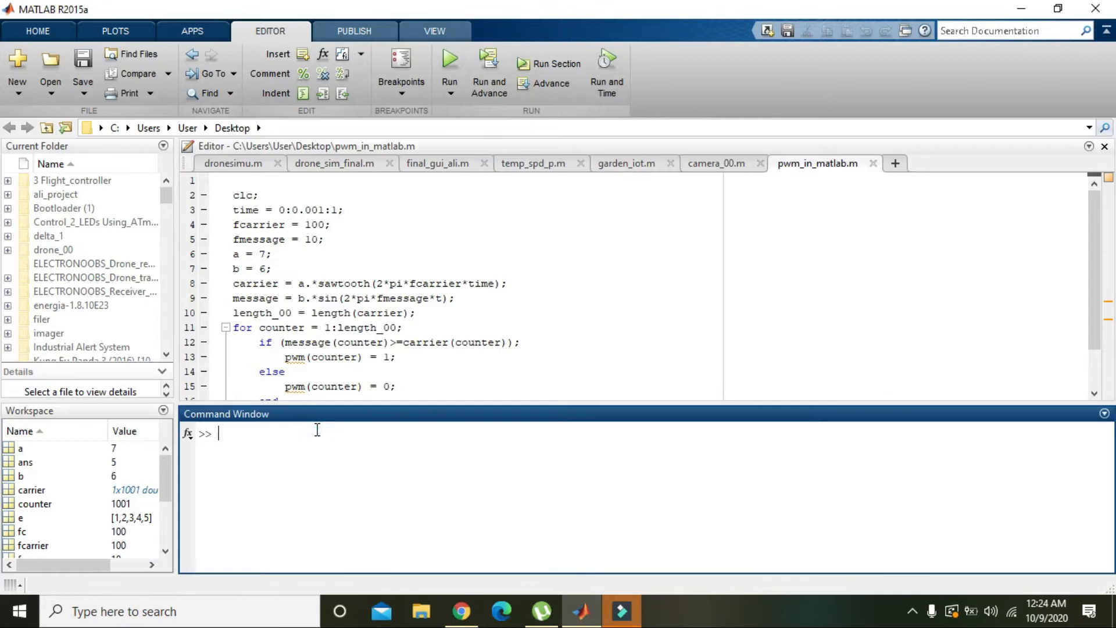
pyautogui.write('guide')
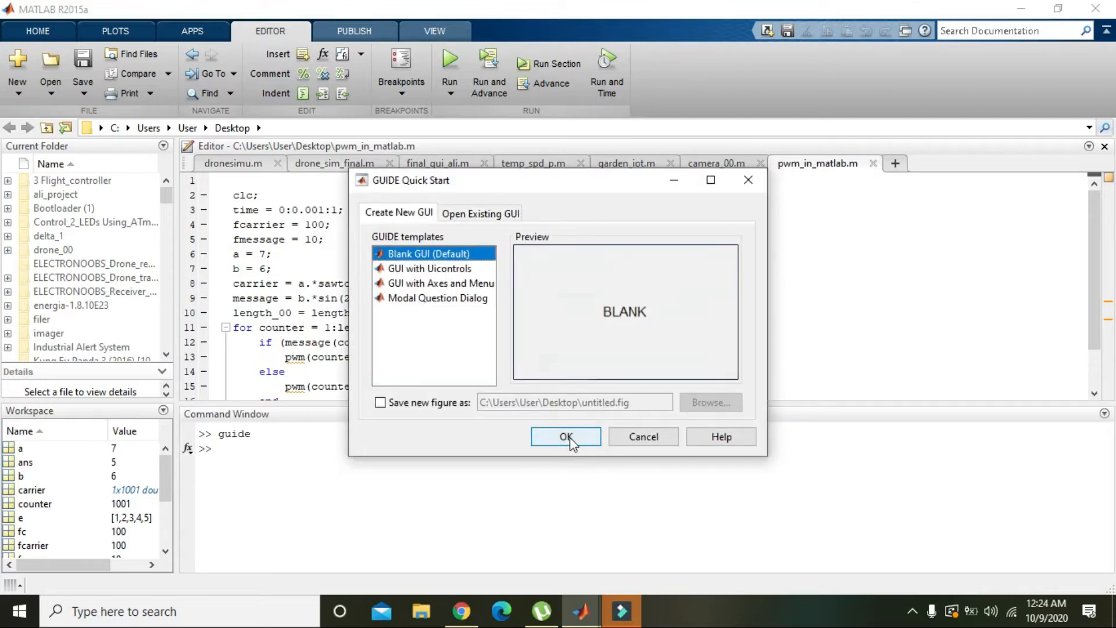
pyautogui.click(565, 437)
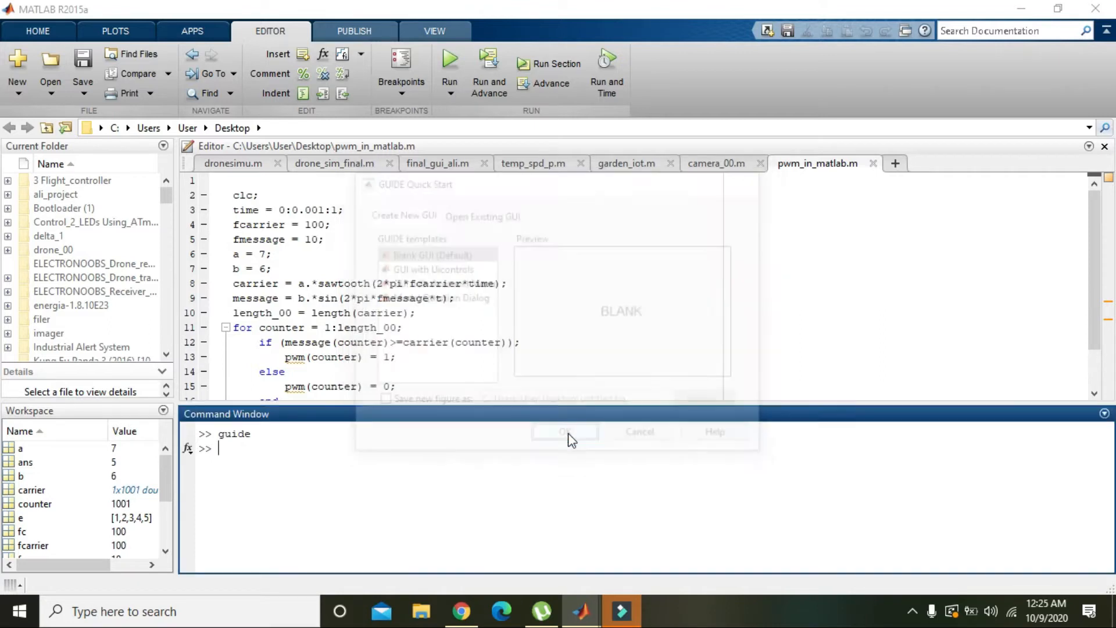
pyautogui.click(564, 431)
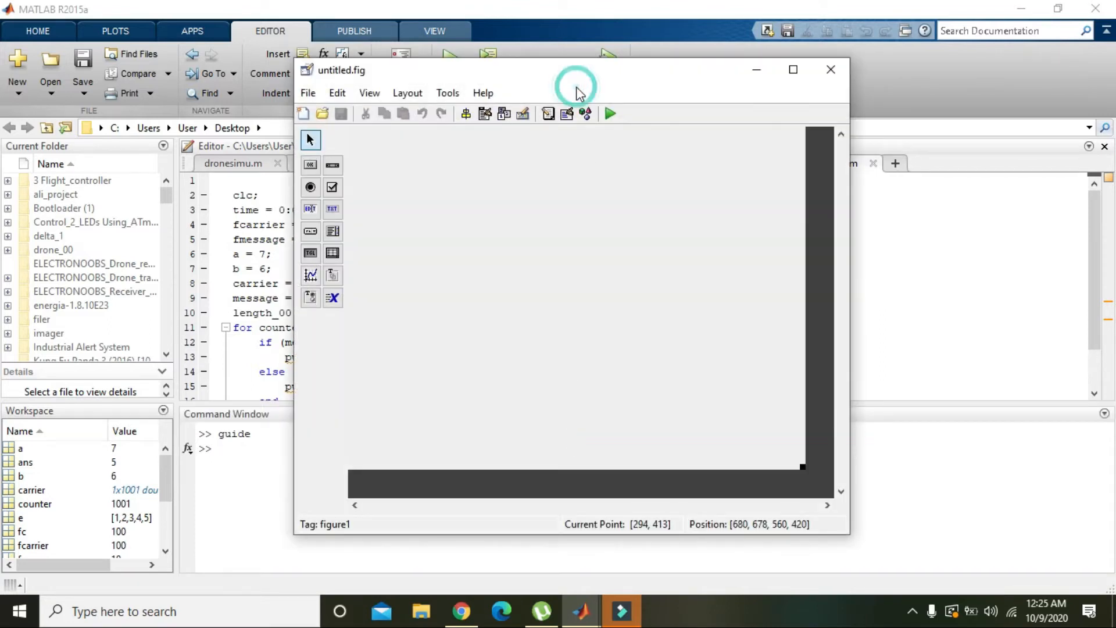
# Add a Static Text heading and set its String to PWM WAVE FORM GENERATOR.
pyautogui.click(792, 70)
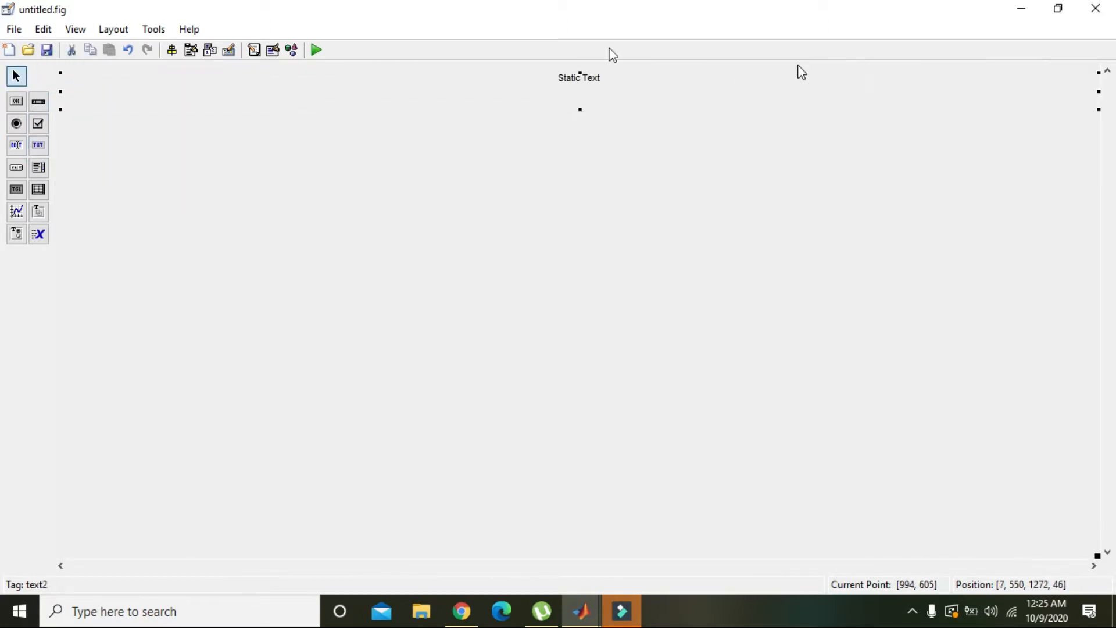
pyautogui.moveTo(573, 88)
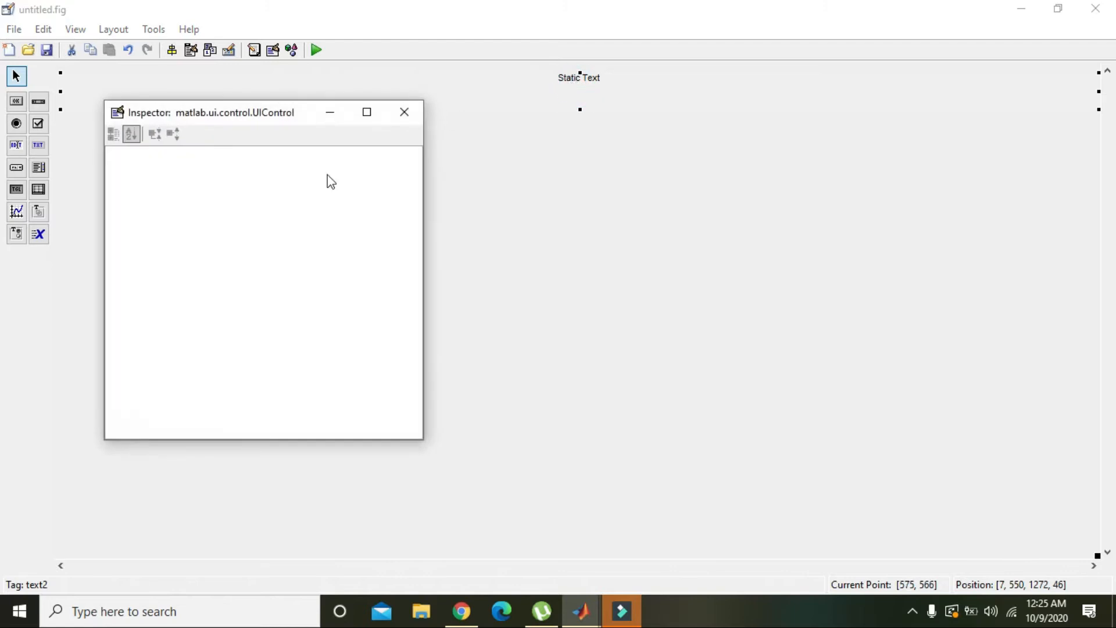
pyautogui.click(132, 135)
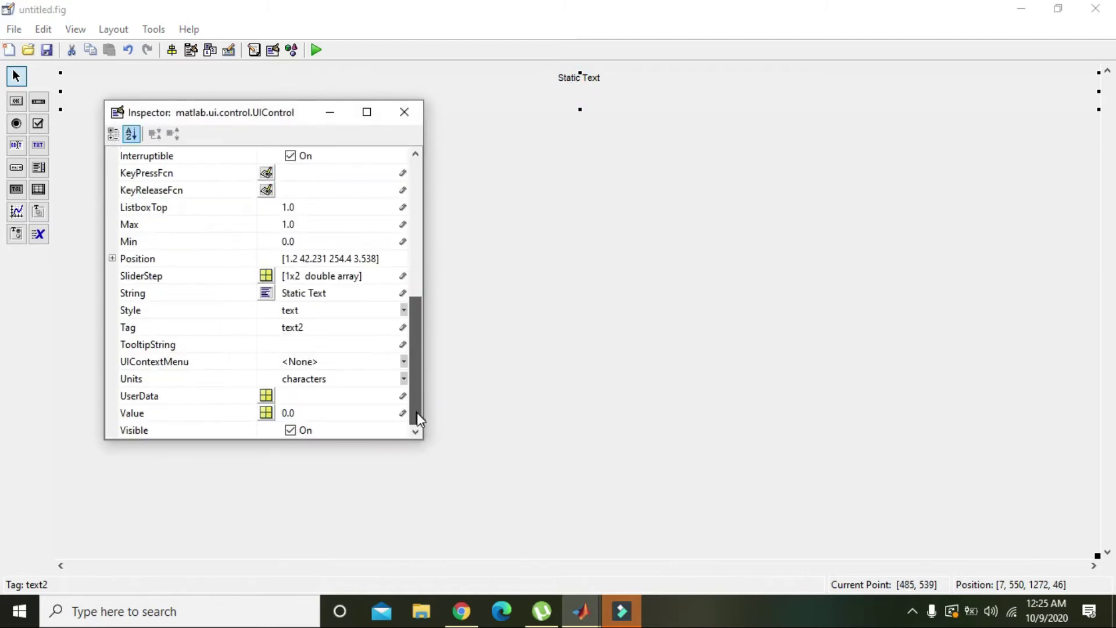
pyautogui.click(321, 293)
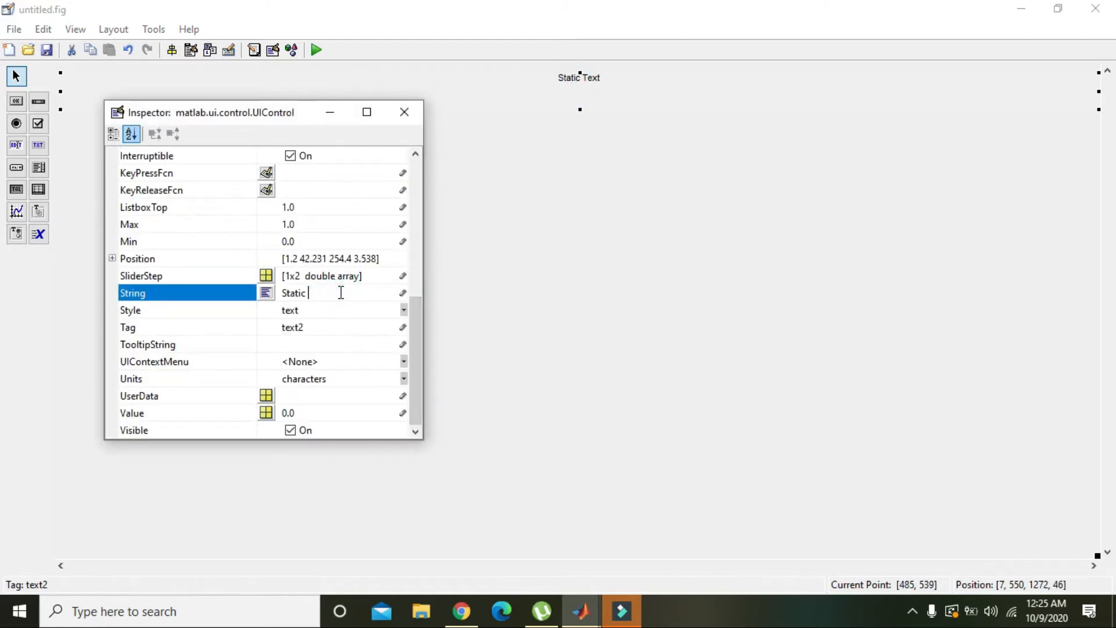
pyautogui.write('PW')
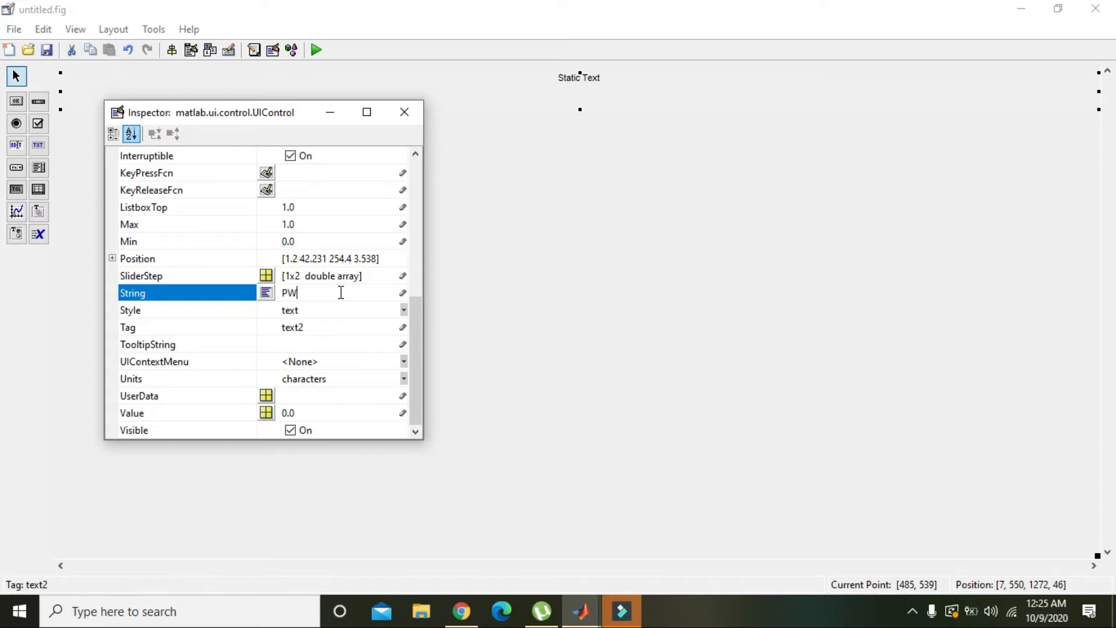
pyautogui.write('M WA')
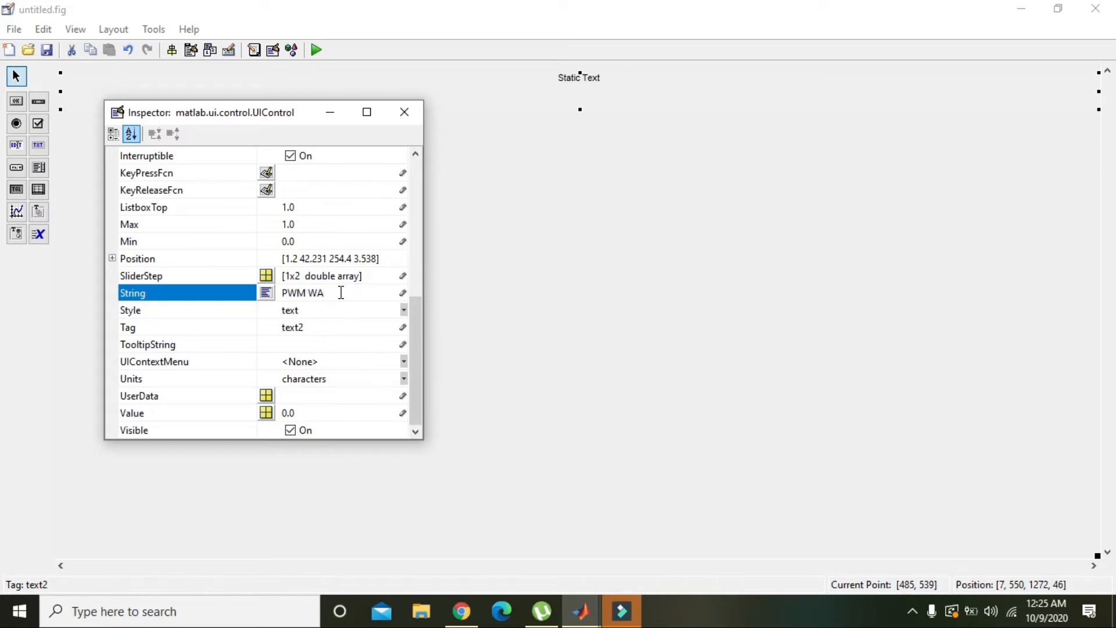
pyautogui.write('V')
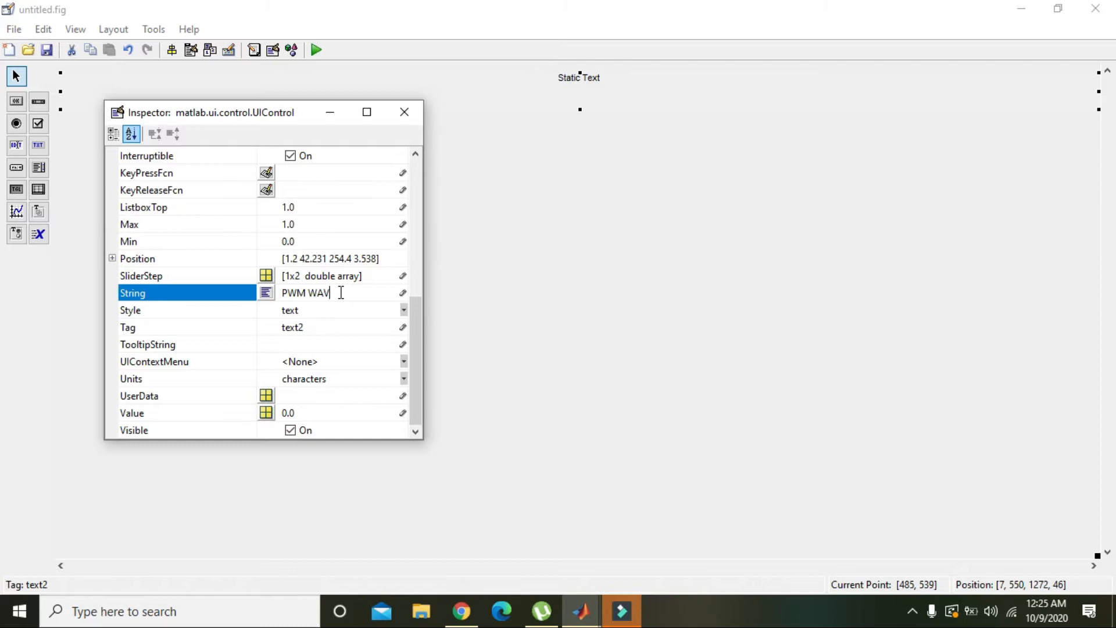
pyautogui.write('E F')
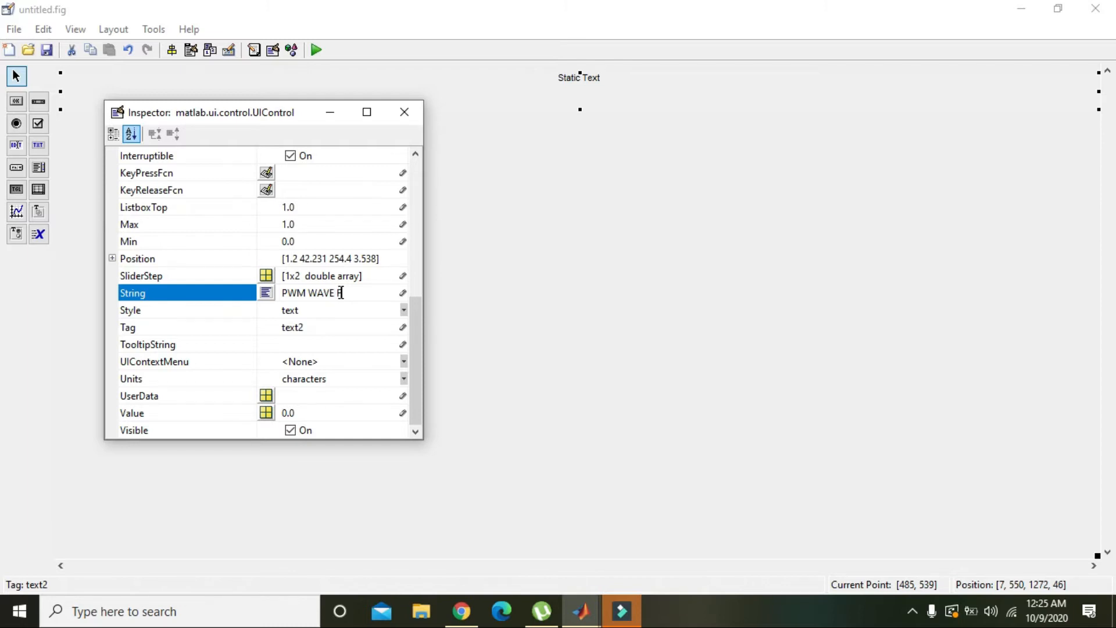
pyautogui.write('ORM GE')
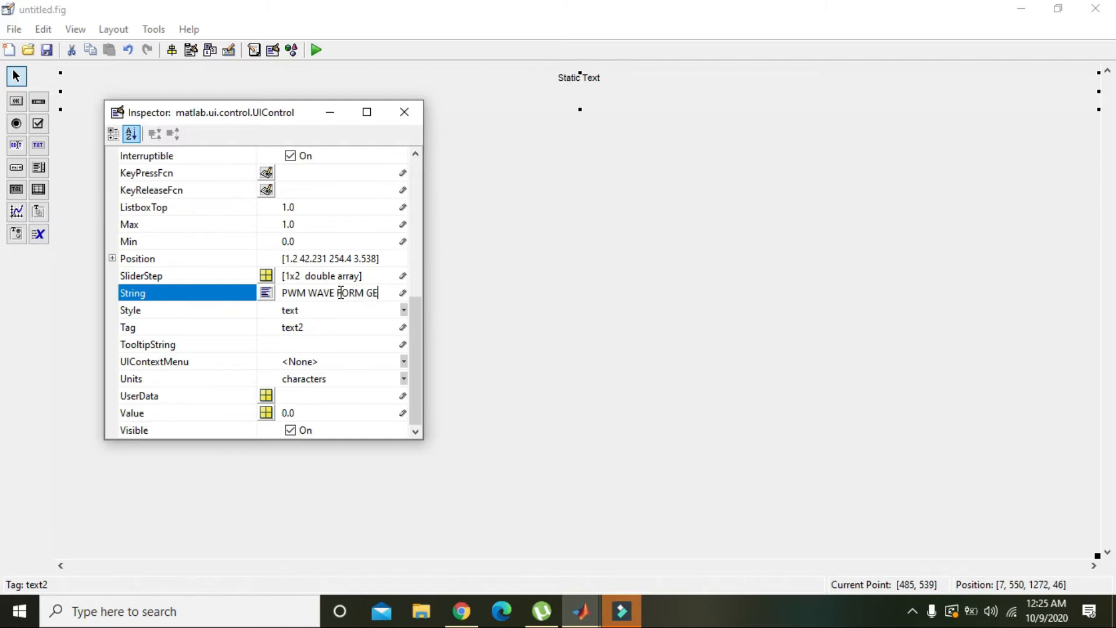
pyautogui.write('NERATO')
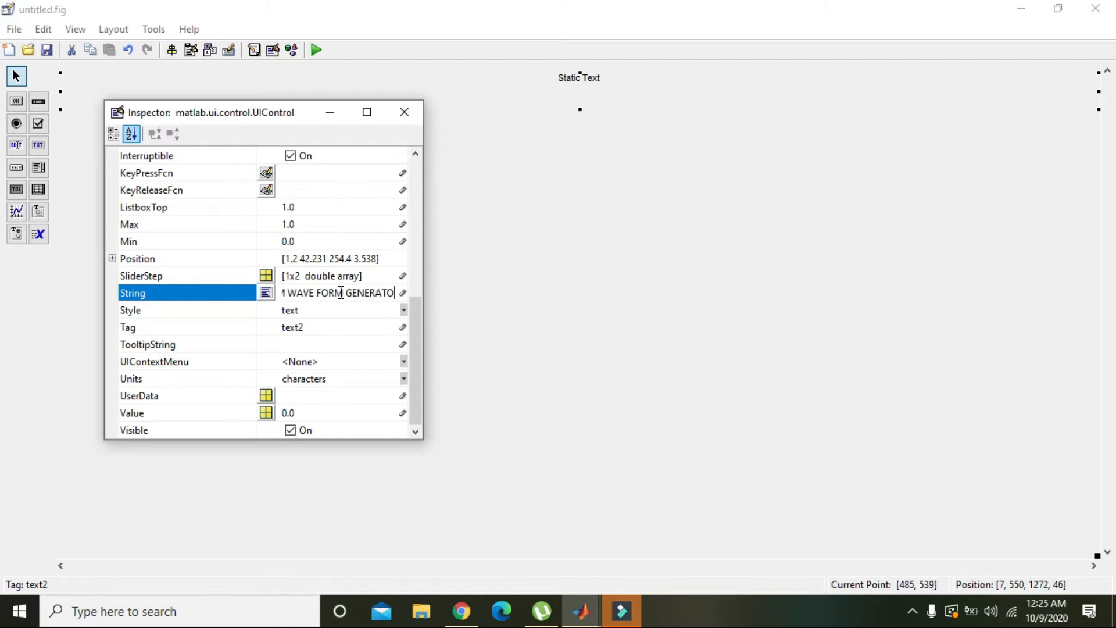
pyautogui.press('Return')
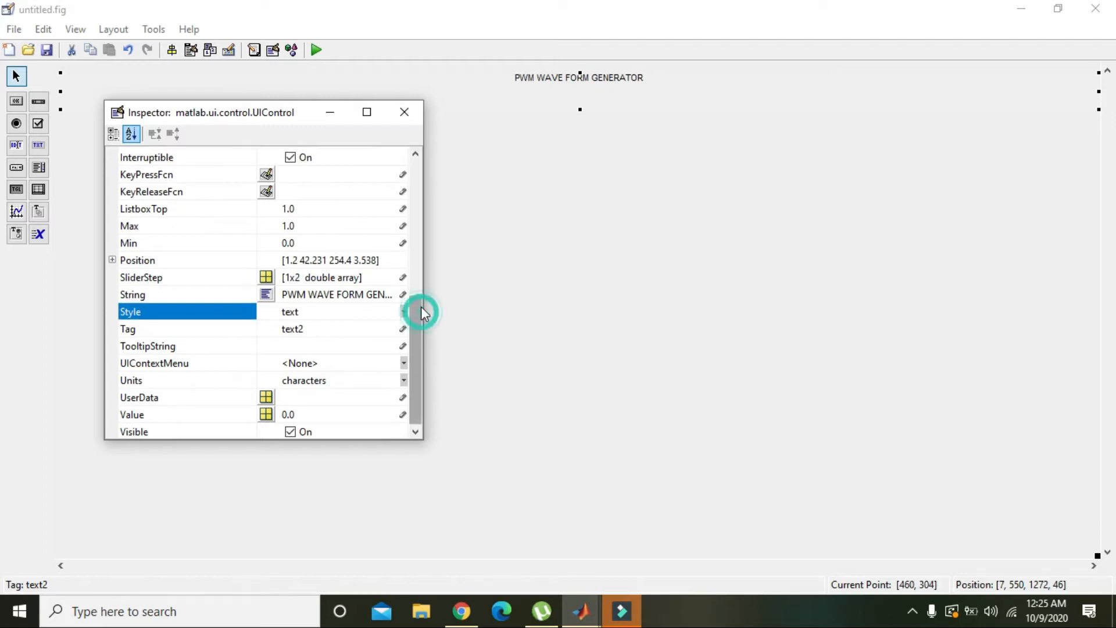
# Give the heading FontSize 24, bold FontWeight and a teal ForegroundColor.
pyautogui.scroll(3)
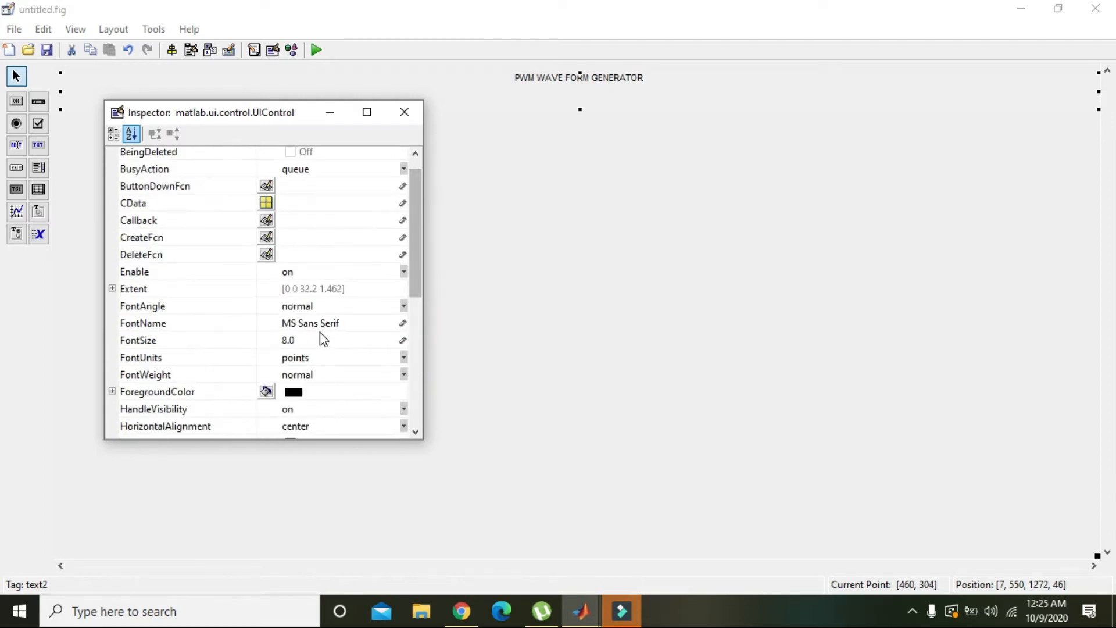
pyautogui.click(288, 340)
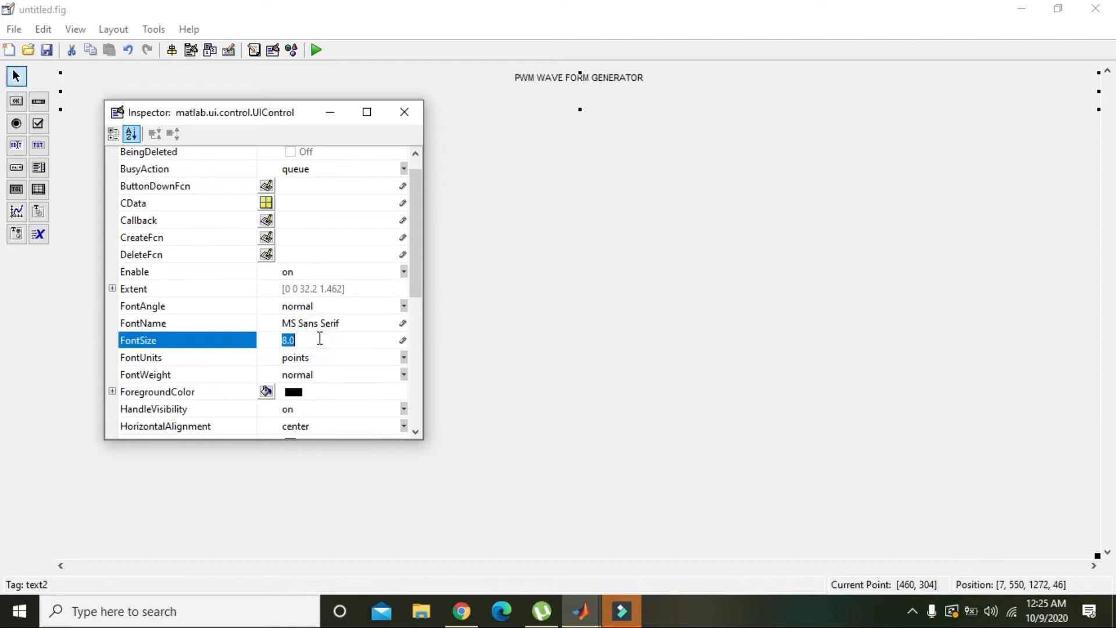
pyautogui.write('24.0')
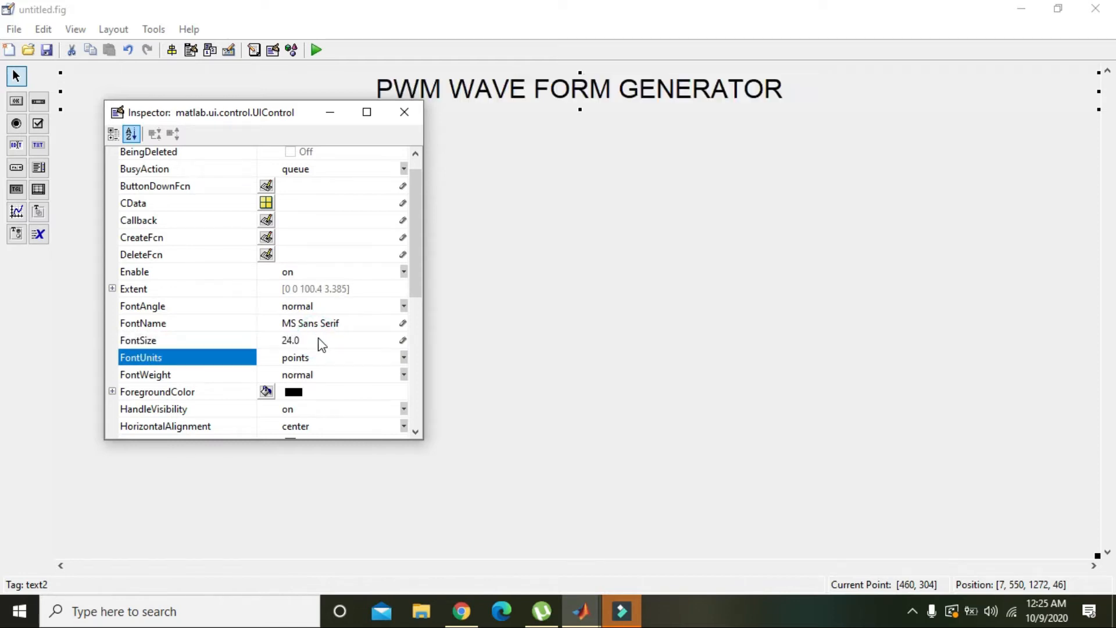
pyautogui.click(403, 374)
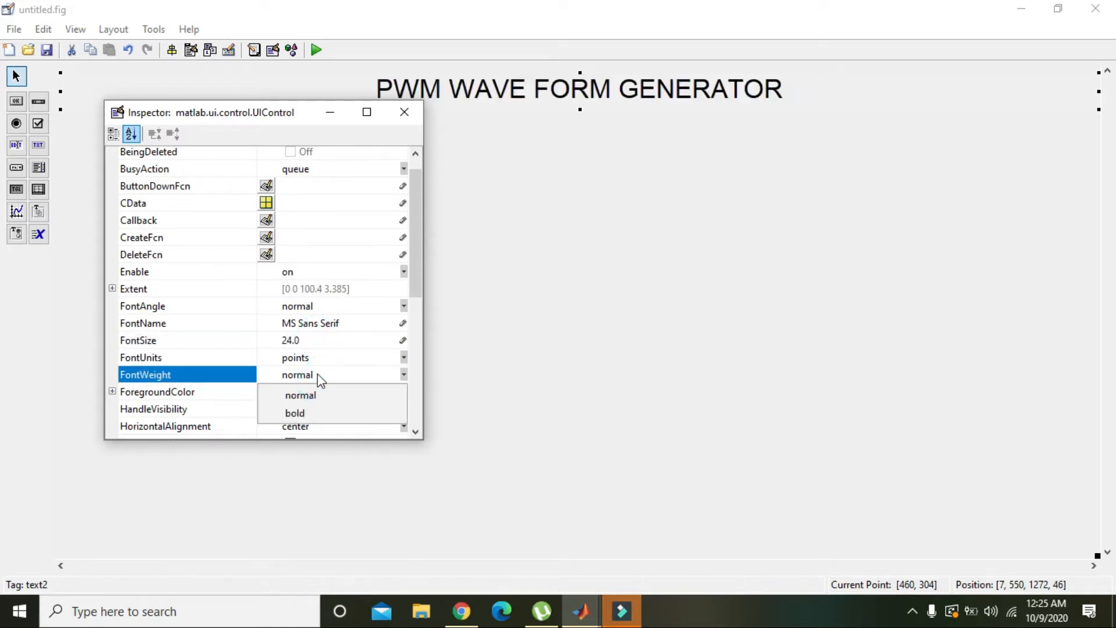
pyautogui.click(294, 413)
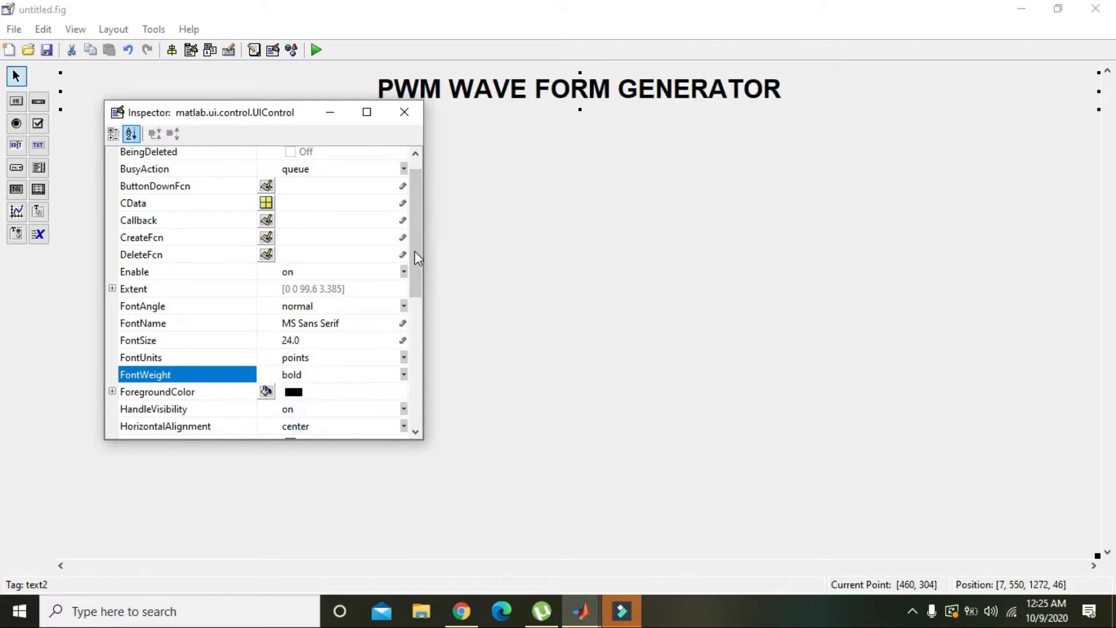
pyautogui.scroll(3)
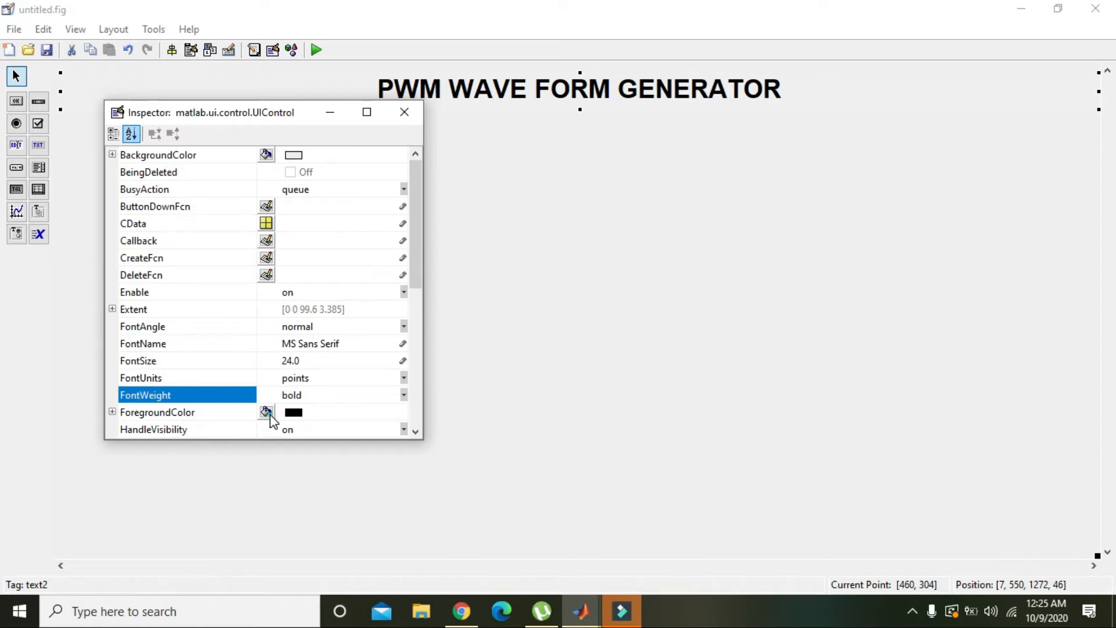
pyautogui.click(267, 412)
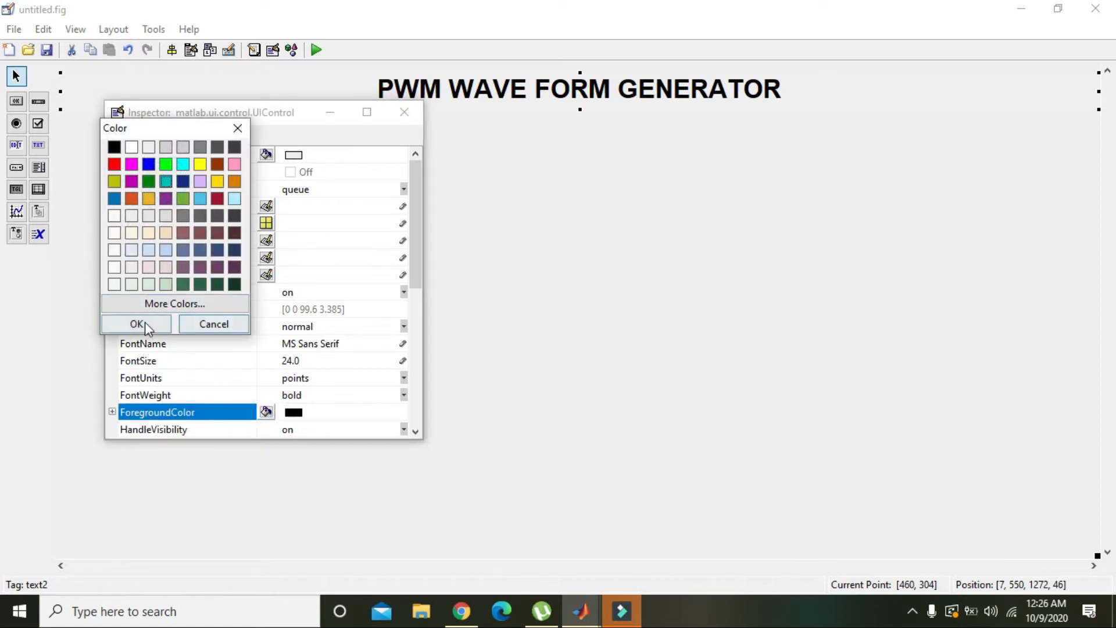
pyautogui.click(135, 324)
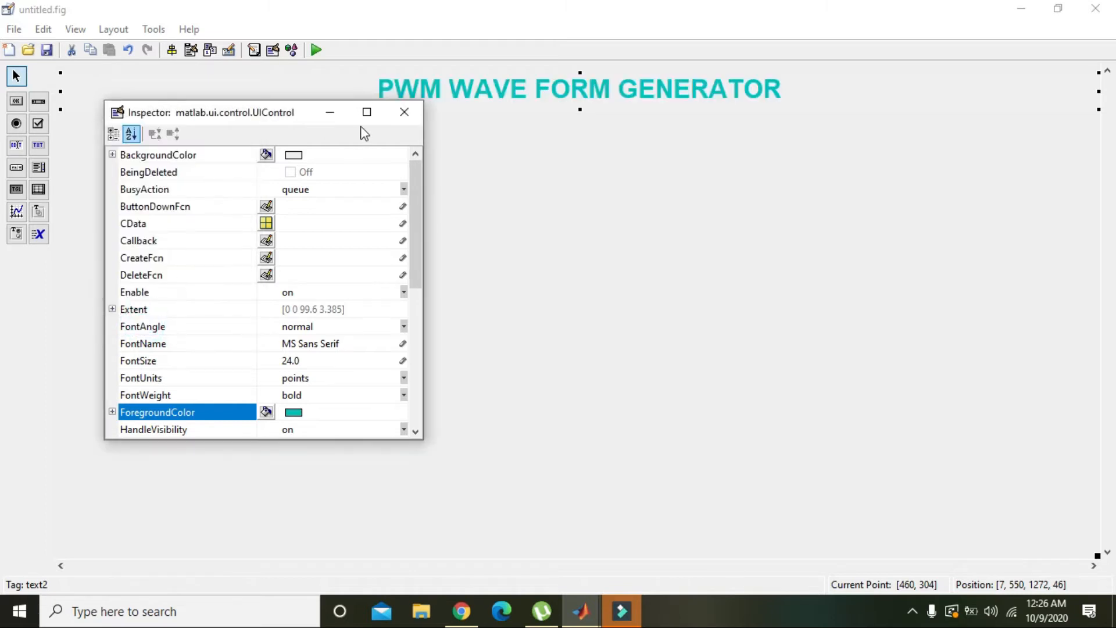
# Draw three plot areas axes1, axes2 and axes3 with the Axes tool below the heading.
pyautogui.click(405, 112)
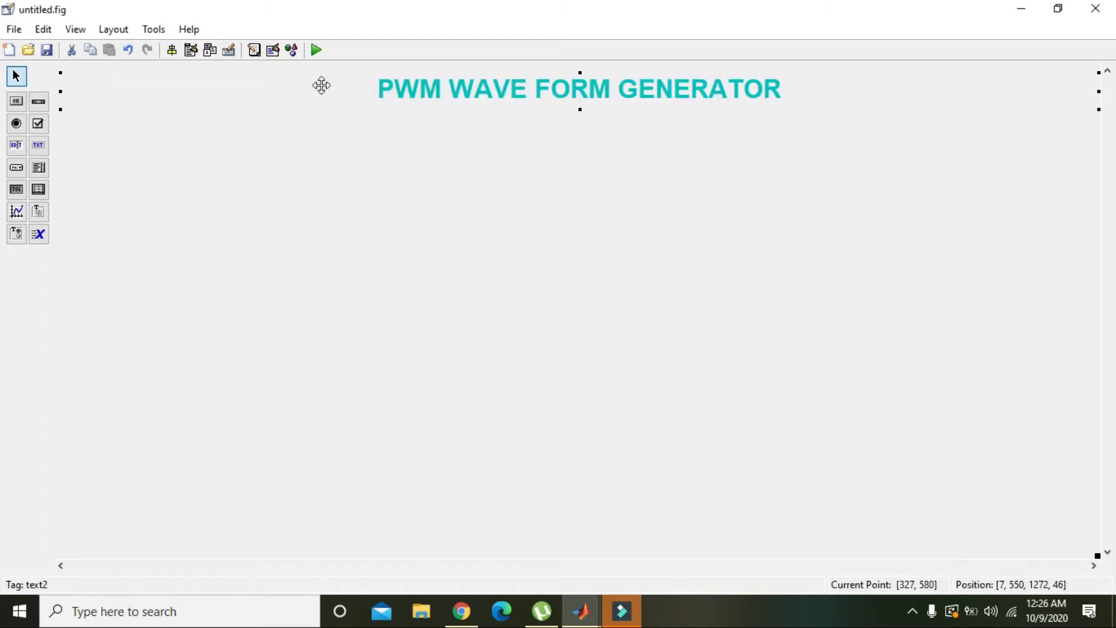
pyautogui.moveTo(594, 185)
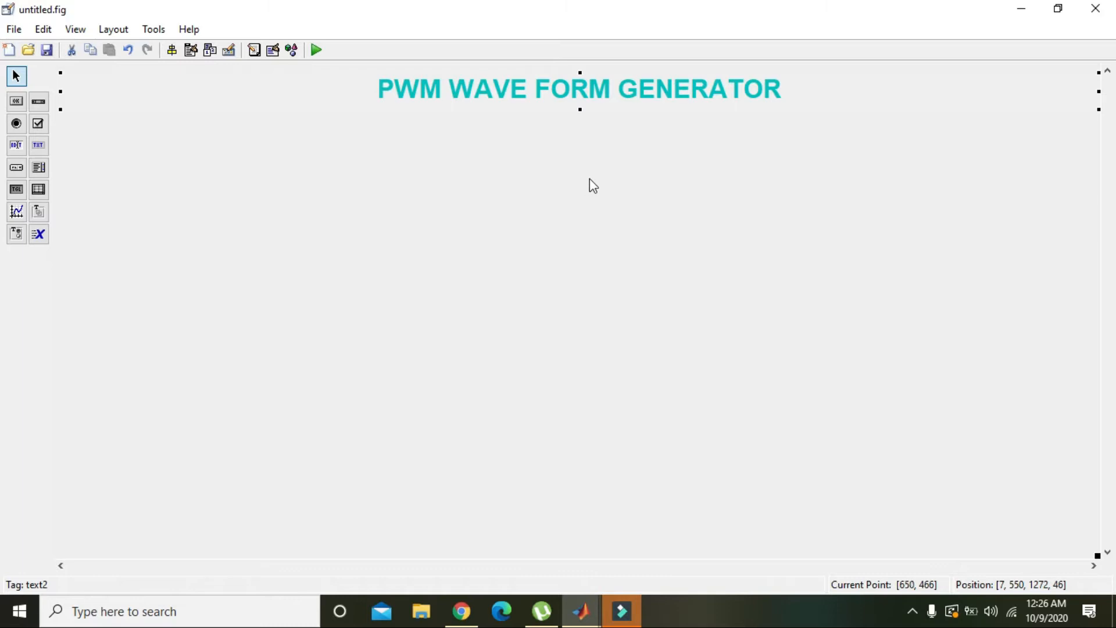
pyautogui.moveTo(579, 78)
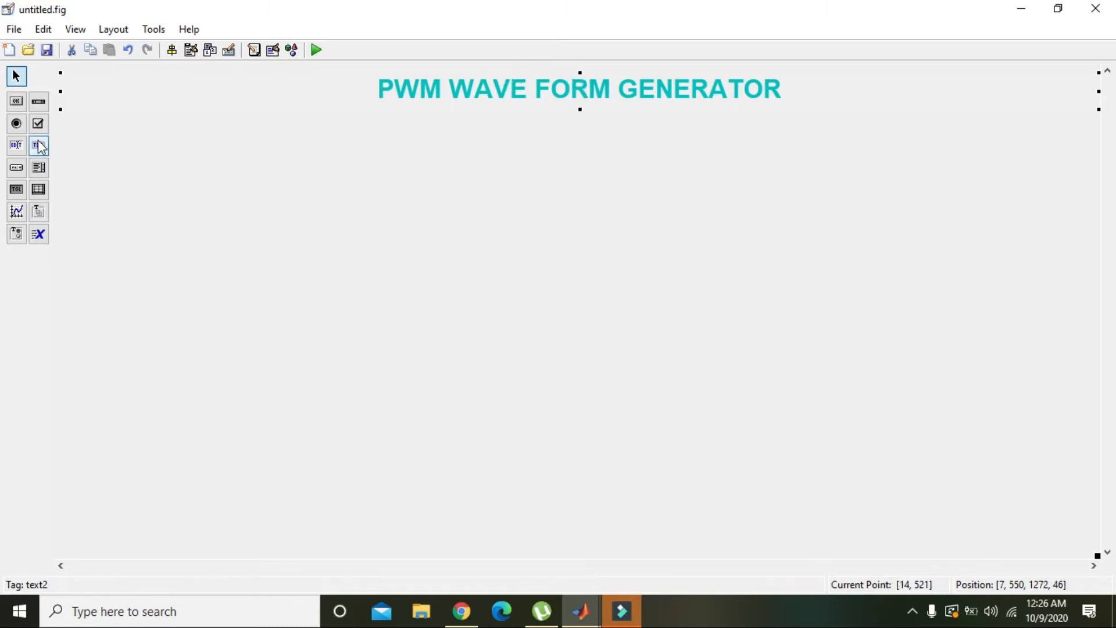
pyautogui.click(15, 211)
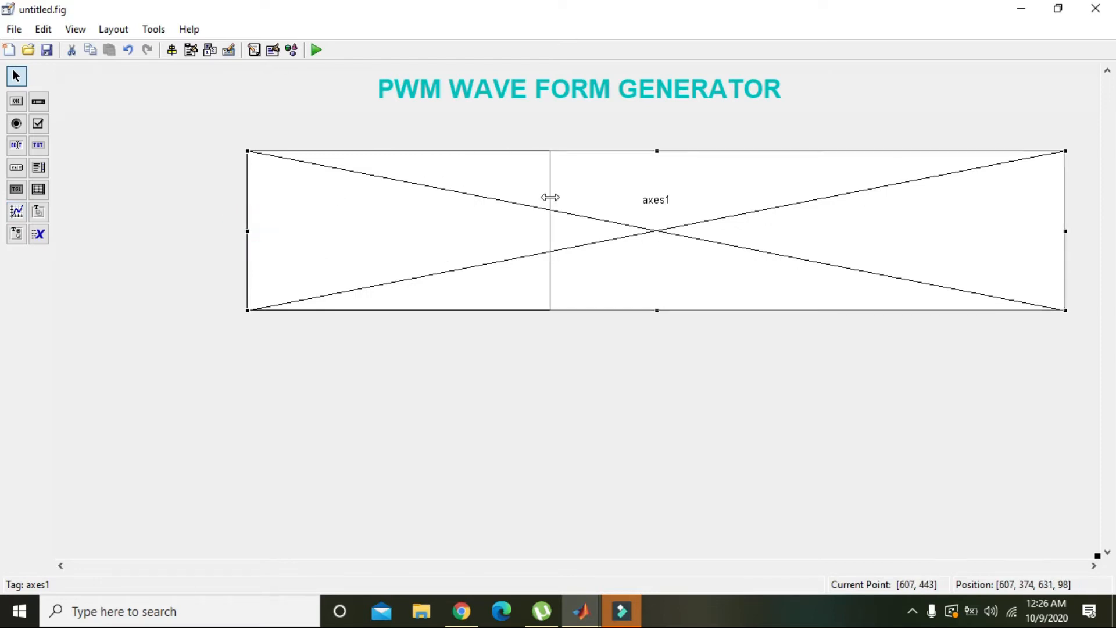
pyautogui.moveTo(247, 231); pyautogui.dragTo(465, 231)
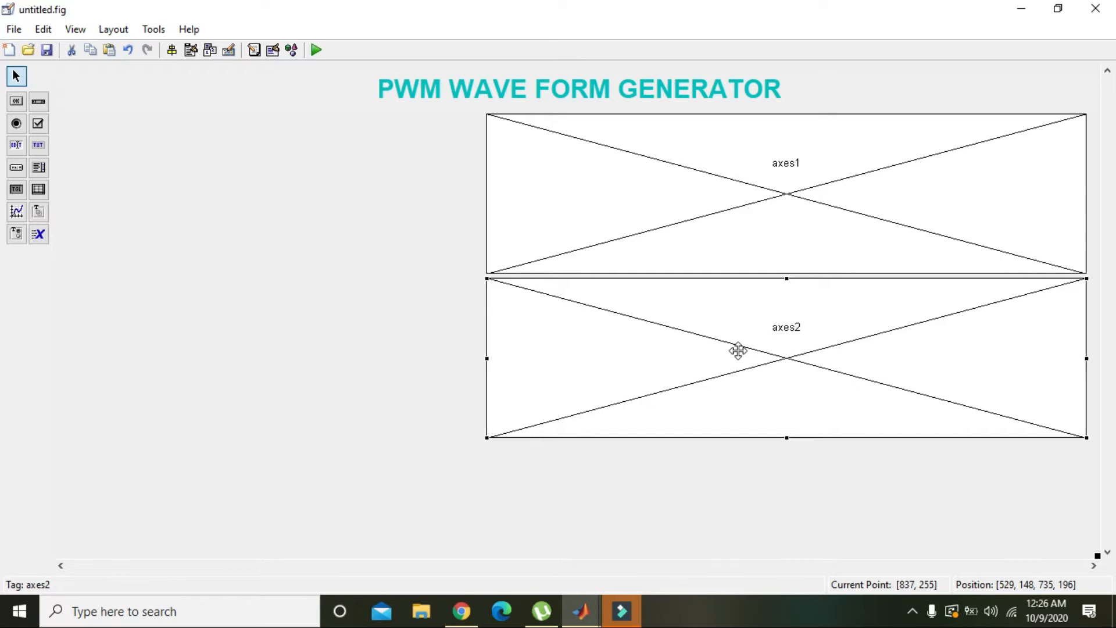
pyautogui.click(467, 289)
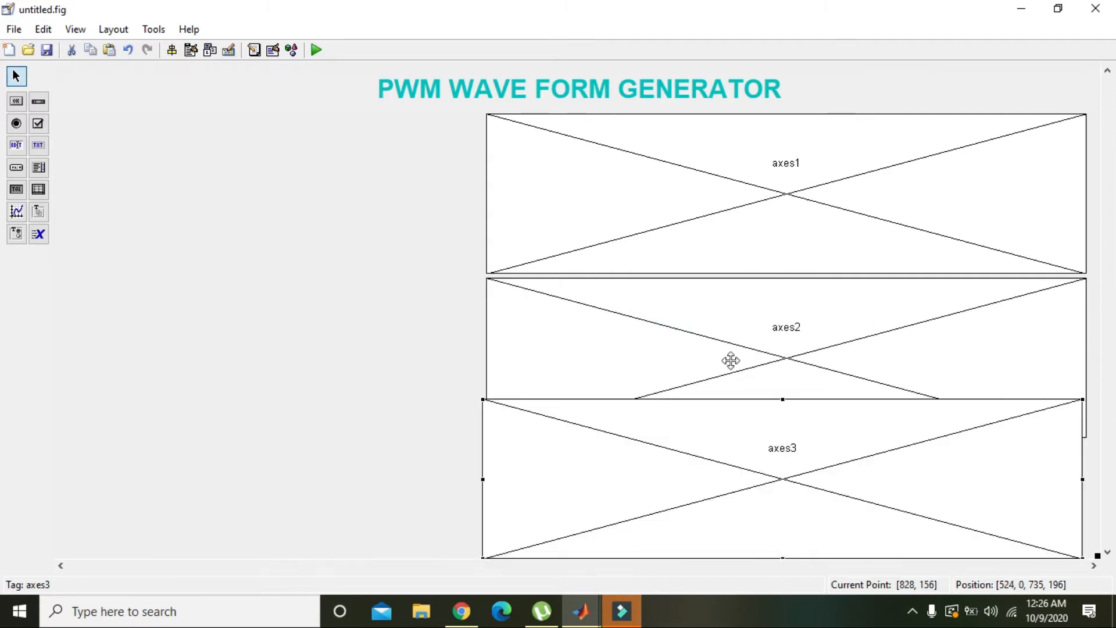
pyautogui.click(765, 175)
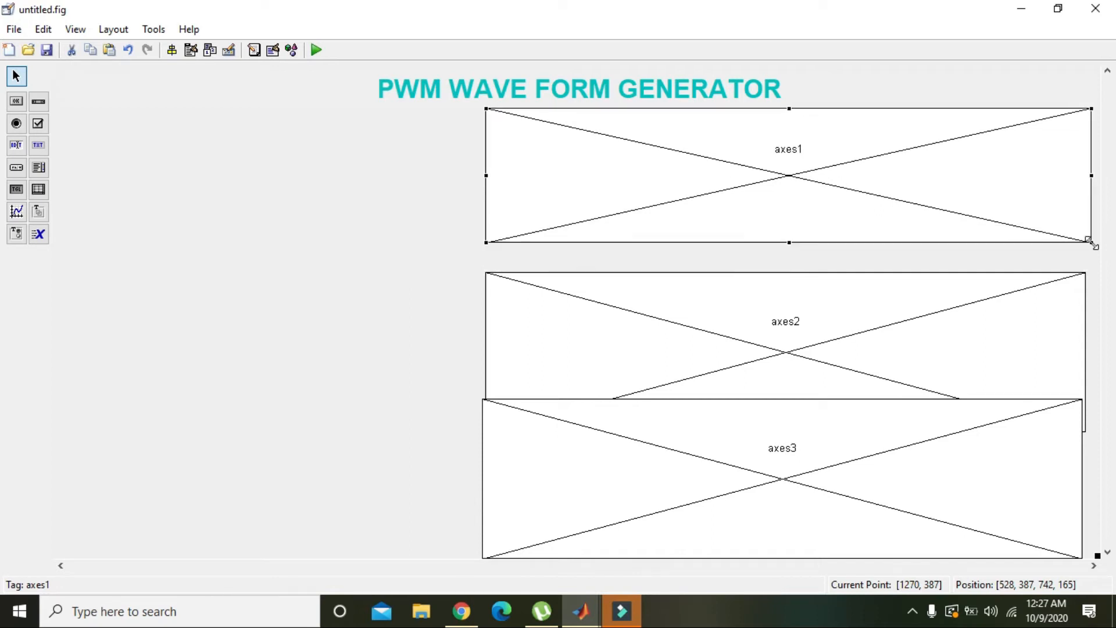
# Resize and reposition the plot areas into an even vertical stack on the right.
pyautogui.click(786, 335)
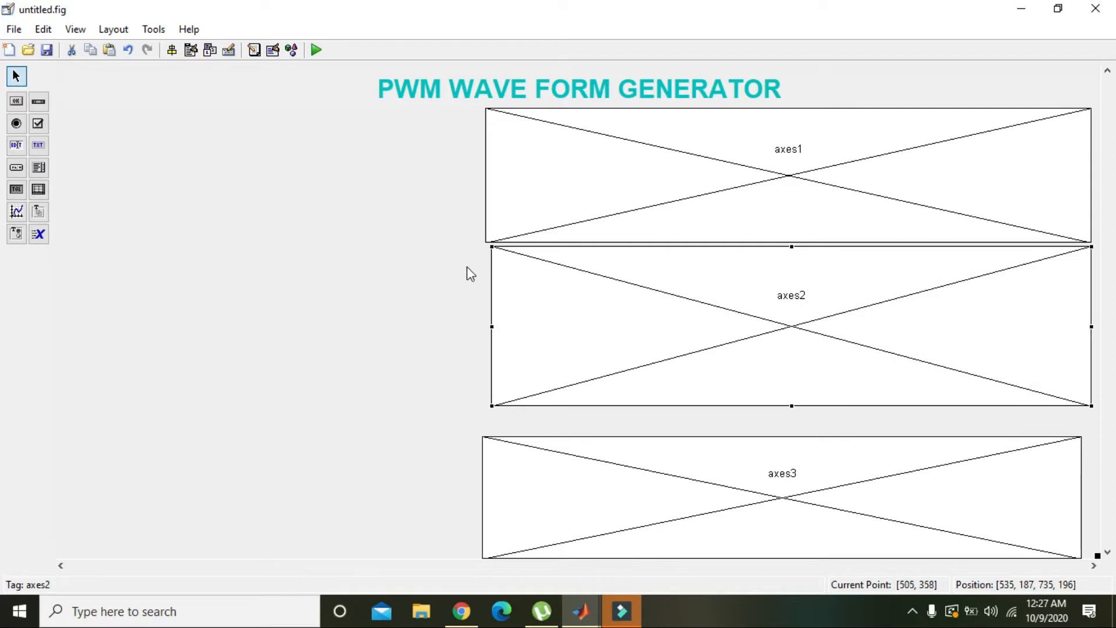
pyautogui.moveTo(492, 325)
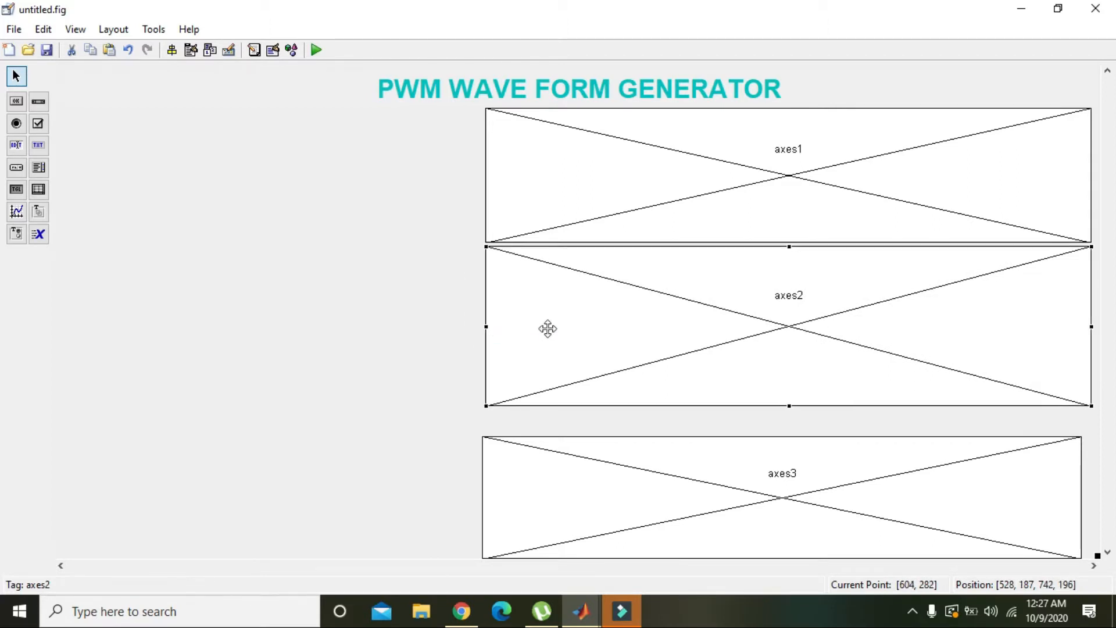
pyautogui.moveTo(795, 402)
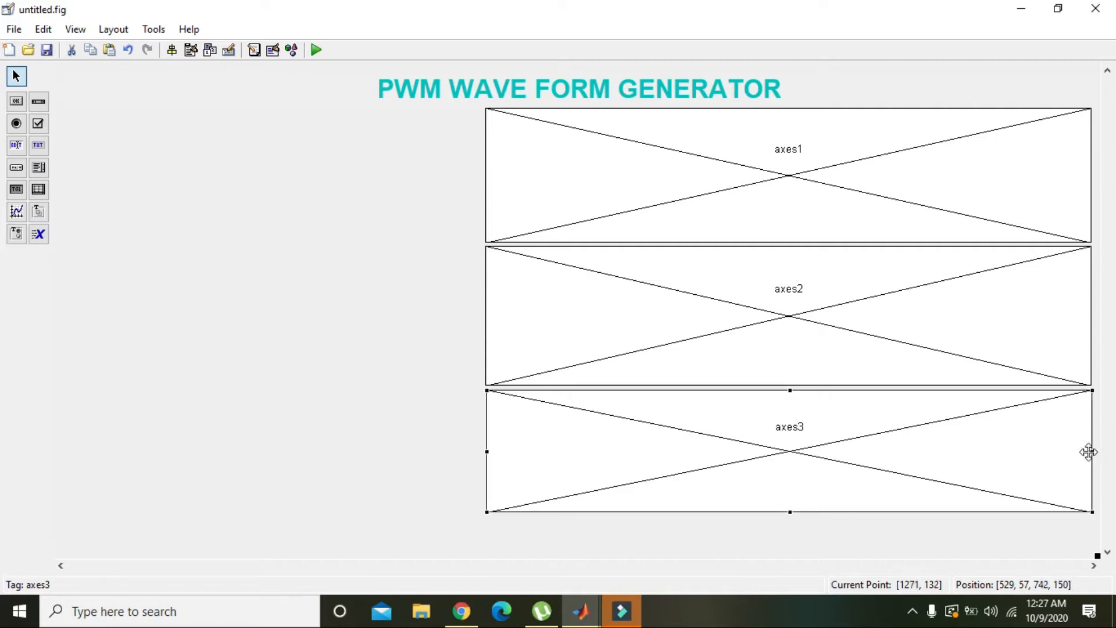
pyautogui.moveTo(788, 512)
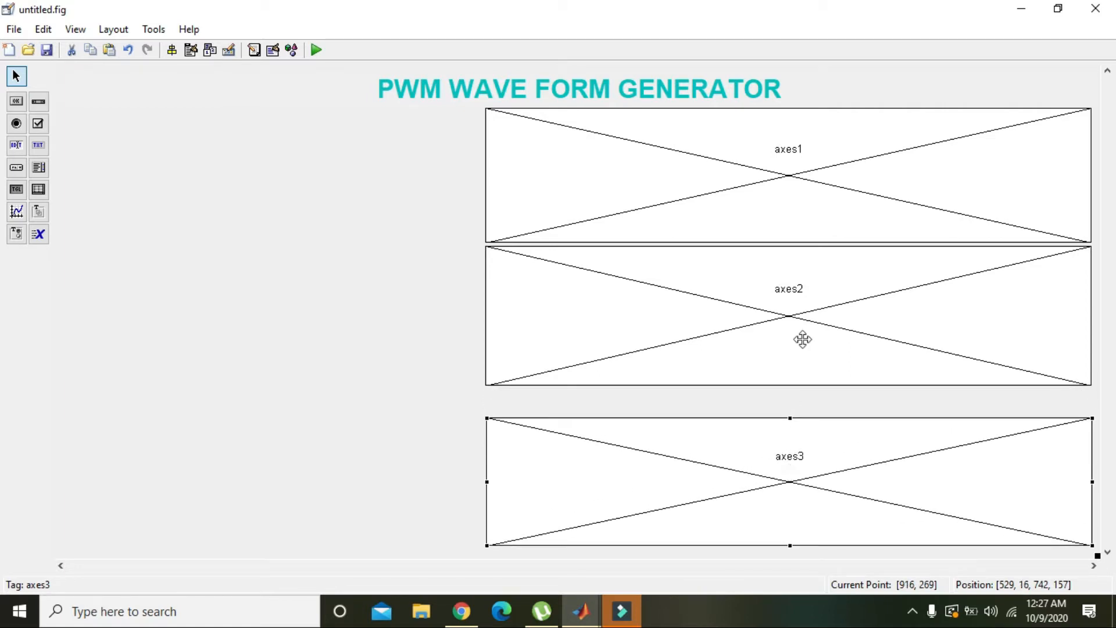
pyautogui.click(789, 321)
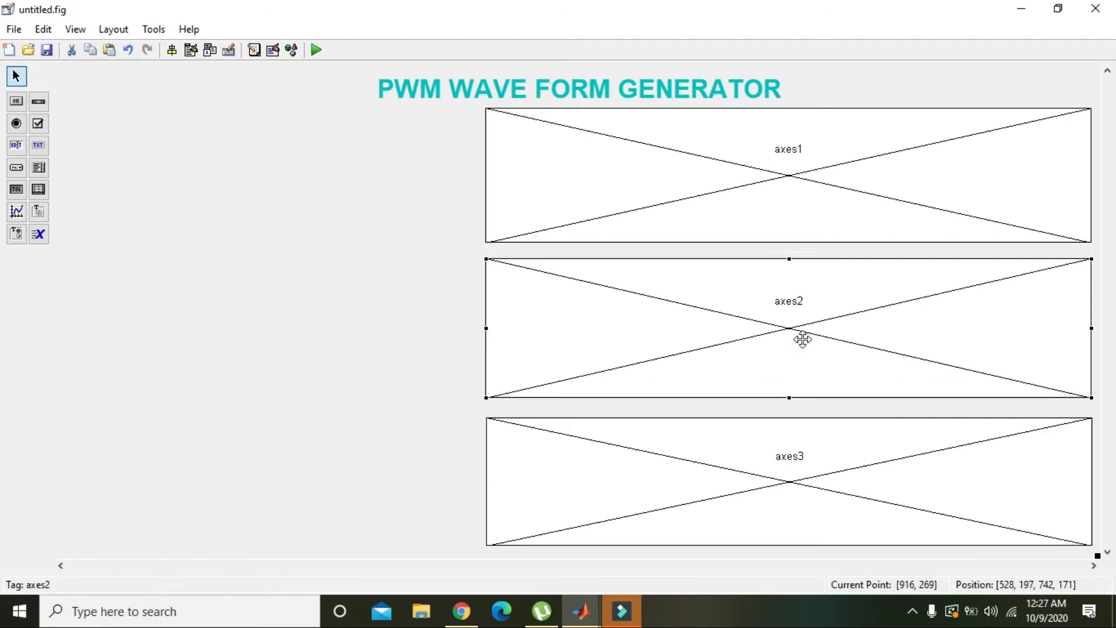
pyautogui.moveTo(21, 119)
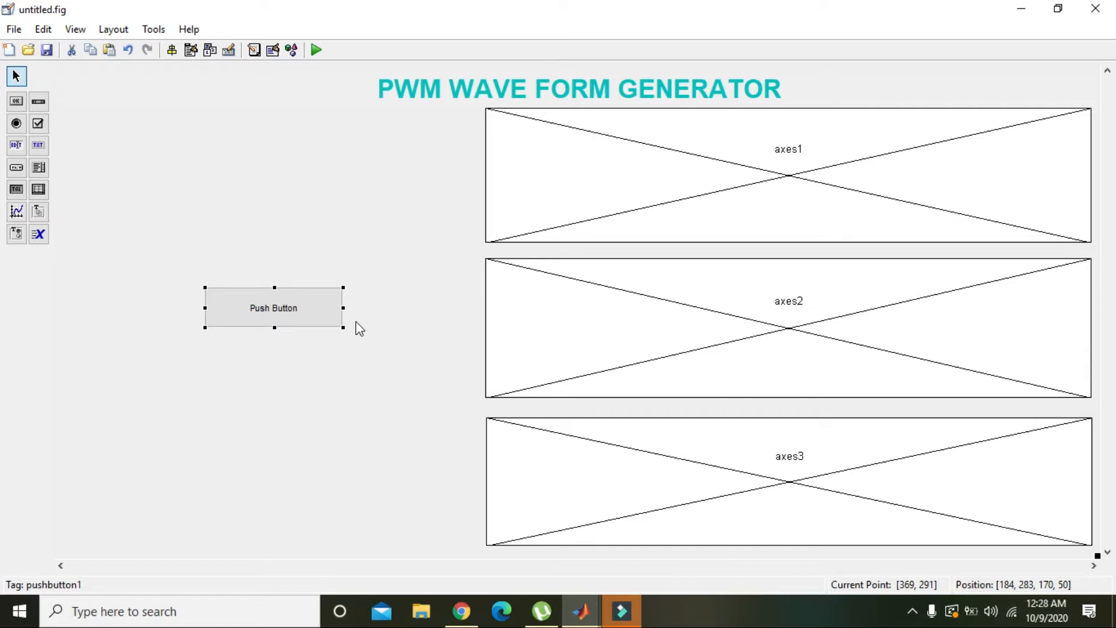
pyautogui.moveTo(292, 291)
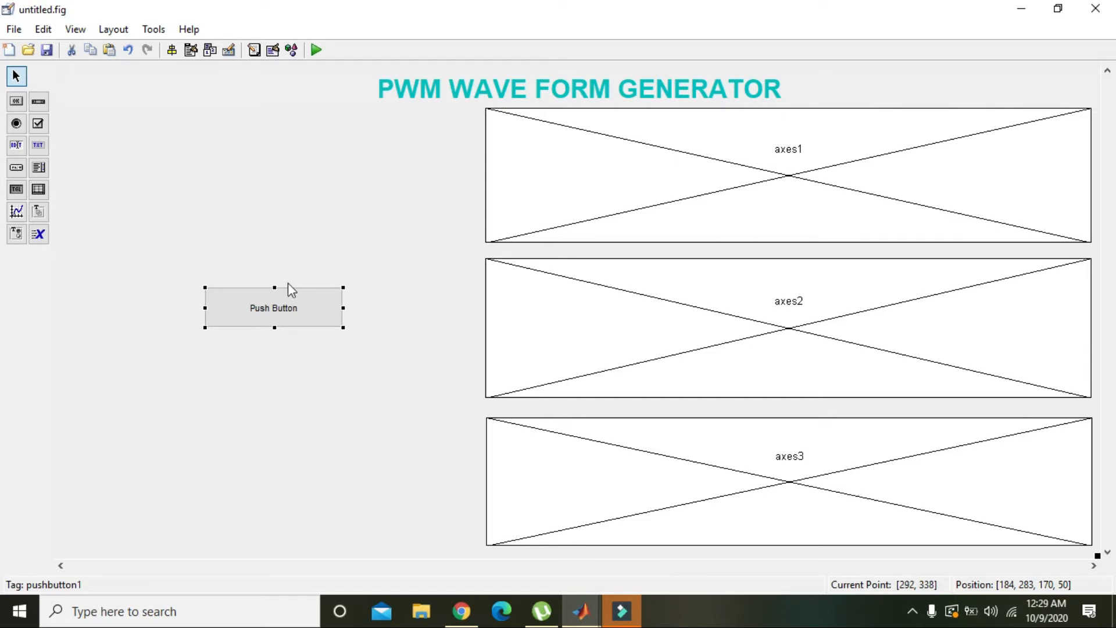
# Open the push button's callback, saving the figure as pwm_000.fig.
pyautogui.rightClick(273, 307)
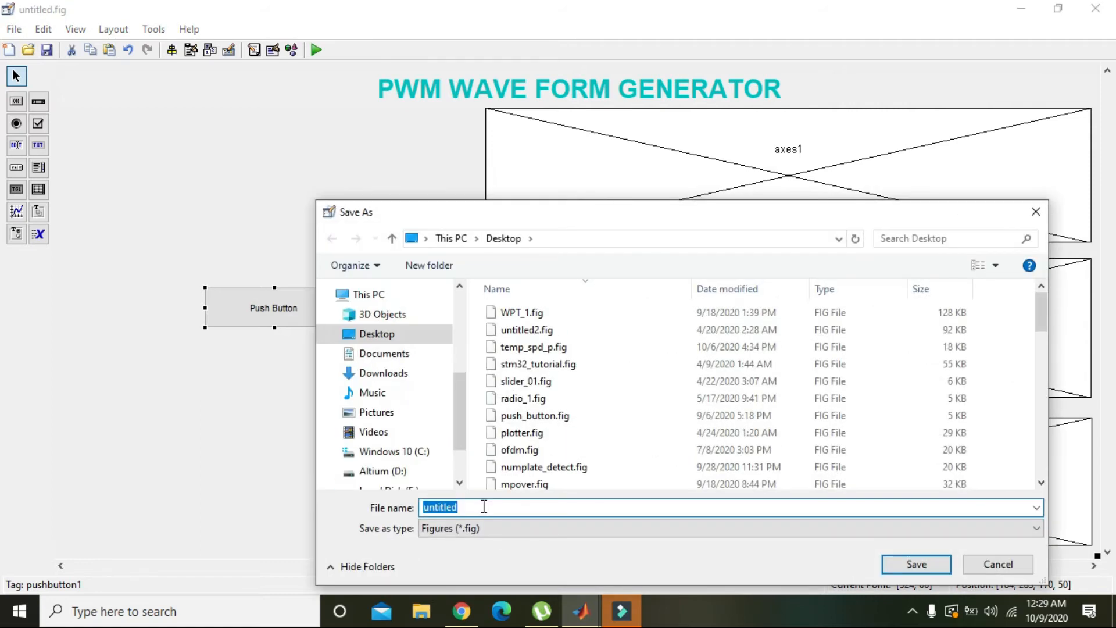
pyautogui.write('pwm')
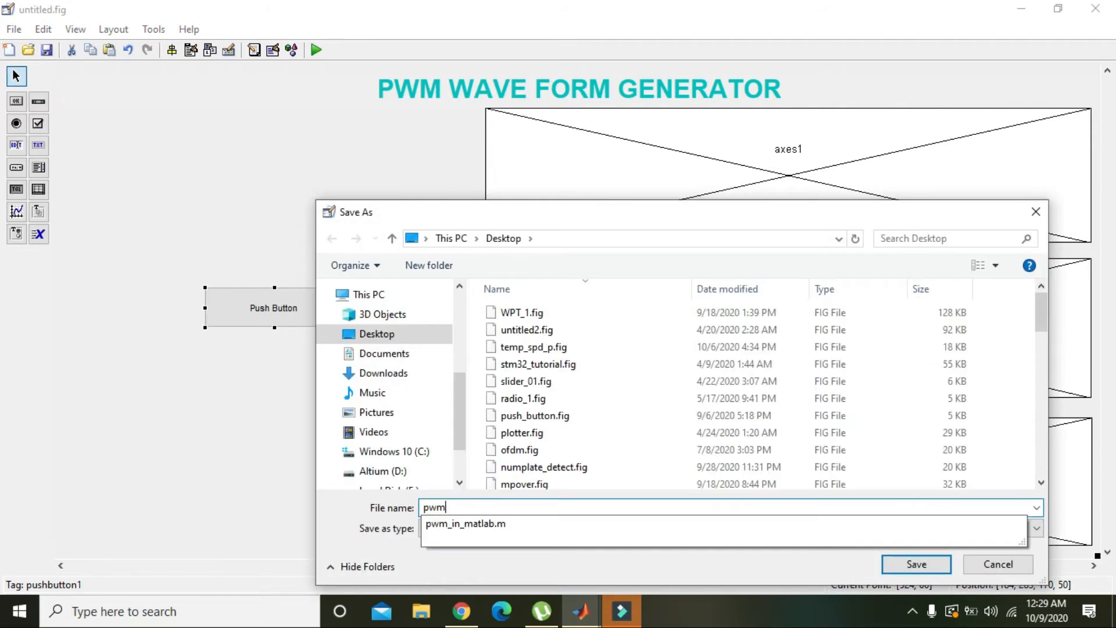
pyautogui.write('_000')
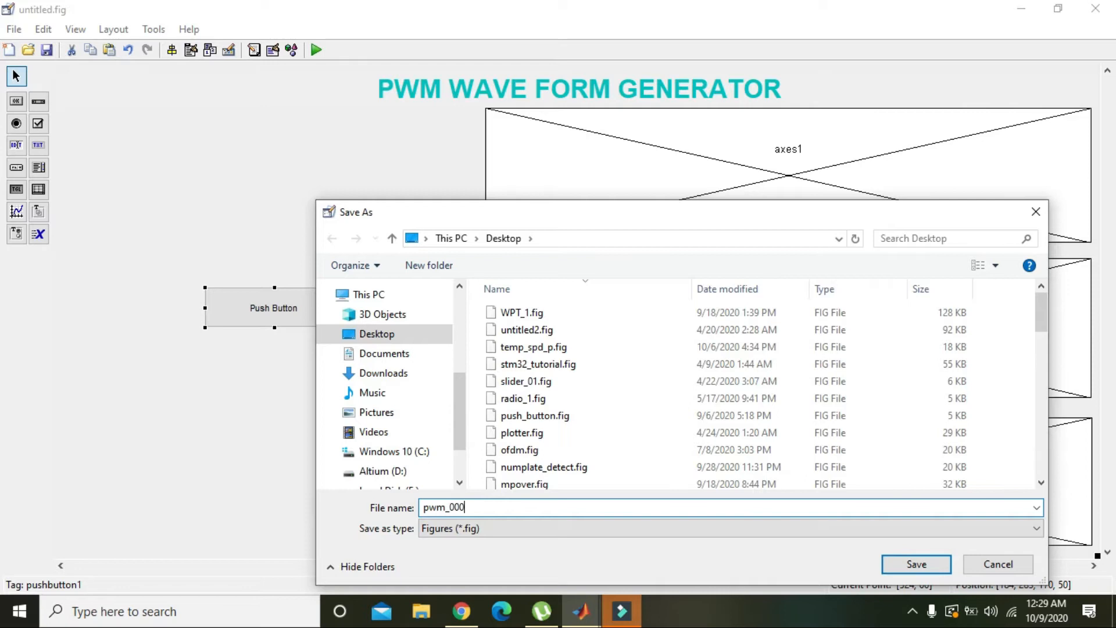
pyautogui.click(915, 564)
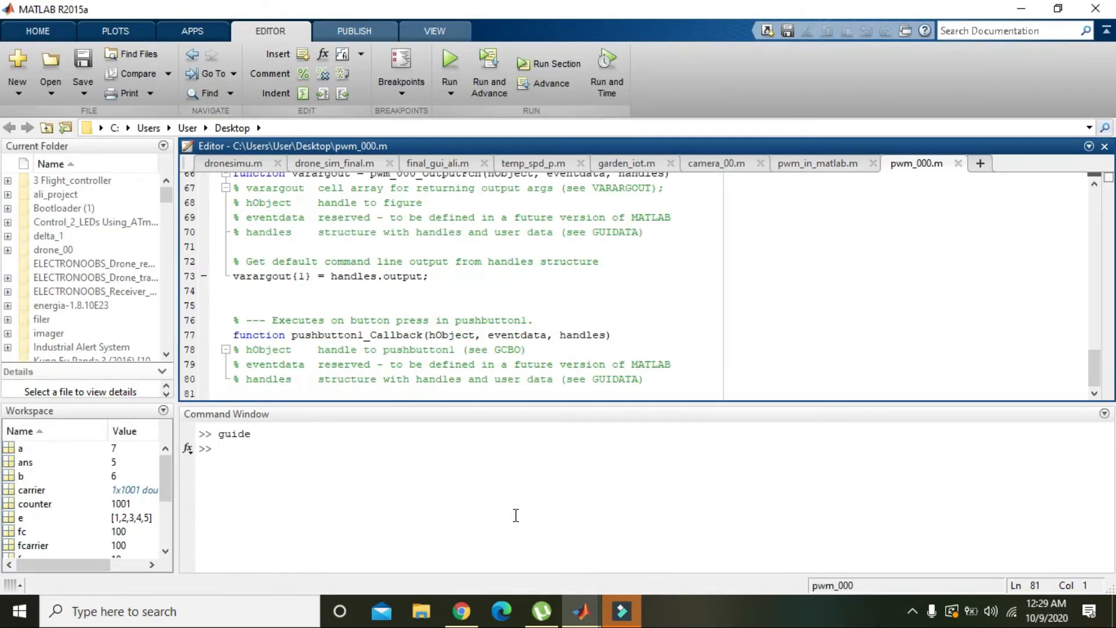
# Write axes(handles.axes1) in pushbutton1_Callback and paste the PWM code from pwm_in_matlab.m.
pyautogui.click(370, 392)
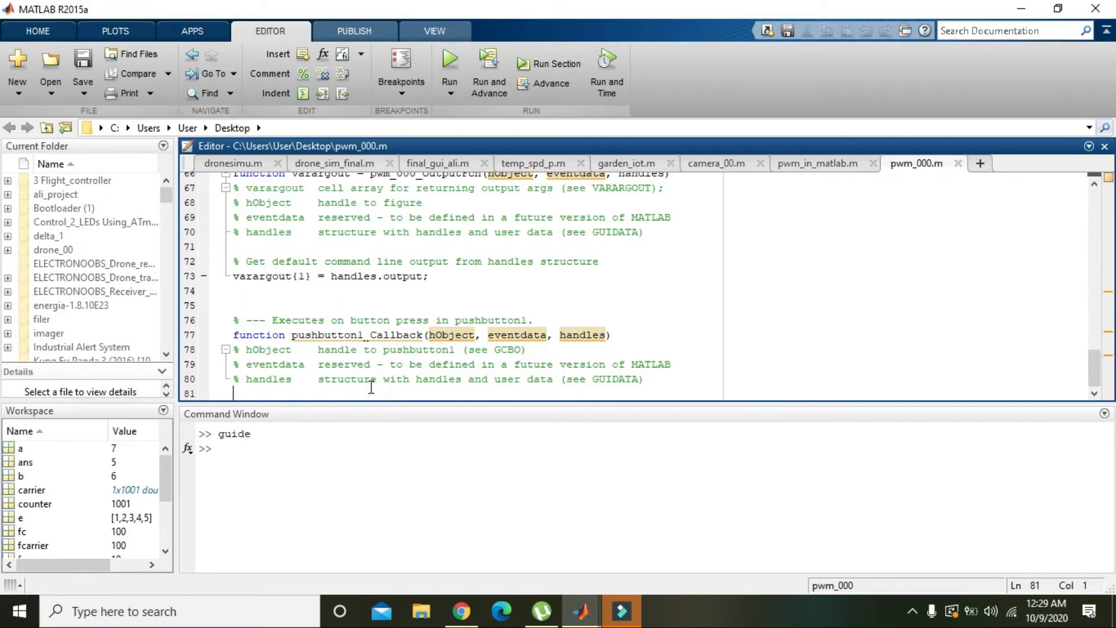
pyautogui.write('axes()')
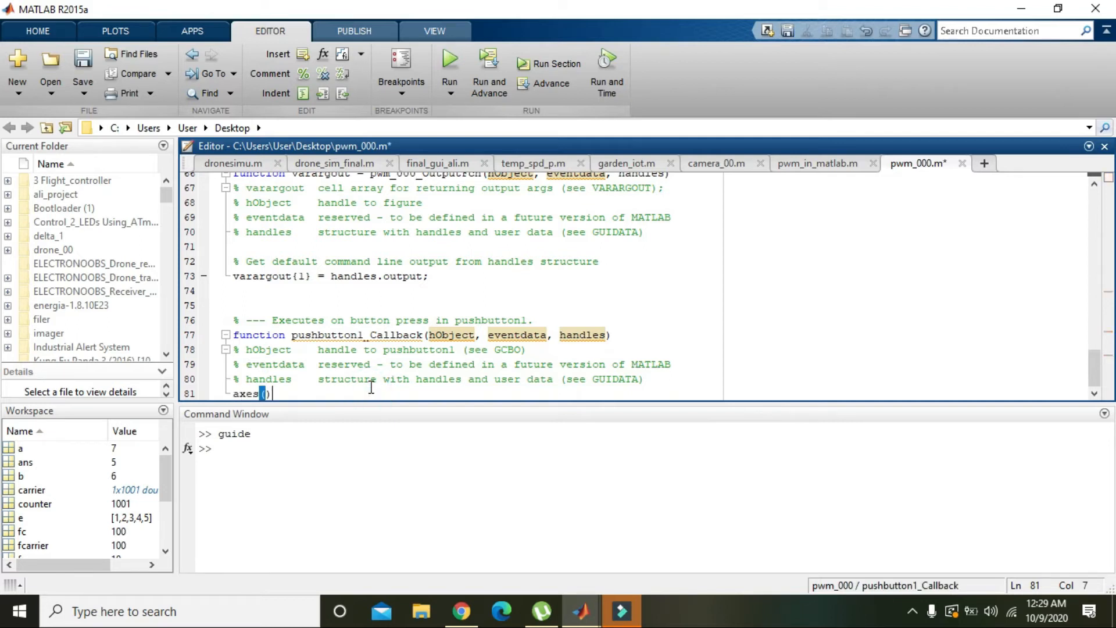
pyautogui.write('handle')
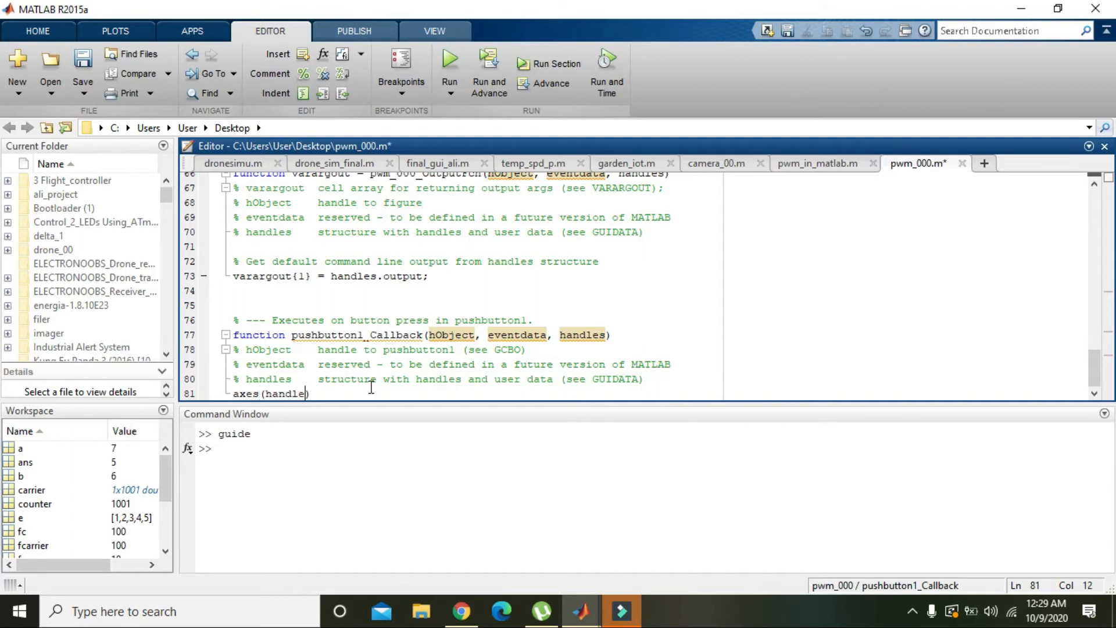
pyautogui.write('.axes1')
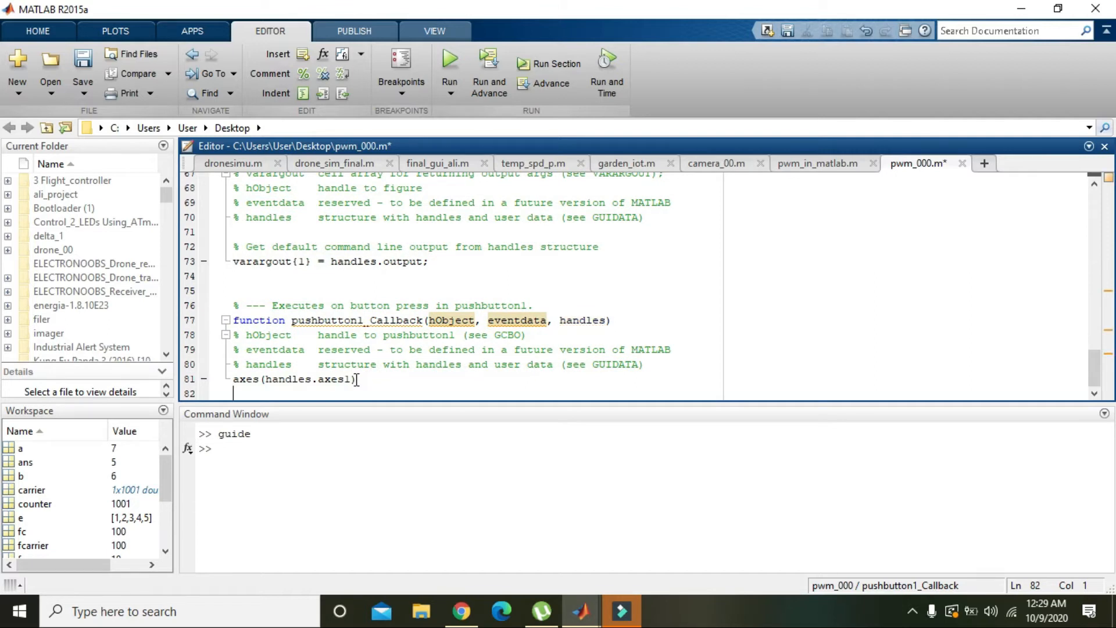
pyautogui.click(817, 163)
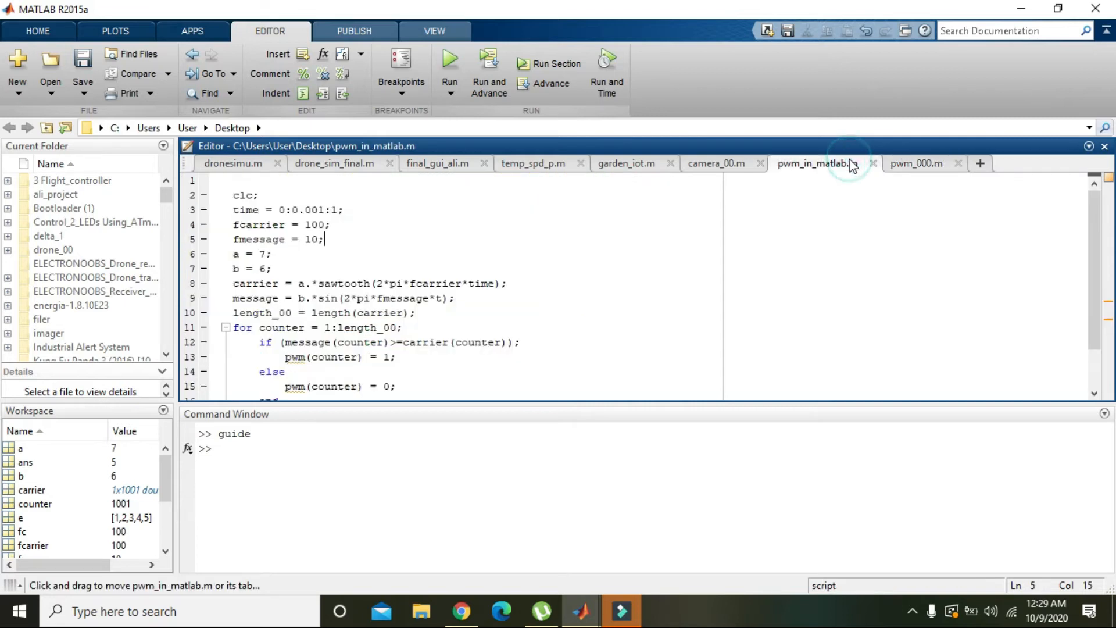
pyautogui.moveTo(487, 224)
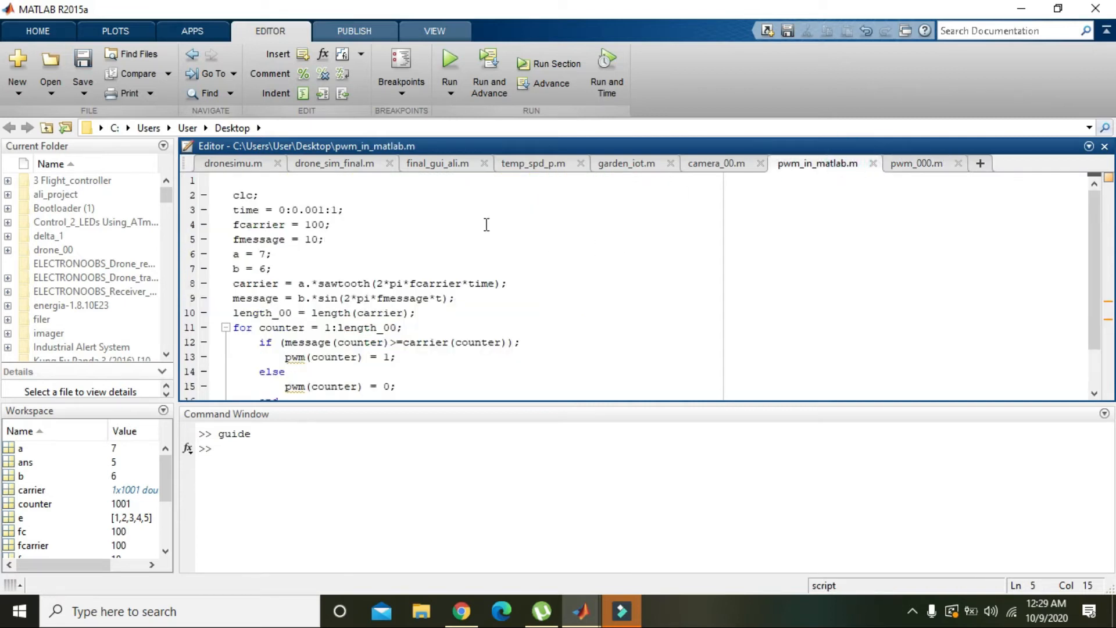
pyautogui.moveTo(482, 317)
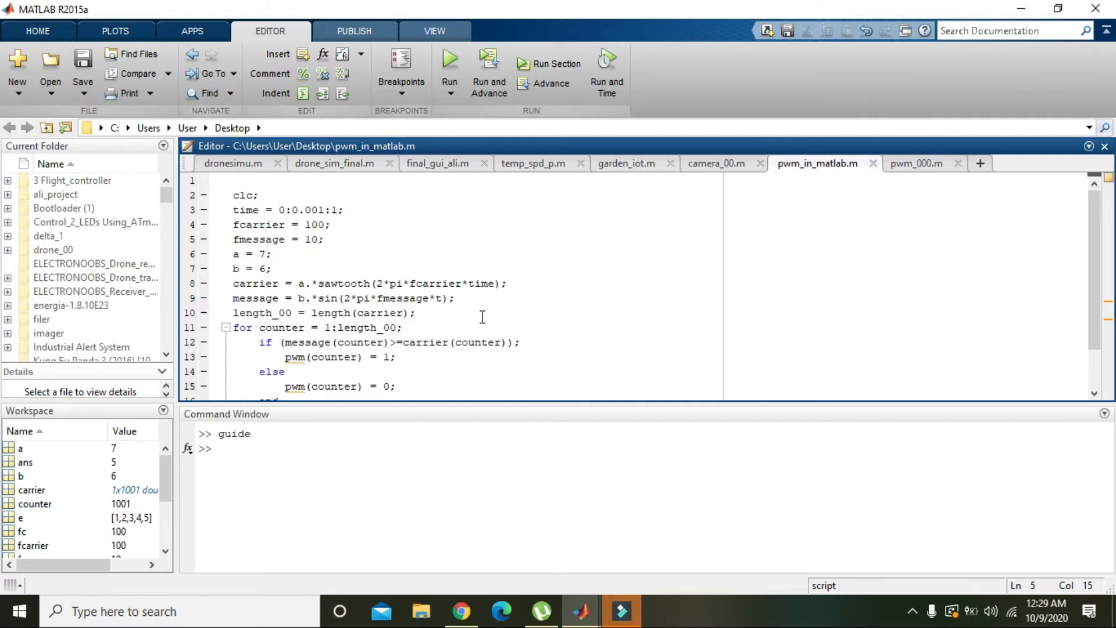
pyautogui.moveTo(531, 291)
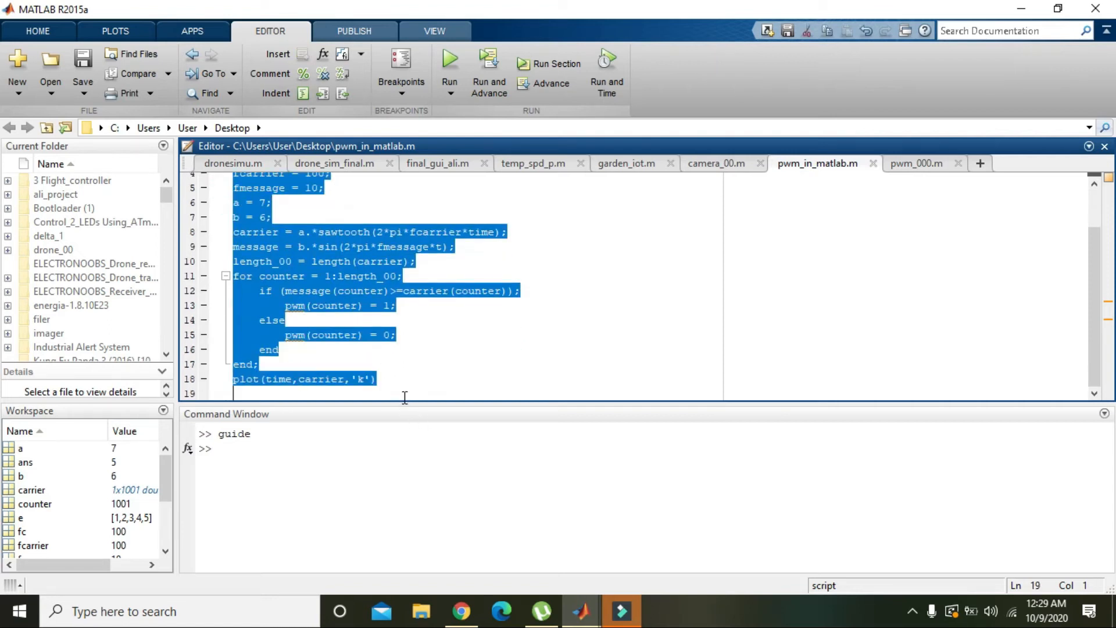
pyautogui.moveTo(817, 163)
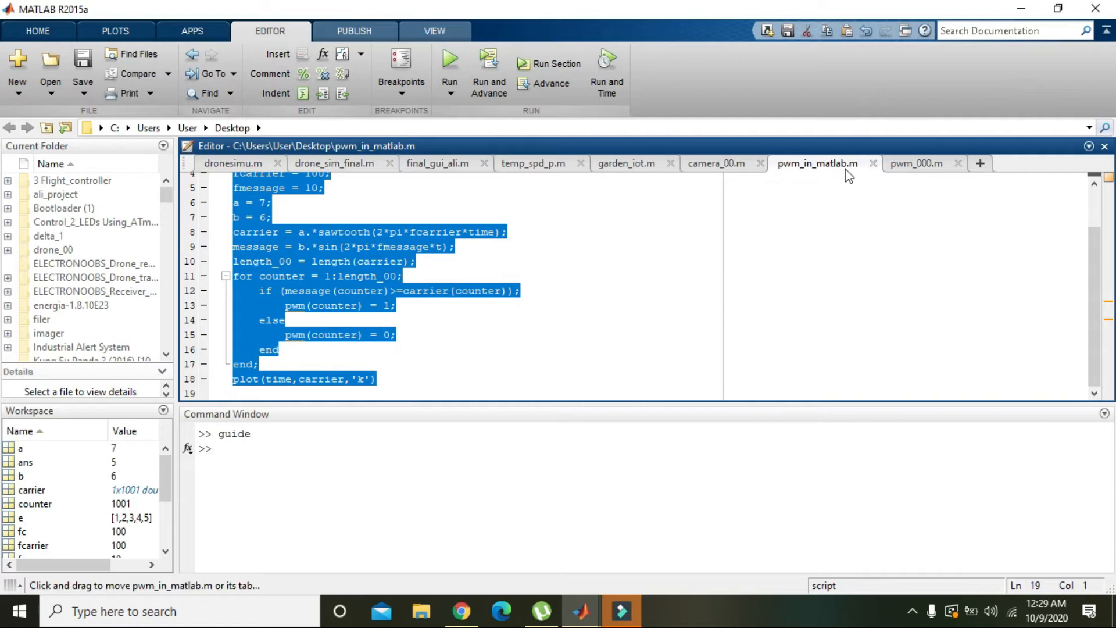
pyautogui.click(917, 163)
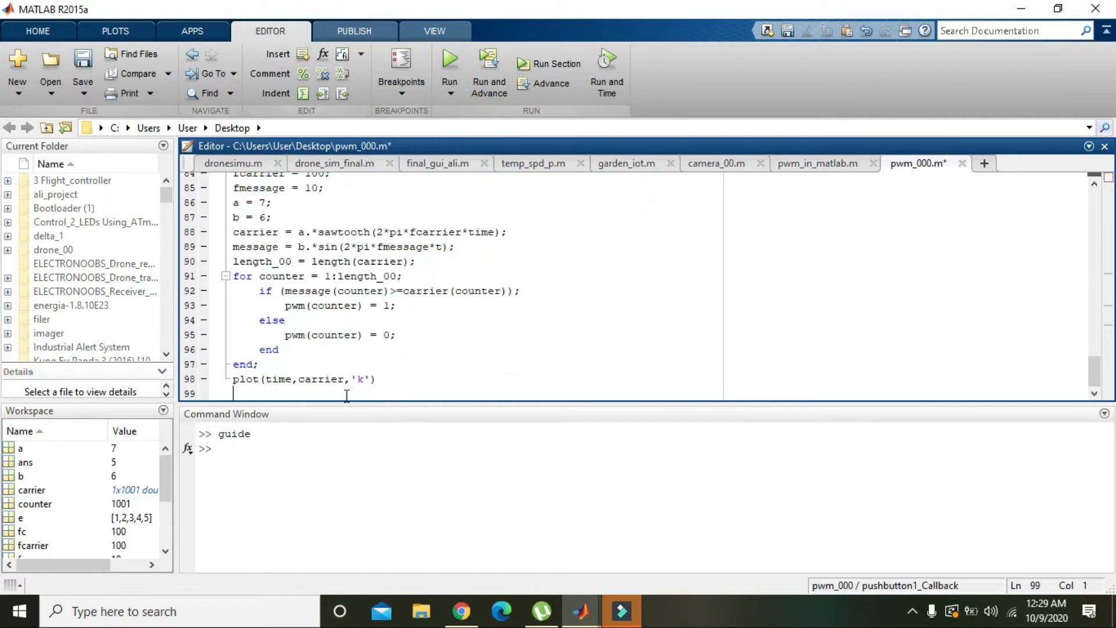
pyautogui.scroll(3)
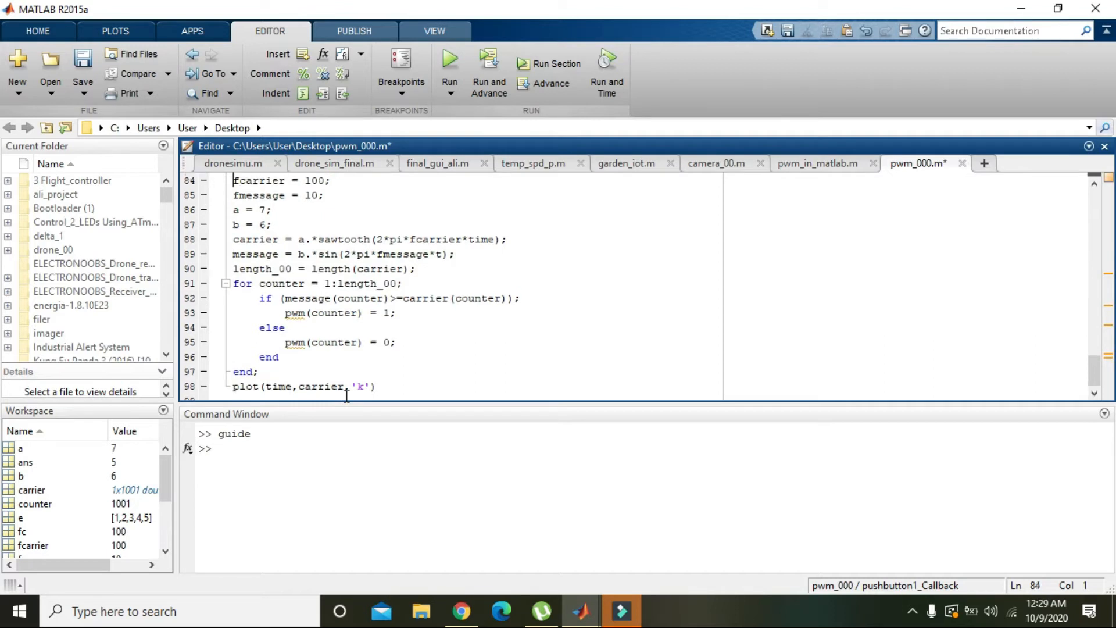
pyautogui.scroll(3)
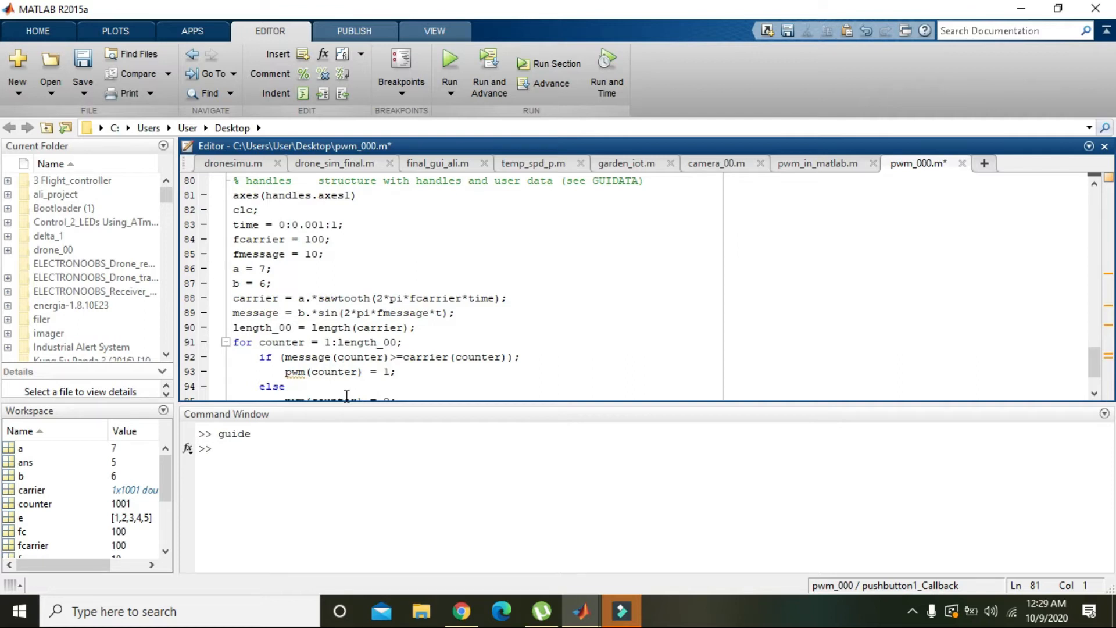
pyautogui.moveTo(356, 202)
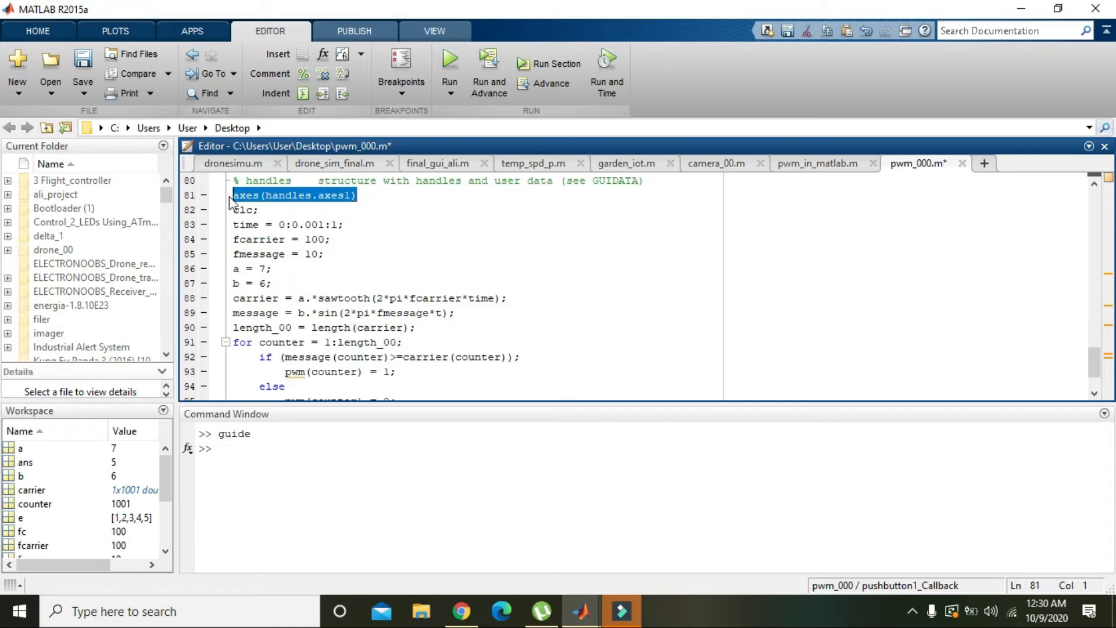
pyautogui.click(264, 210)
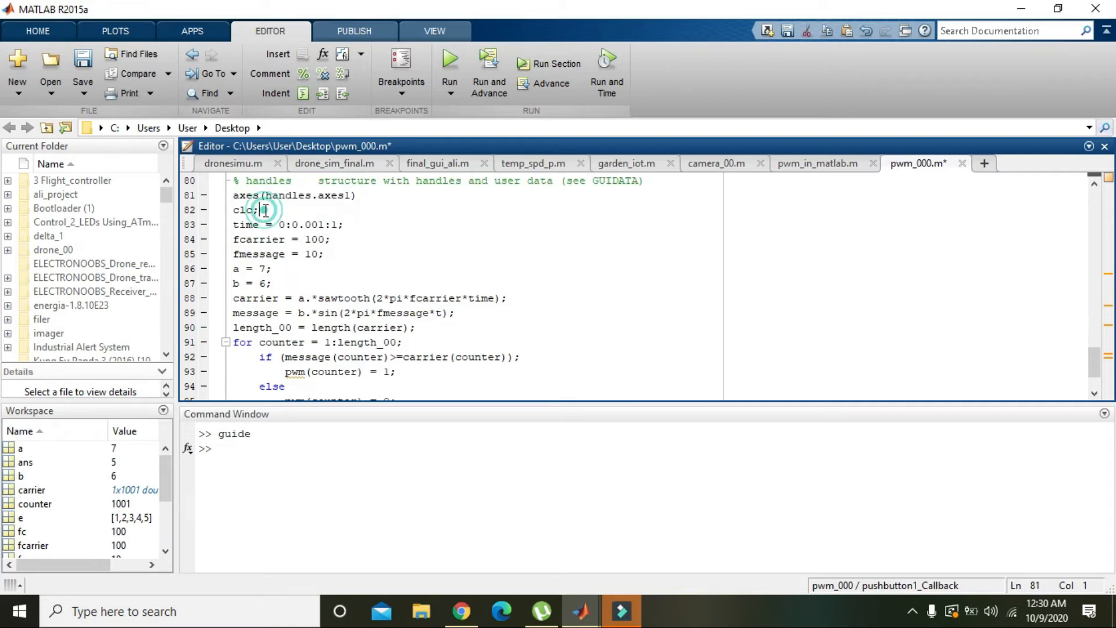
pyautogui.doubleClick(244, 210)
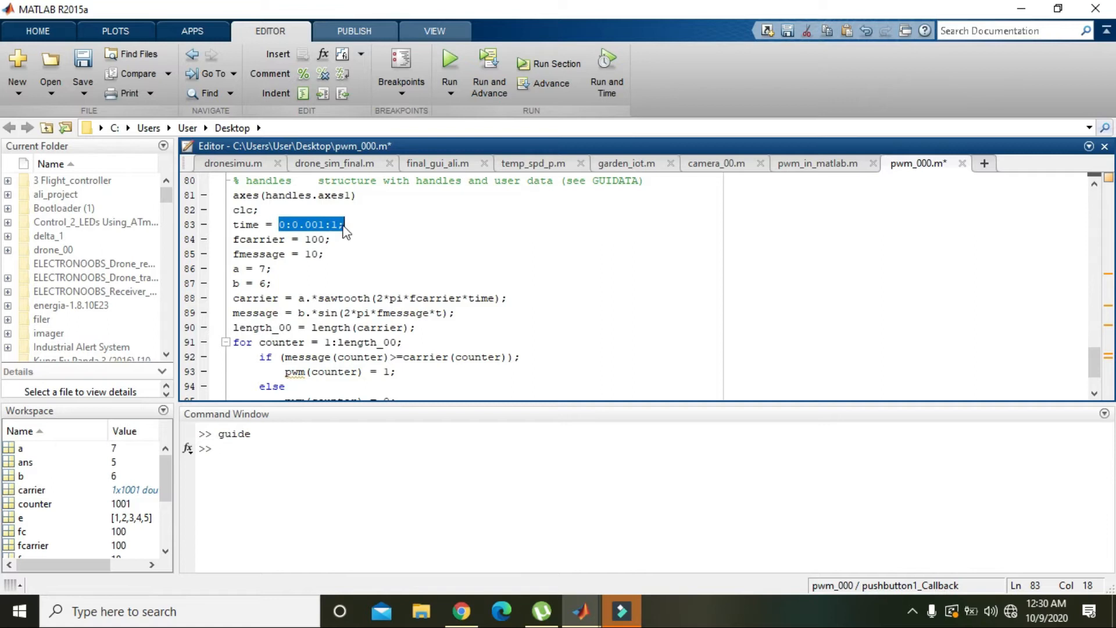
pyautogui.click(335, 224)
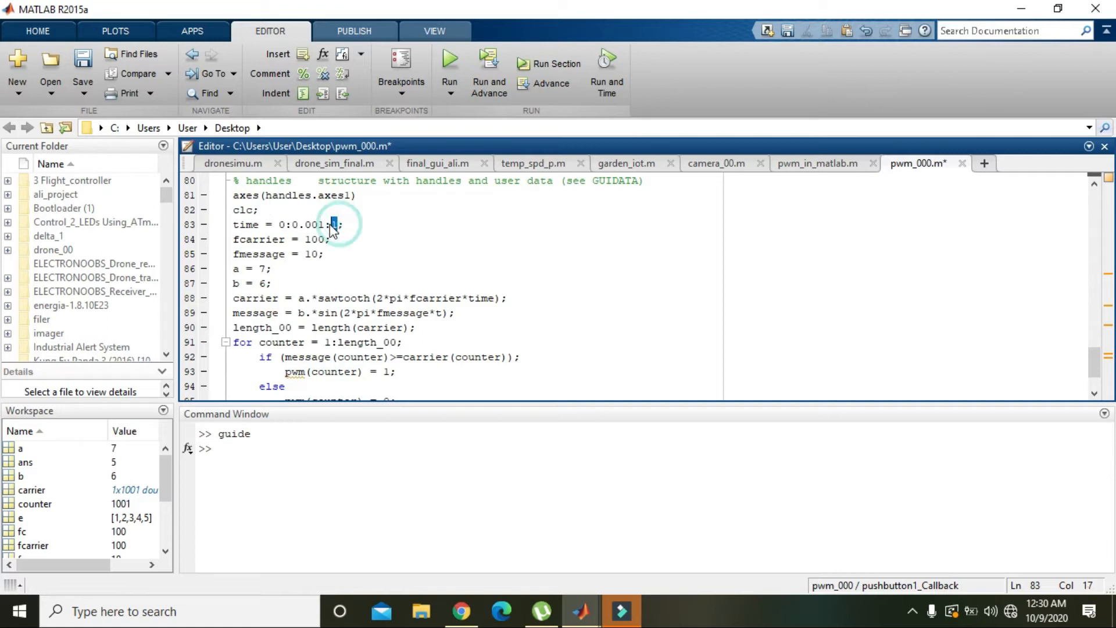
pyautogui.doubleClick(314, 225)
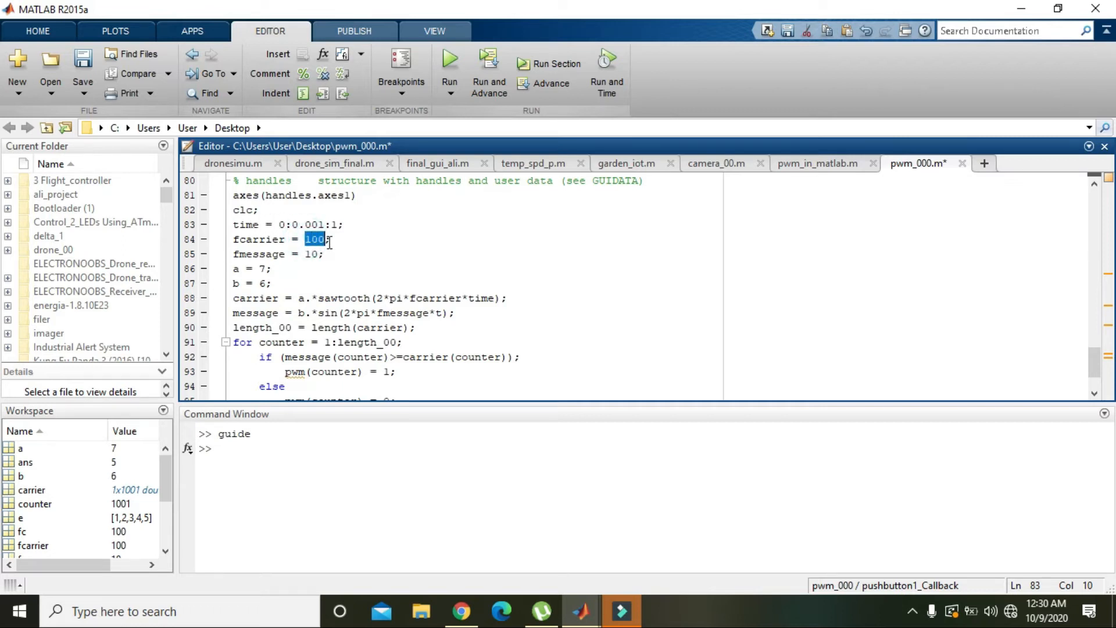
pyautogui.click(325, 255)
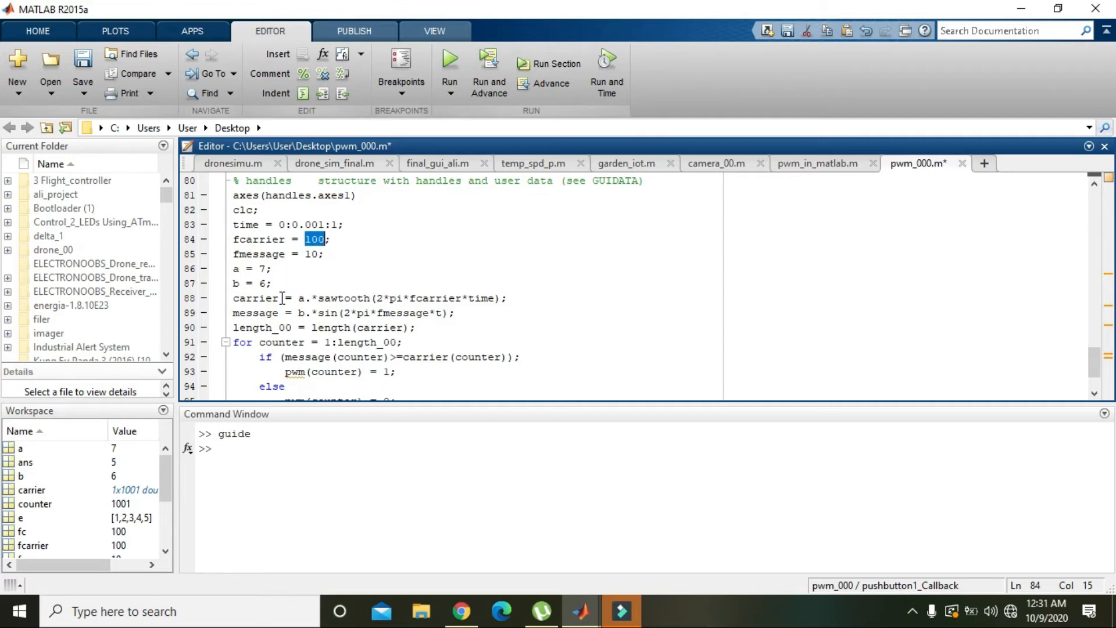
pyautogui.doubleClick(257, 297)
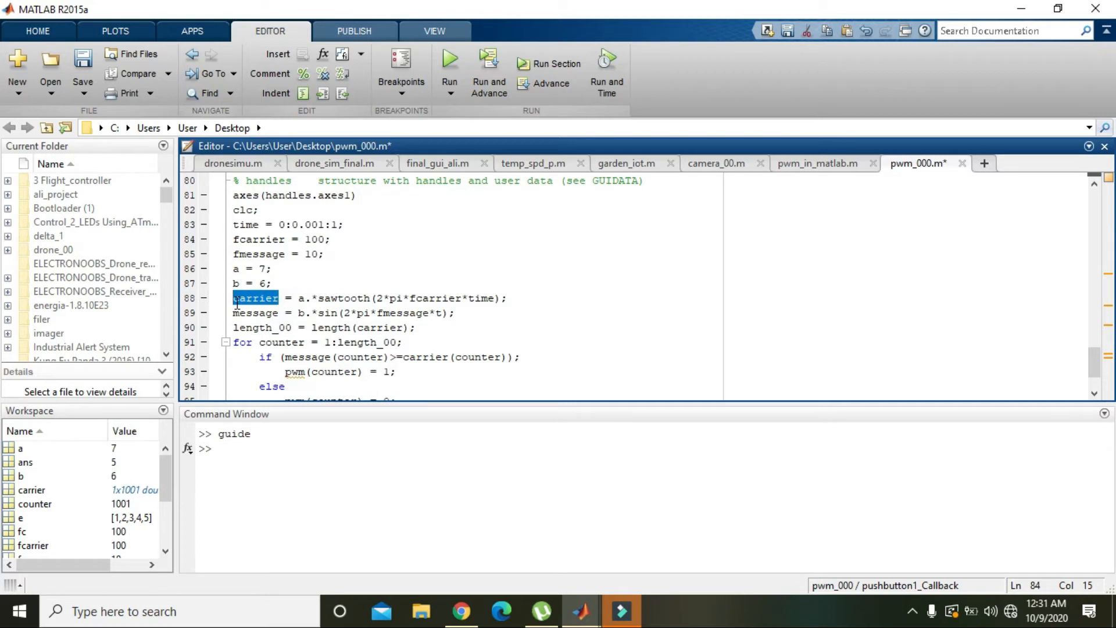
pyautogui.doubleClick(255, 299)
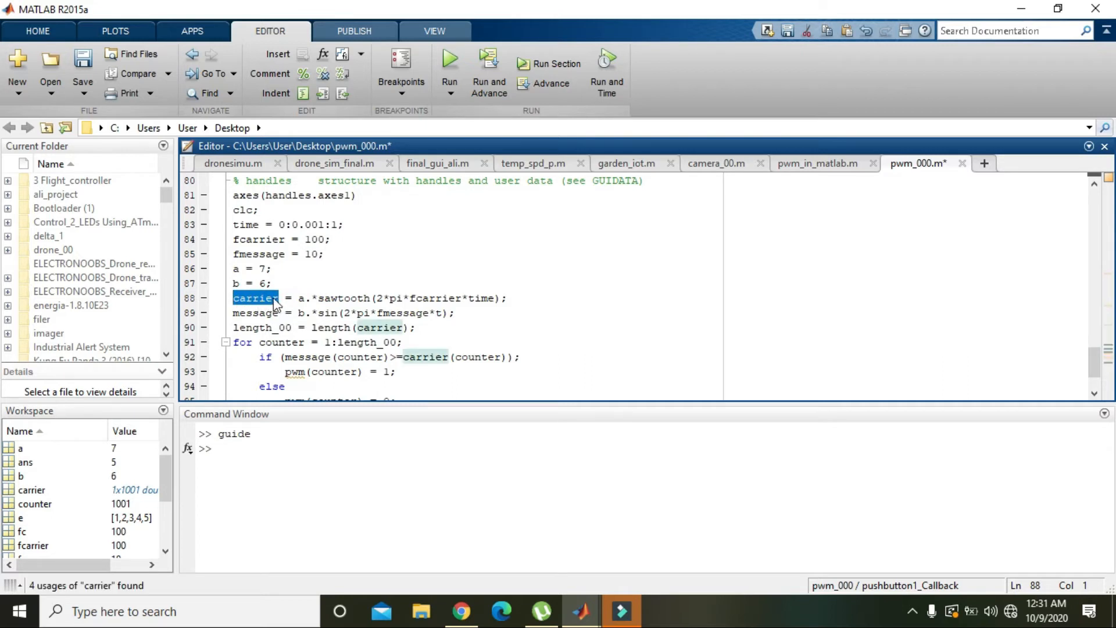
pyautogui.moveTo(342, 299)
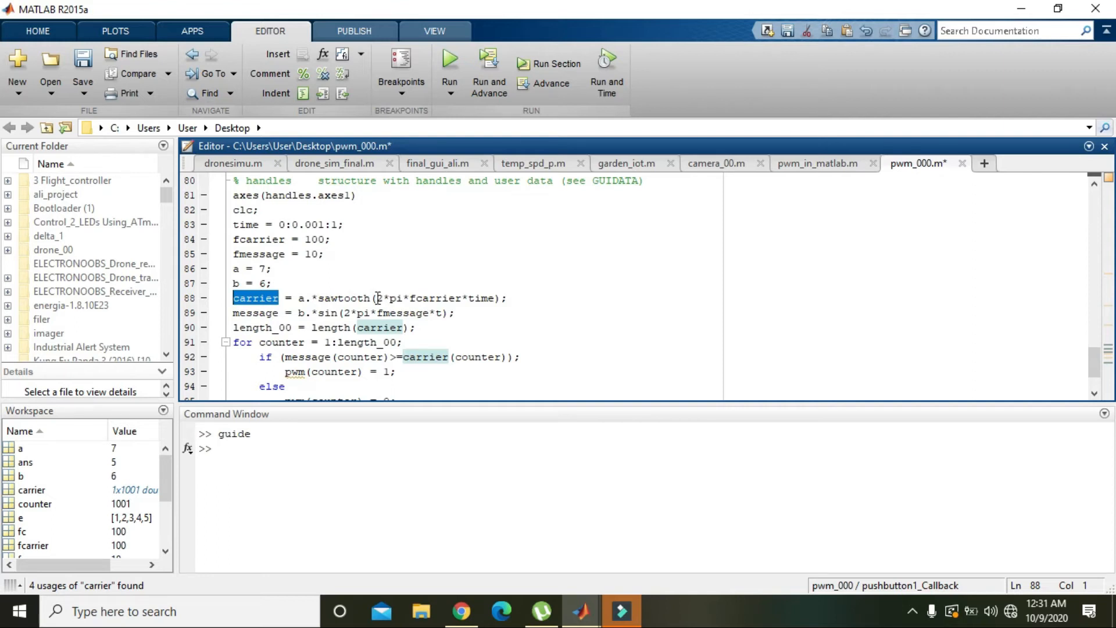
pyautogui.doubleClick(344, 297)
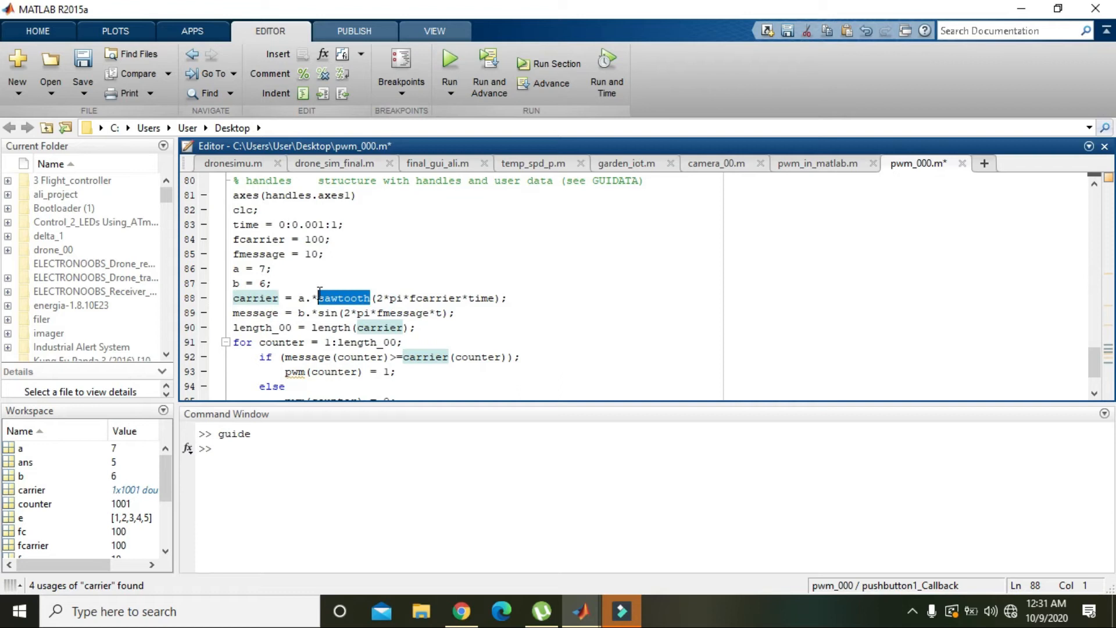
pyautogui.click(344, 299)
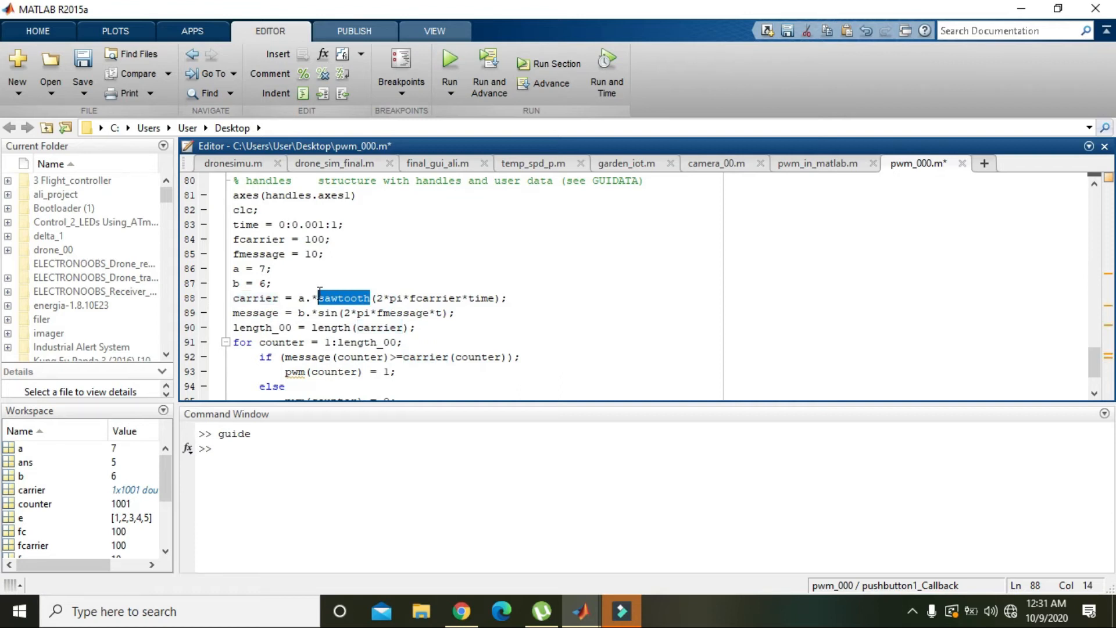
pyautogui.moveTo(450, 299)
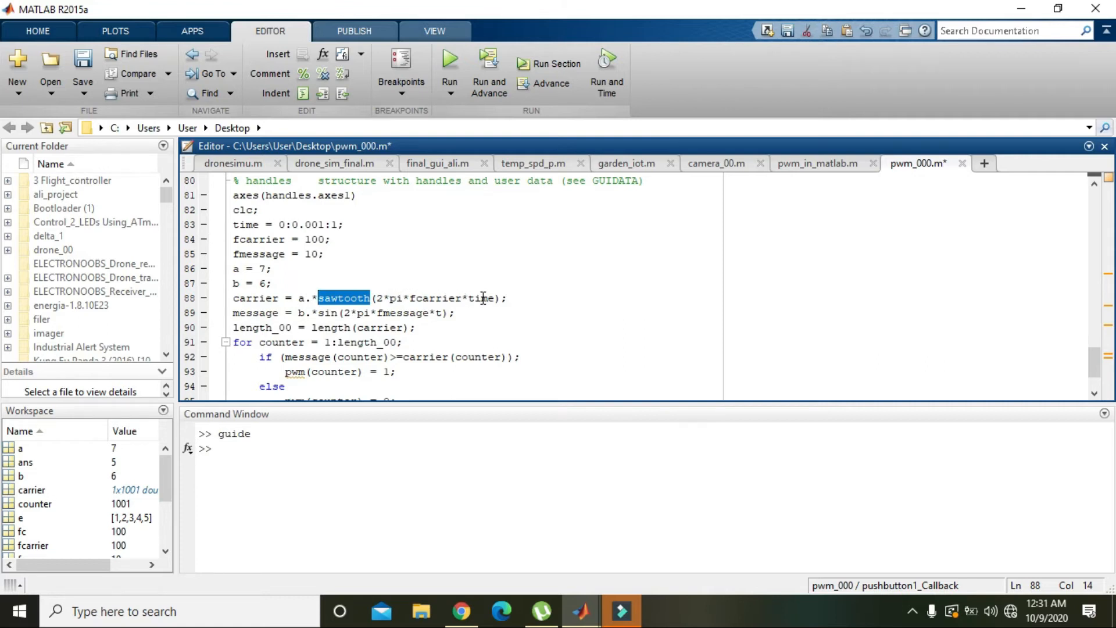
pyautogui.moveTo(407, 303)
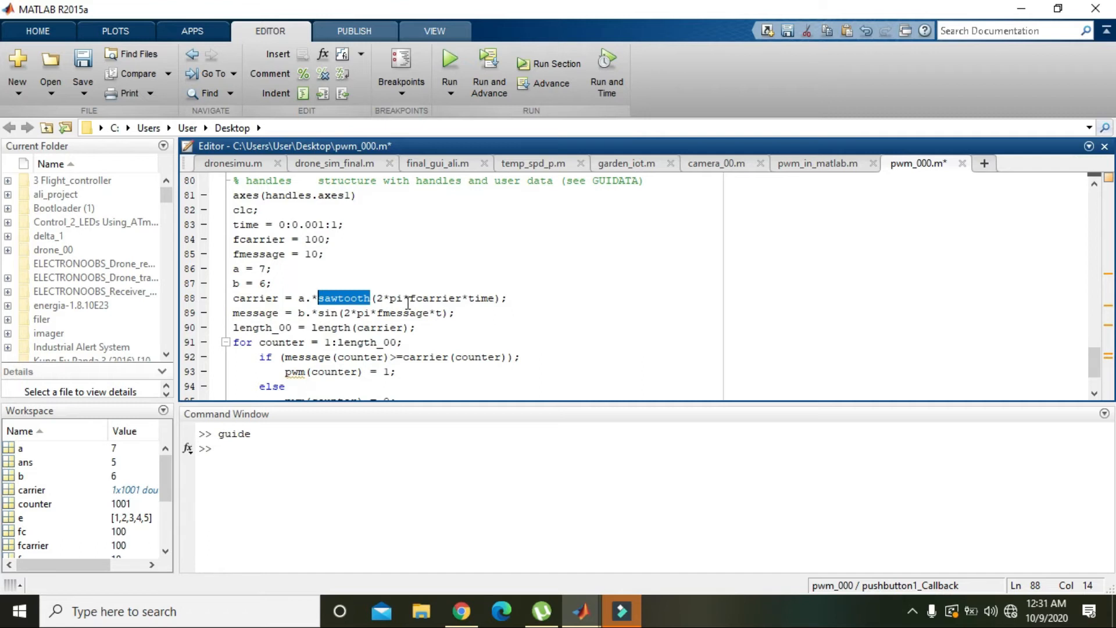
pyautogui.moveTo(432, 293)
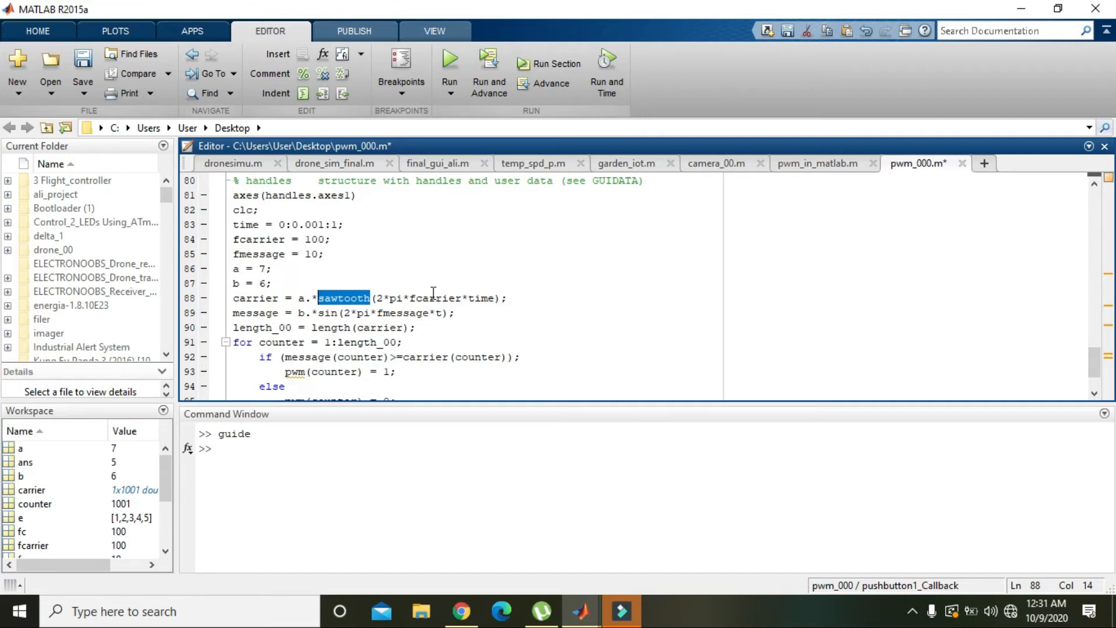
pyautogui.doubleClick(435, 297)
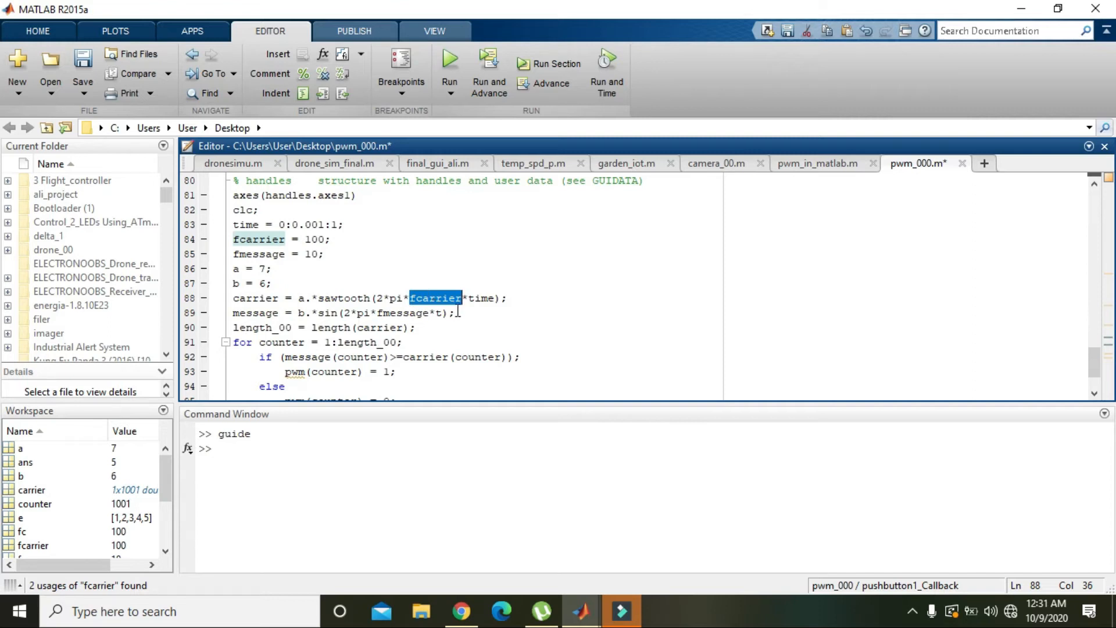
pyautogui.click(271, 283)
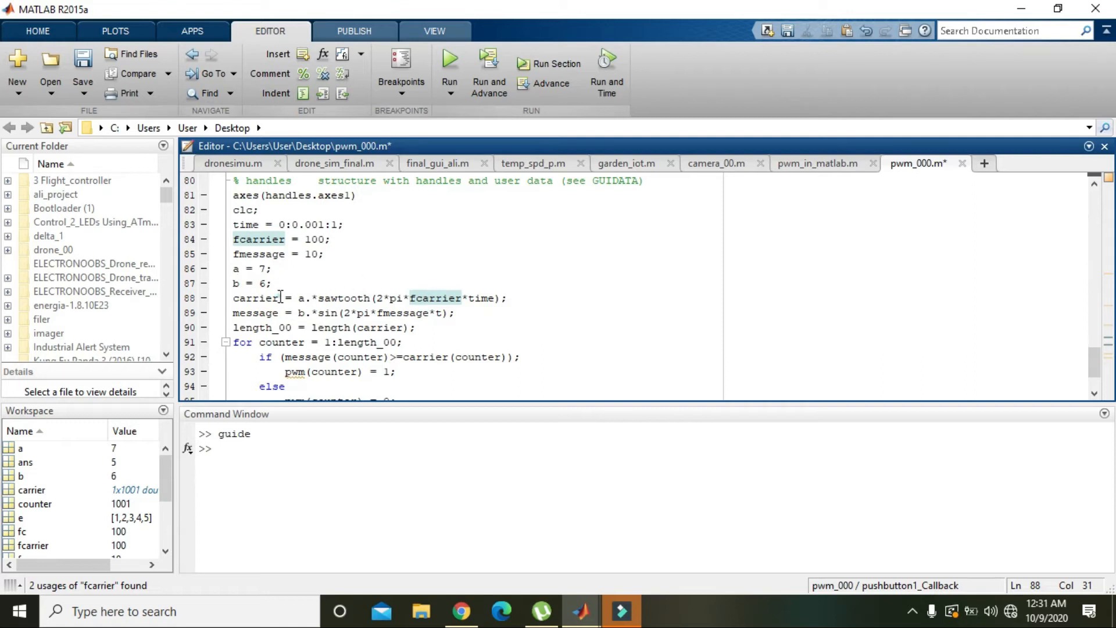
pyautogui.click(284, 298)
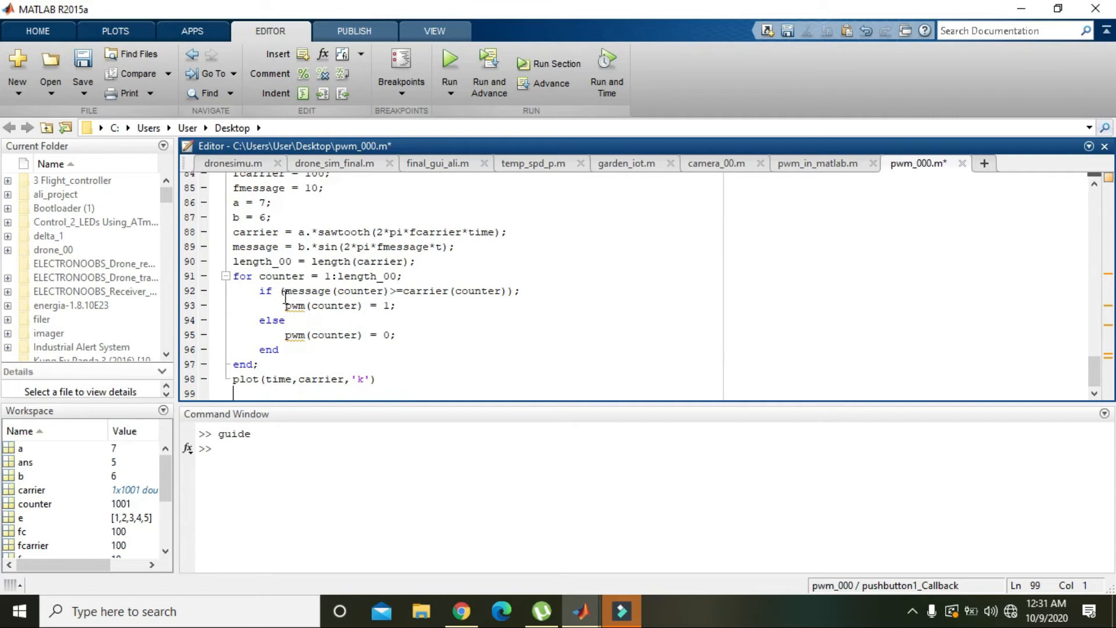
pyautogui.write('p')
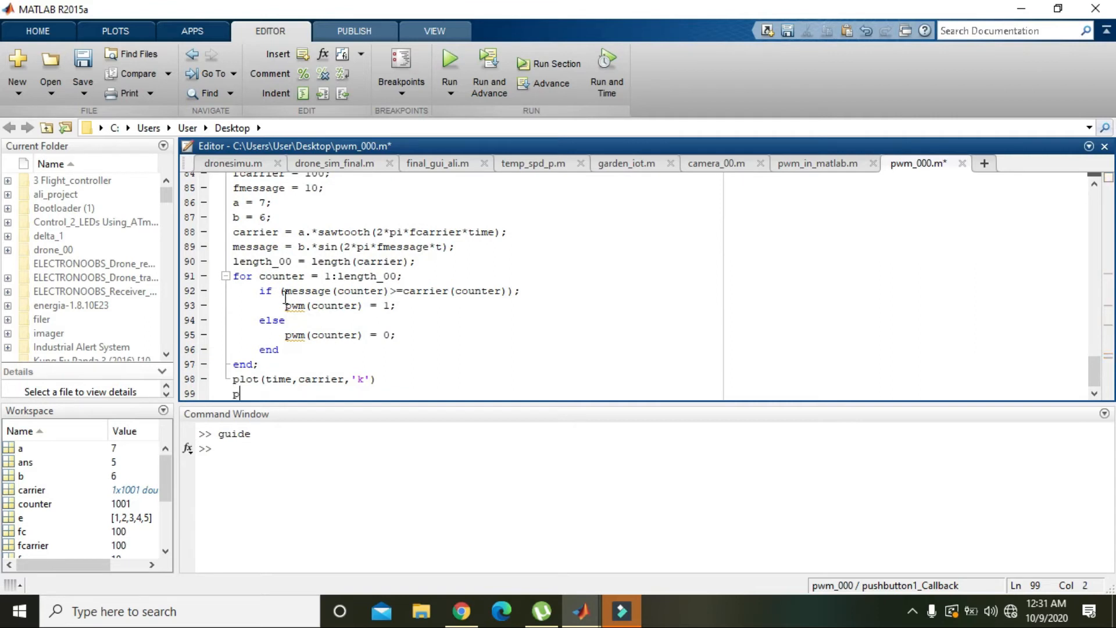
pyautogui.write('lot()')
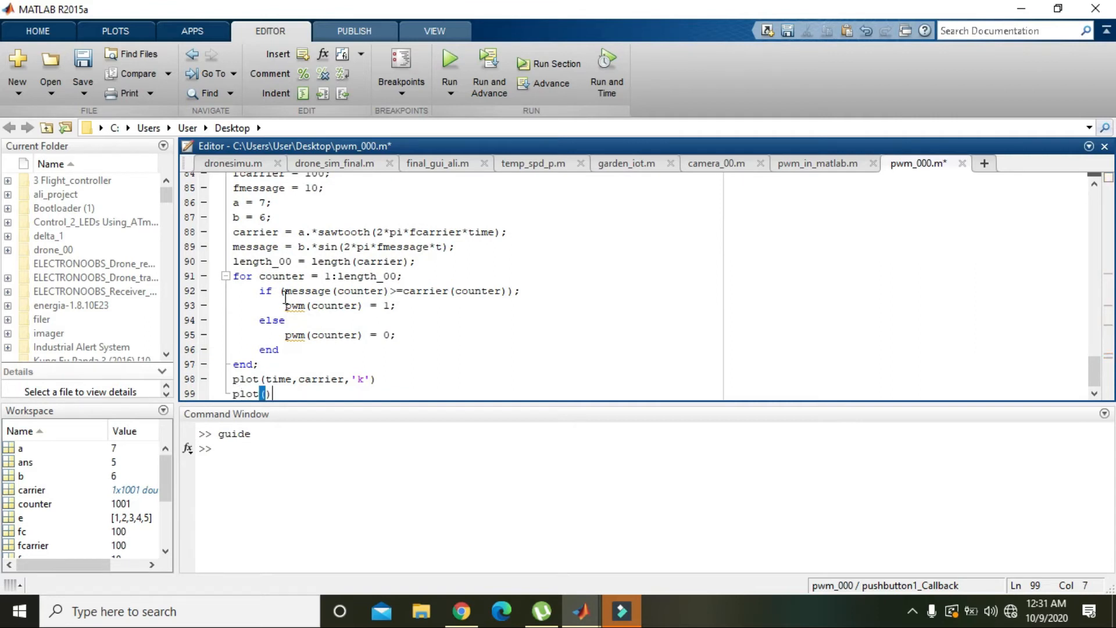
pyautogui.write('tim')
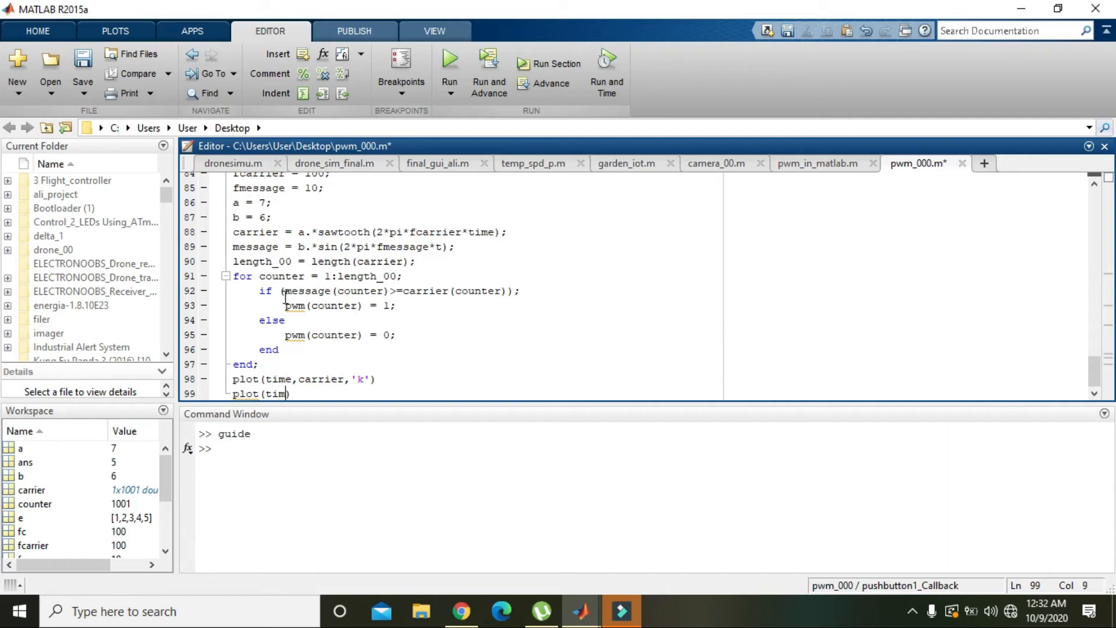
pyautogui.write("e,carrier,'")
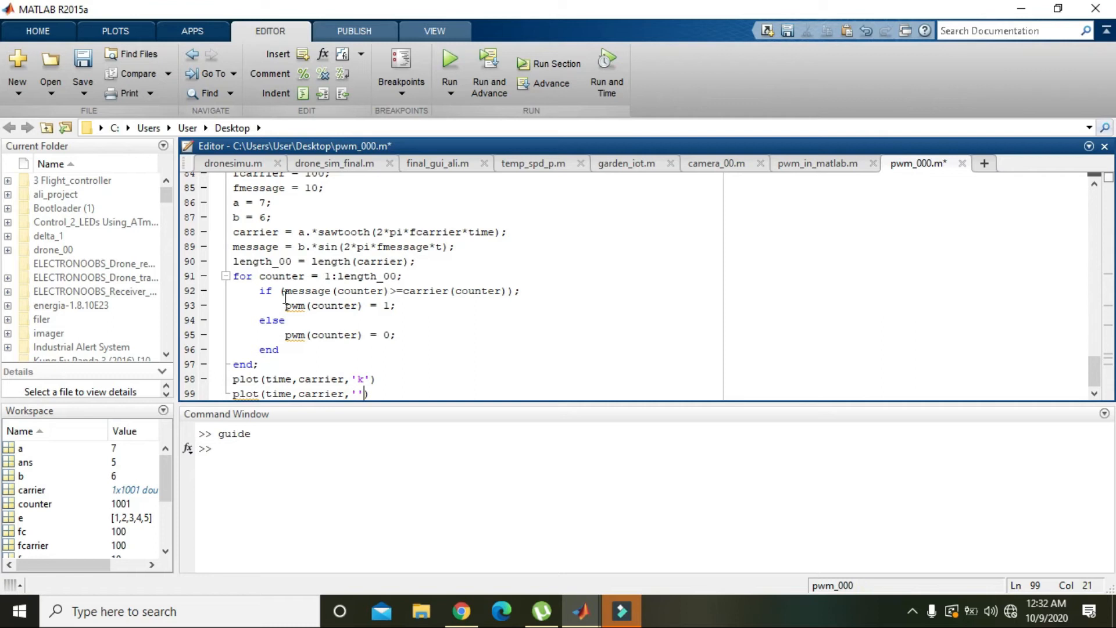
pyautogui.write('k')
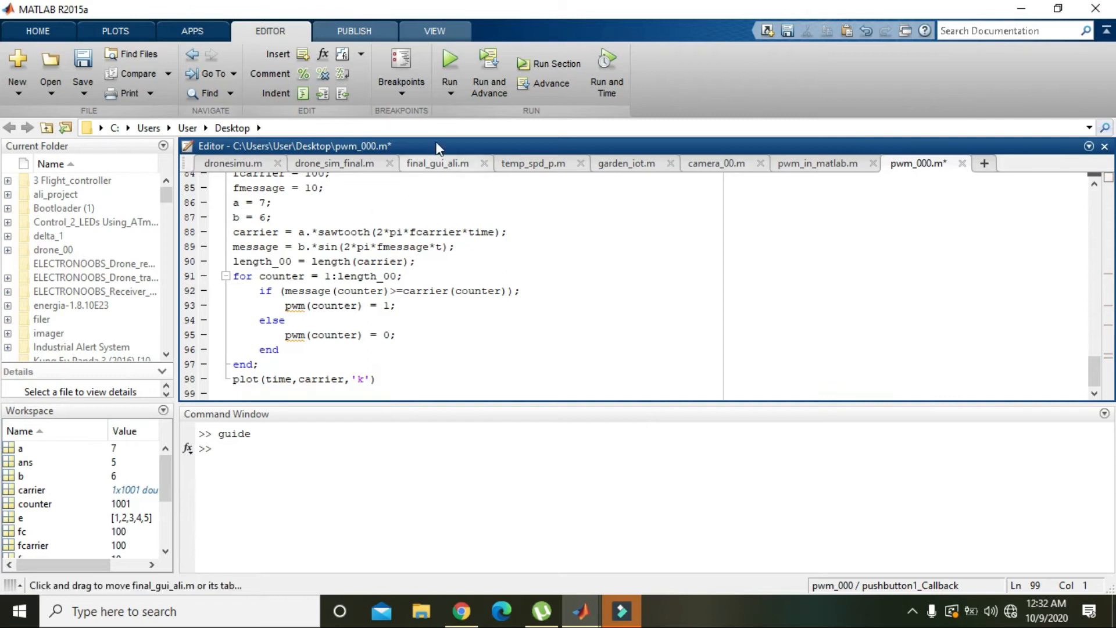
# Run the GUI, change the message line to b.*sin(2*pi*fmessage*time), and rerun it.
pyautogui.click(449, 58)
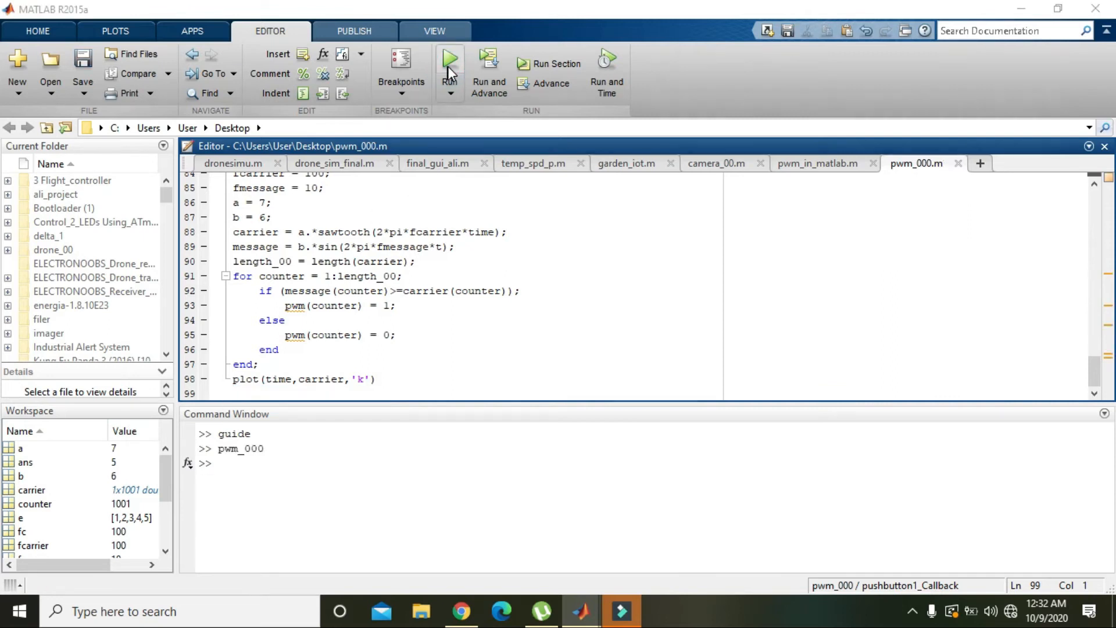
pyautogui.click(449, 59)
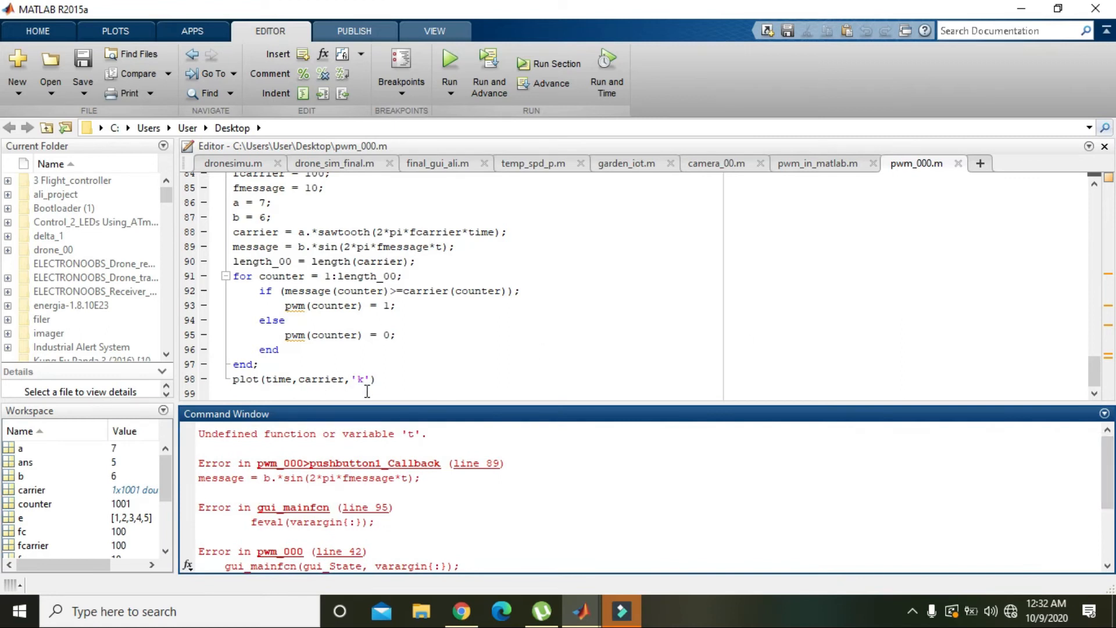
pyautogui.moveTo(353, 347)
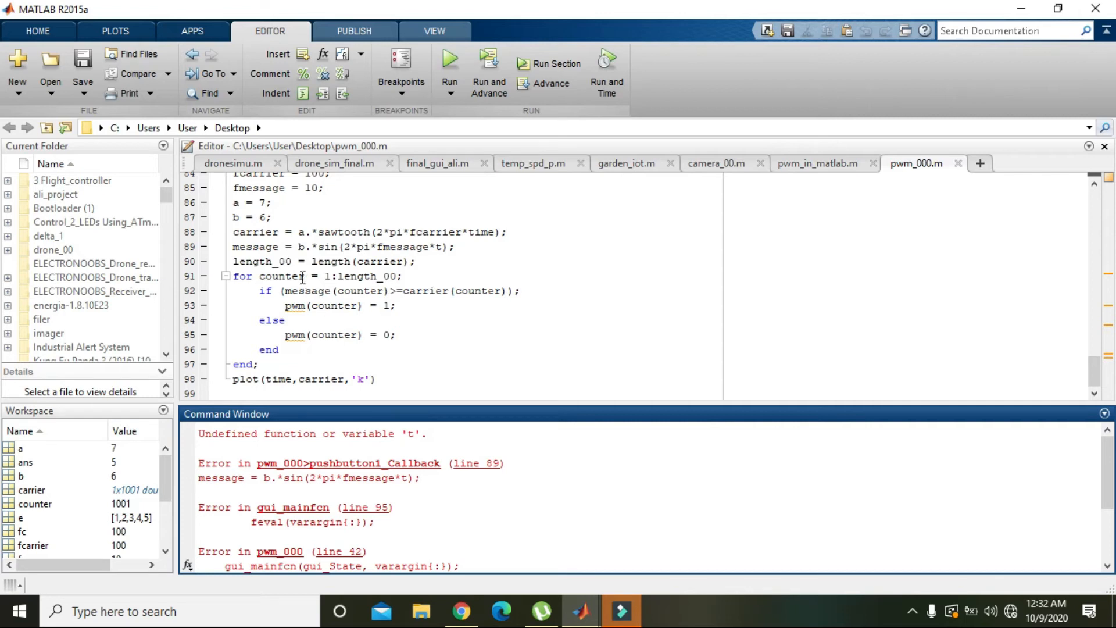
pyautogui.click(442, 246)
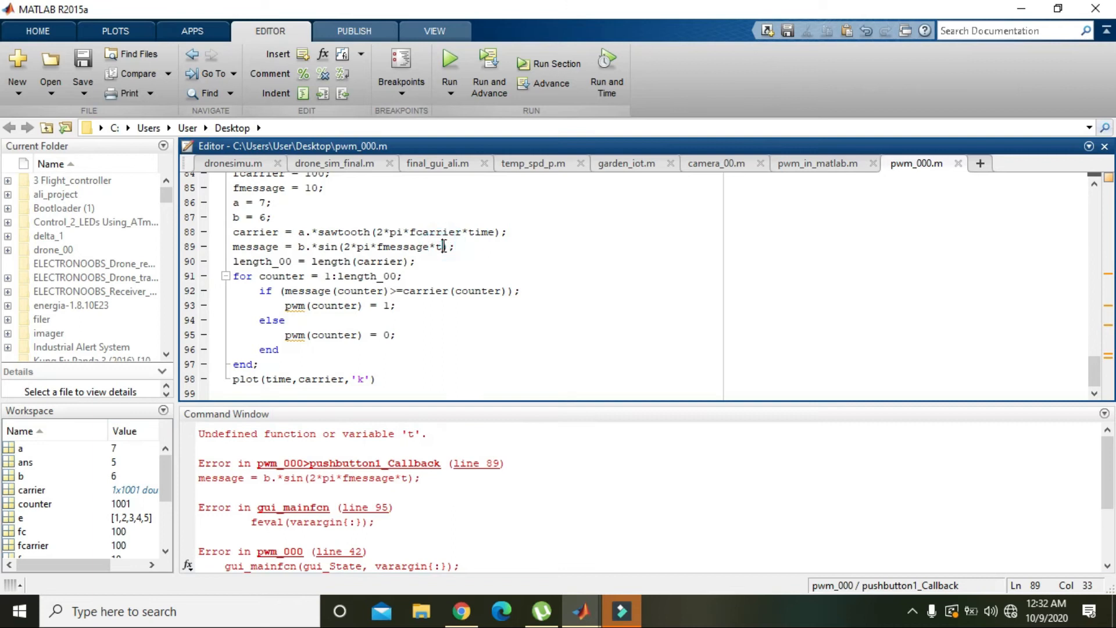
pyautogui.write('ime')
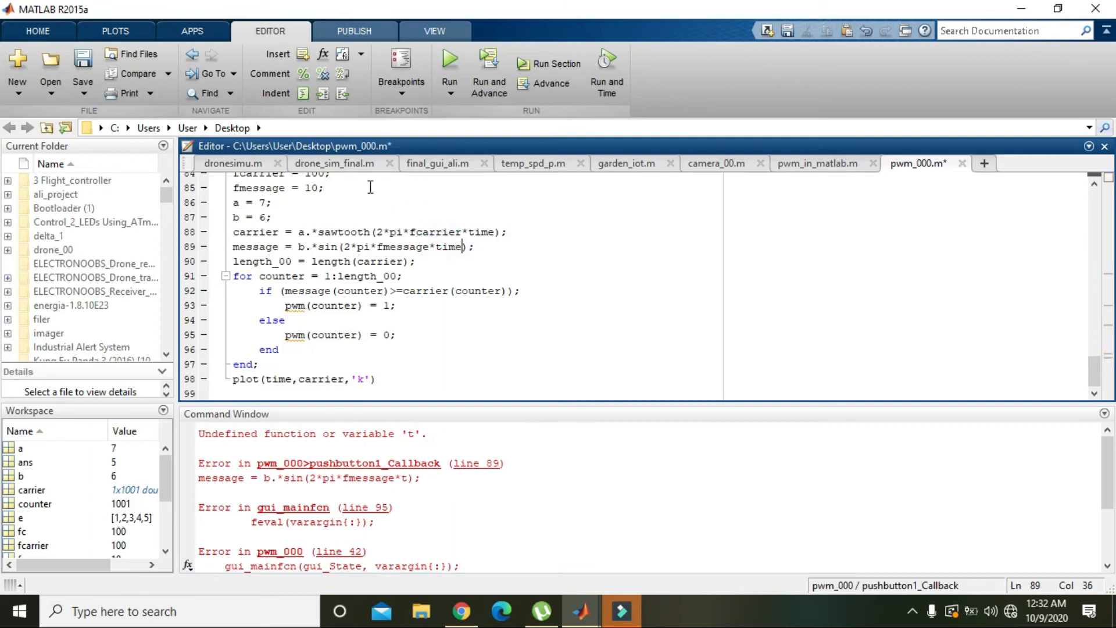
pyautogui.click(449, 63)
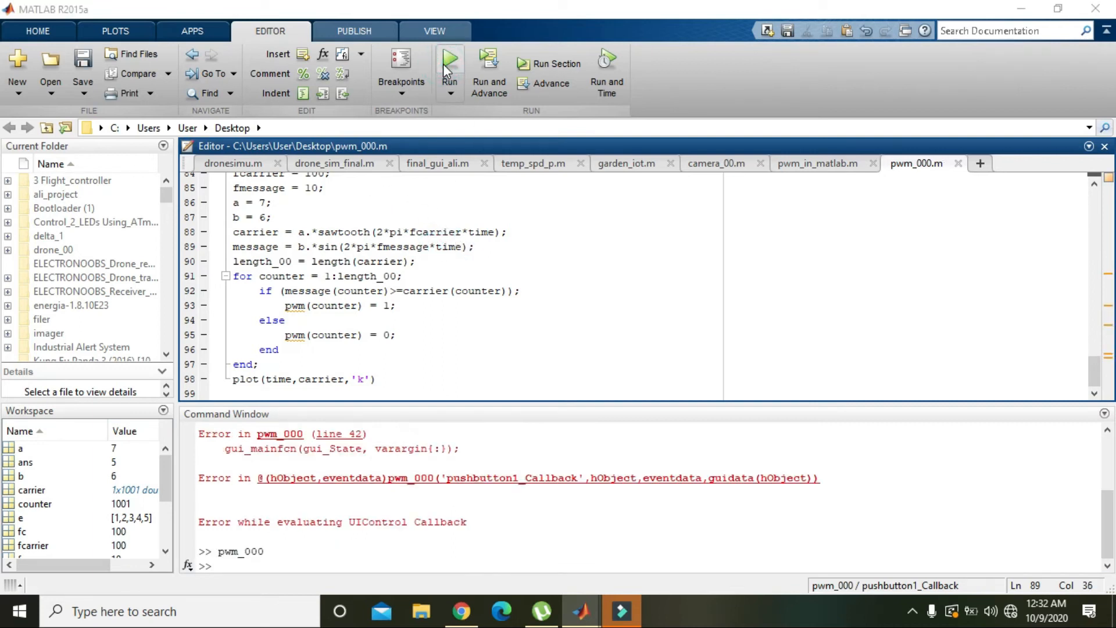
# Rerun to see the sawtooth carrier plotted, then close the pwm_000 test window.
pyautogui.click(449, 63)
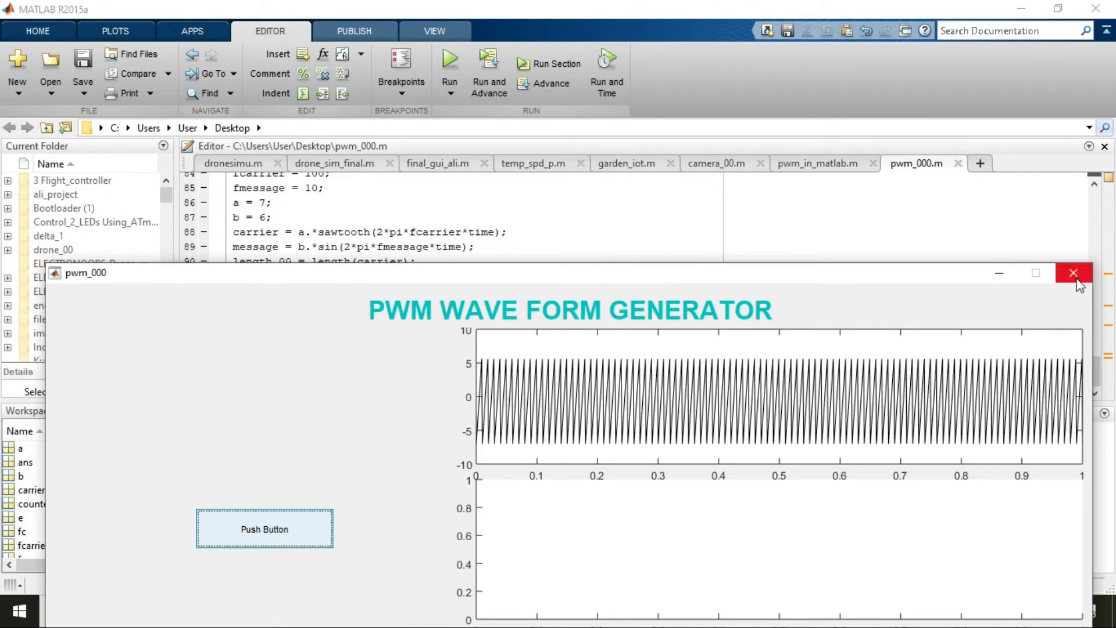
pyautogui.click(1074, 273)
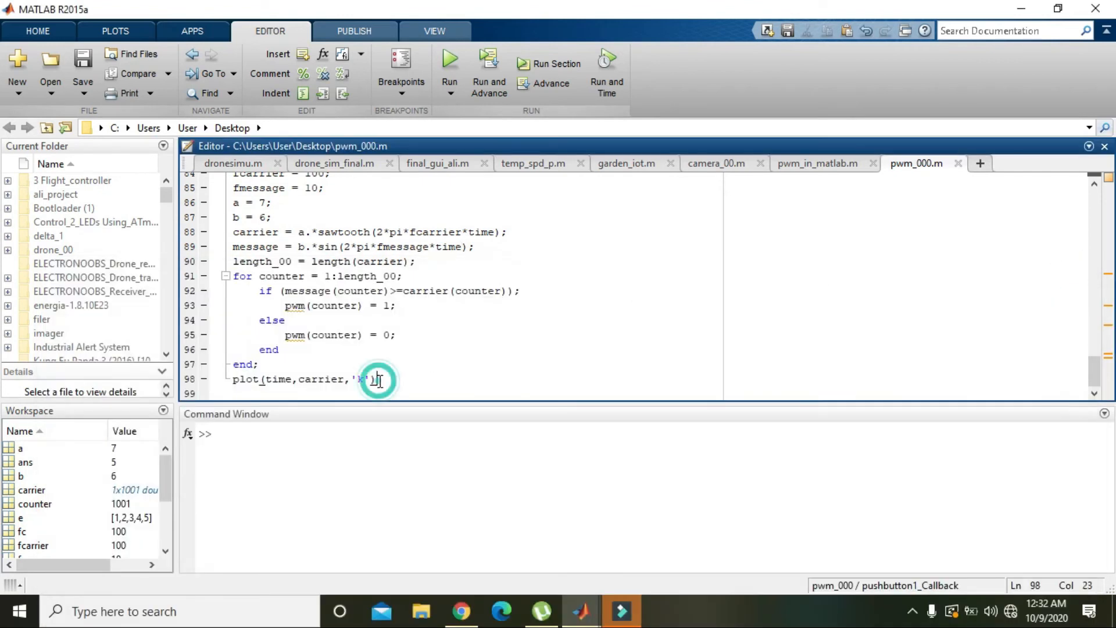
# Add axes(handles.axes2) and plot(time,message,'r') to the callback.
pyautogui.write('a')
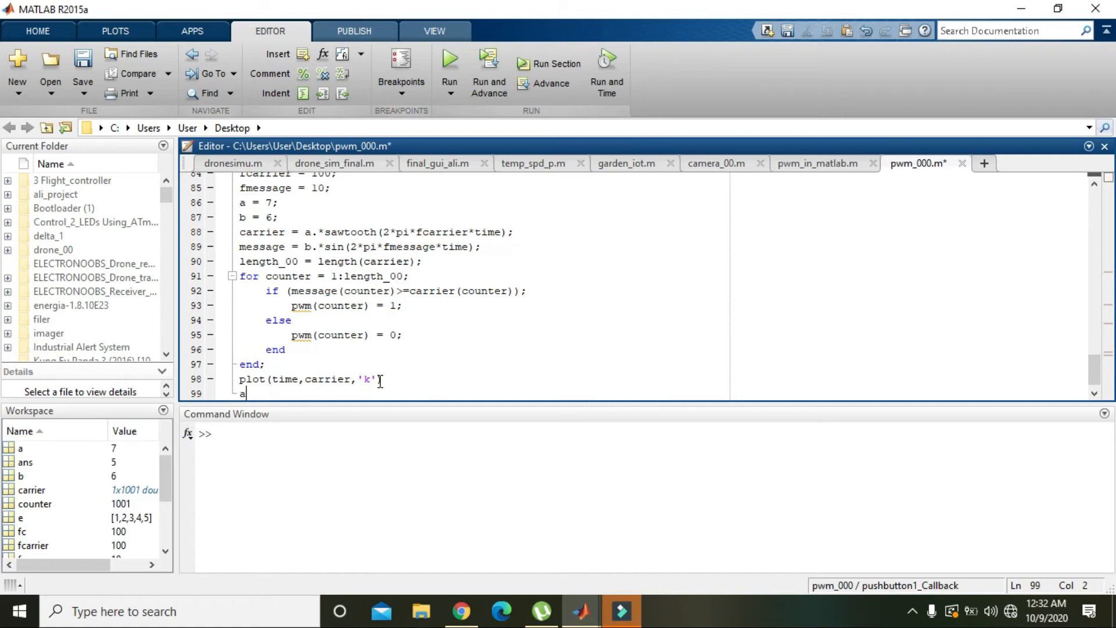
pyautogui.write('xes (')
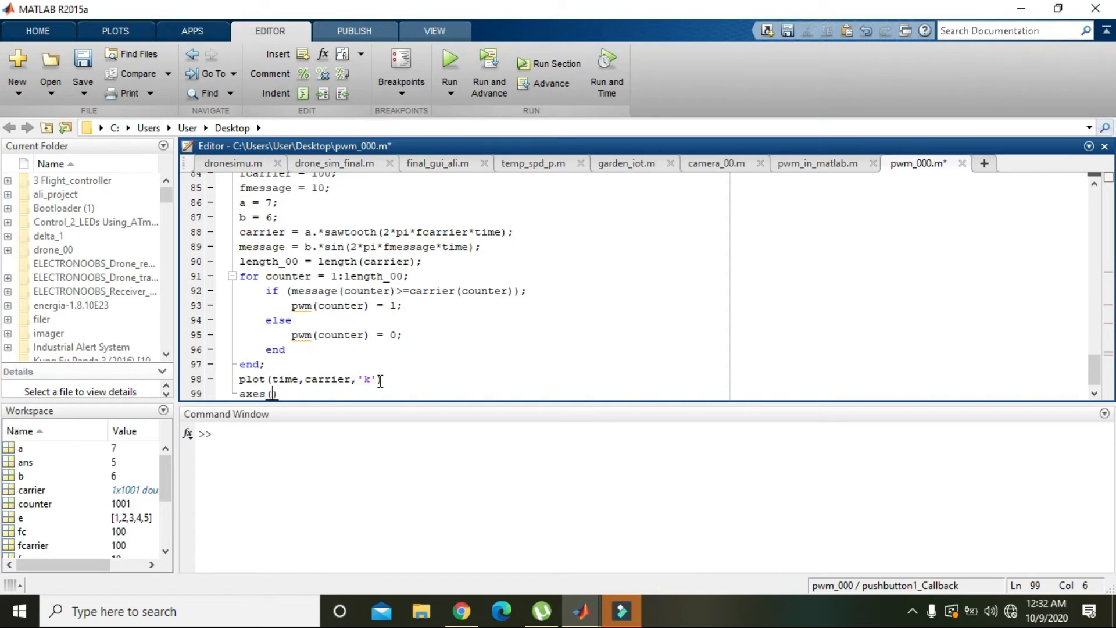
pyautogui.write('handles.a')
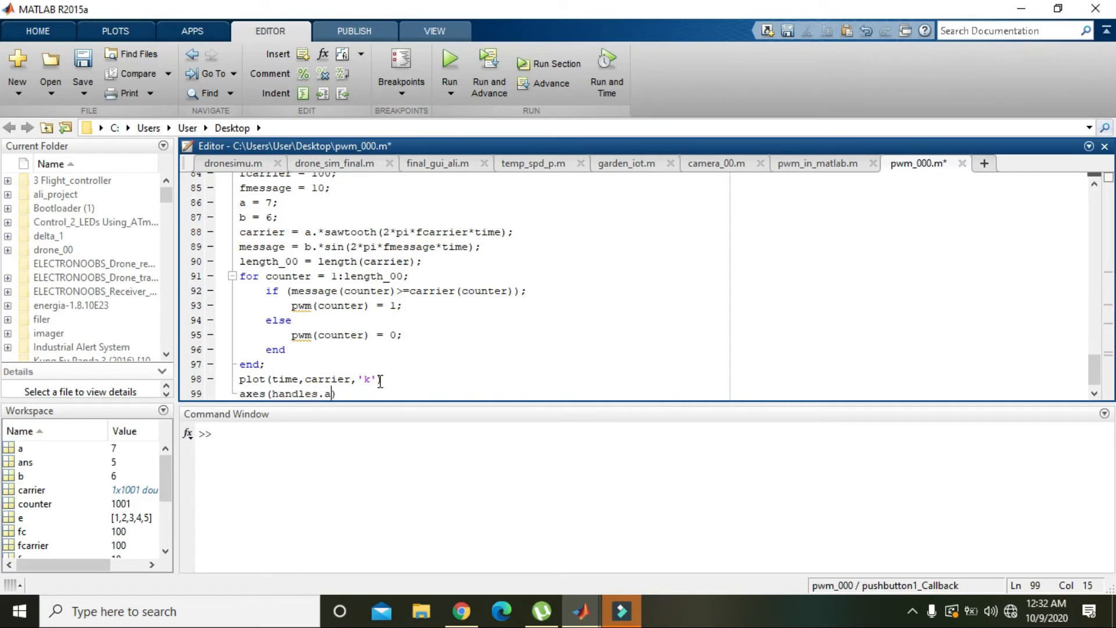
pyautogui.write('xes2')
pyautogui.press('enter')
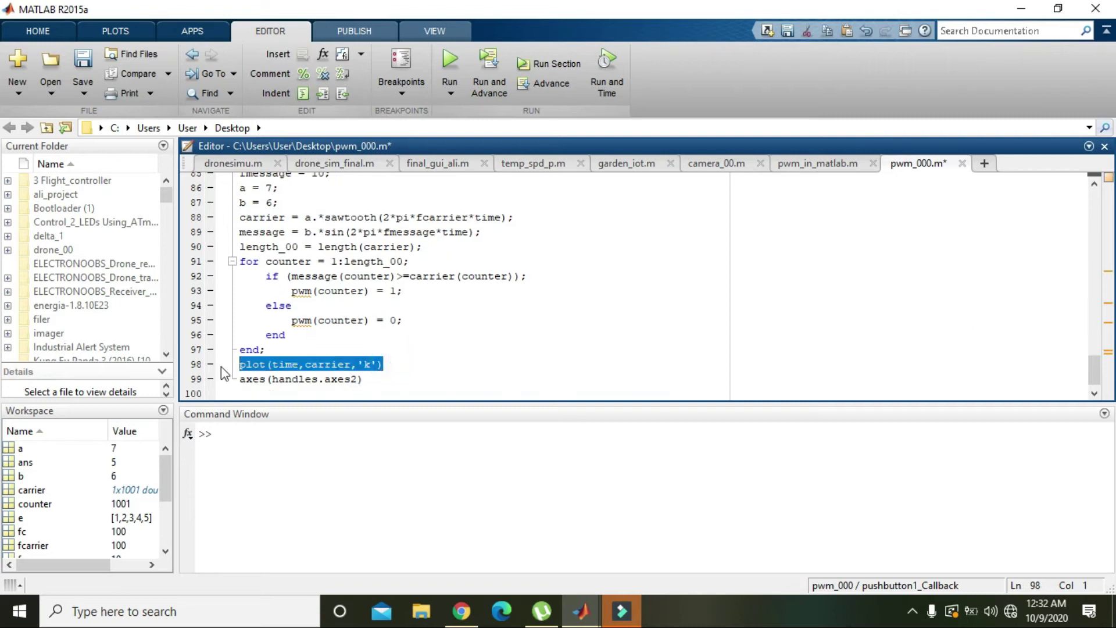
pyautogui.write("plot(time,carrier,'k')")
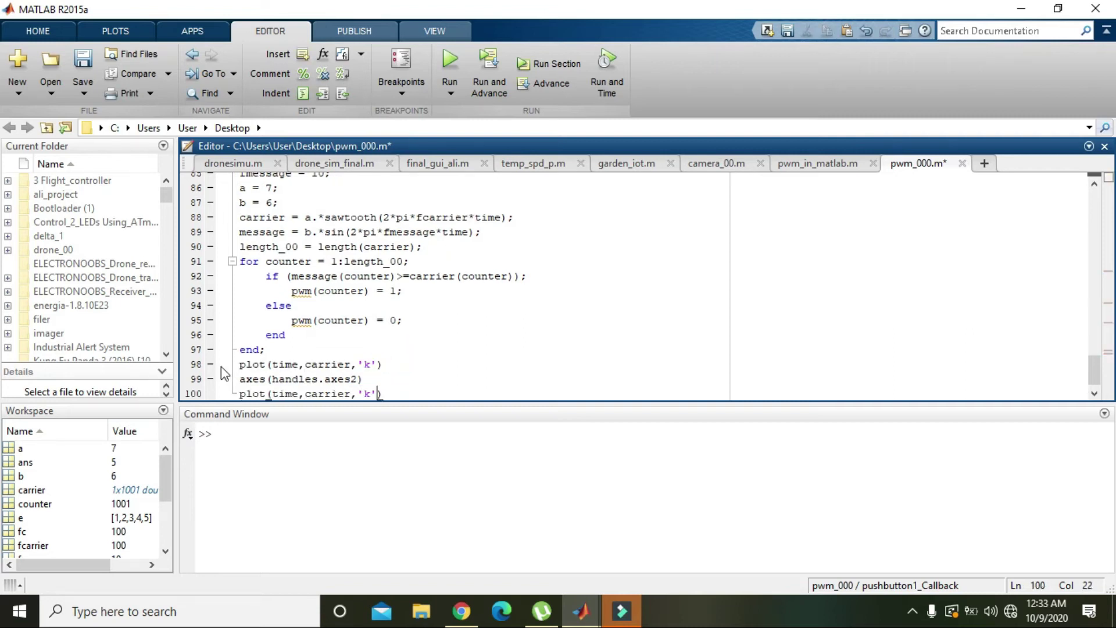
pyautogui.write('r')
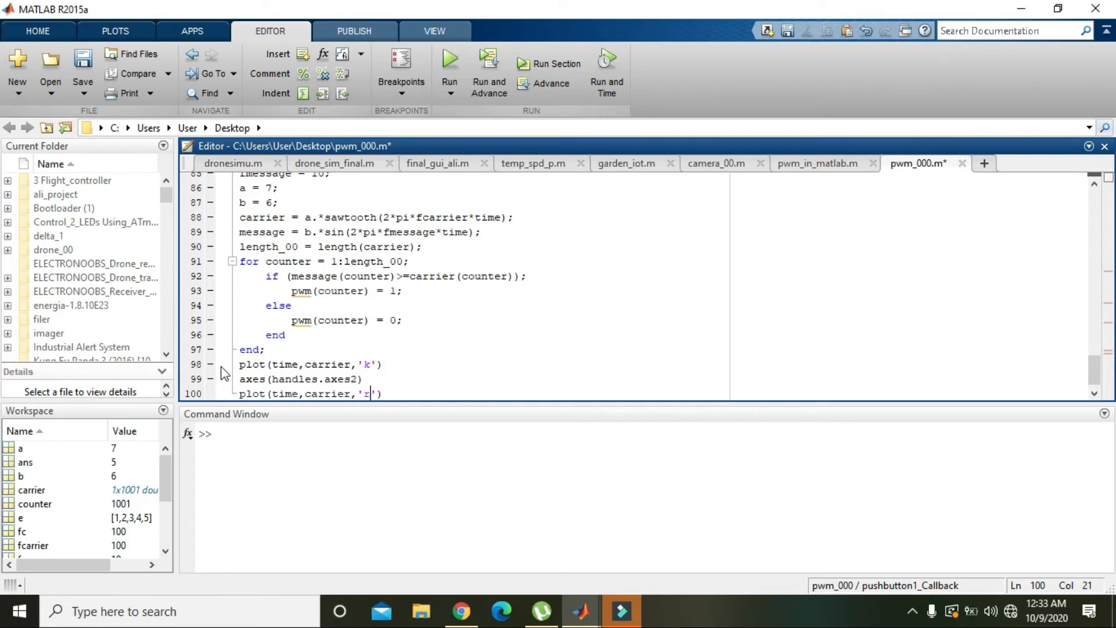
pyautogui.click(330, 394)
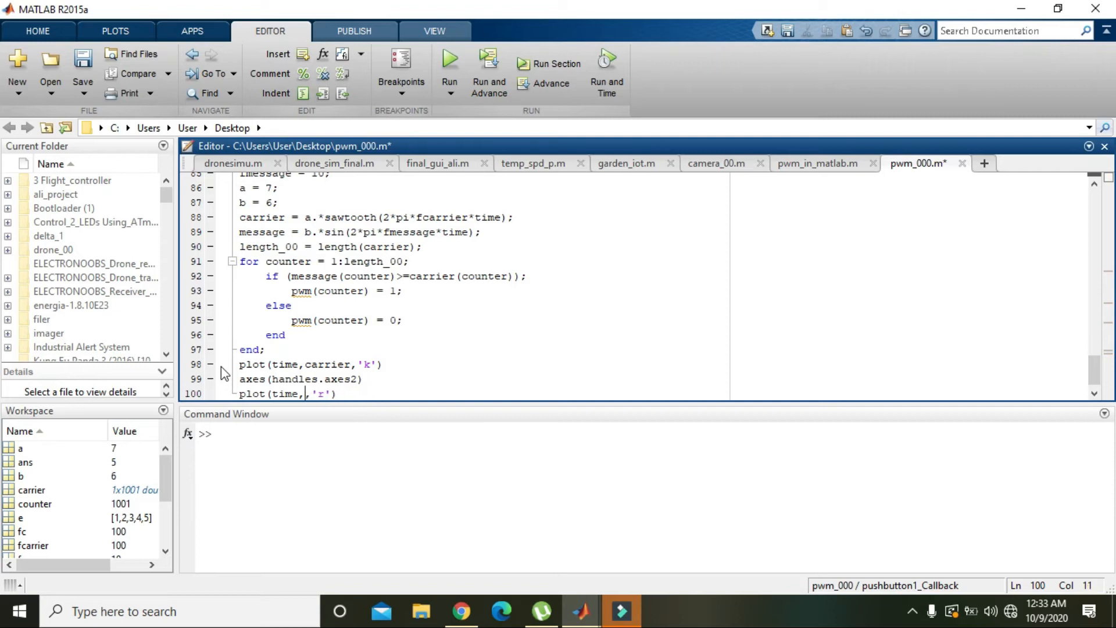
pyautogui.write('message')
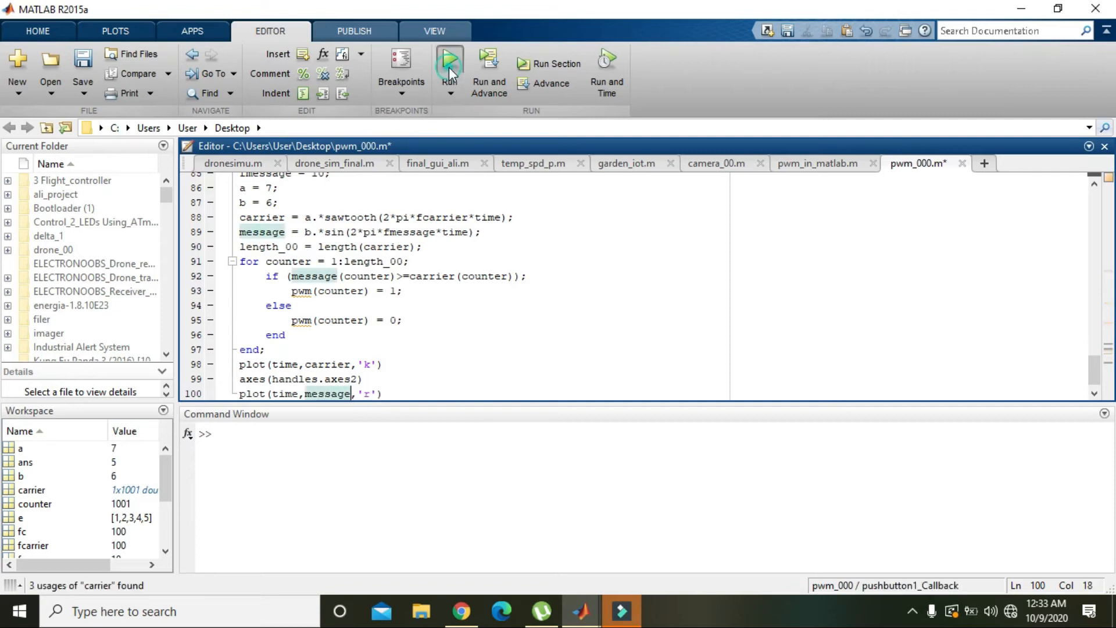
# Run the GUI to verify the carrier and red message plots, then close the window.
pyautogui.click(449, 63)
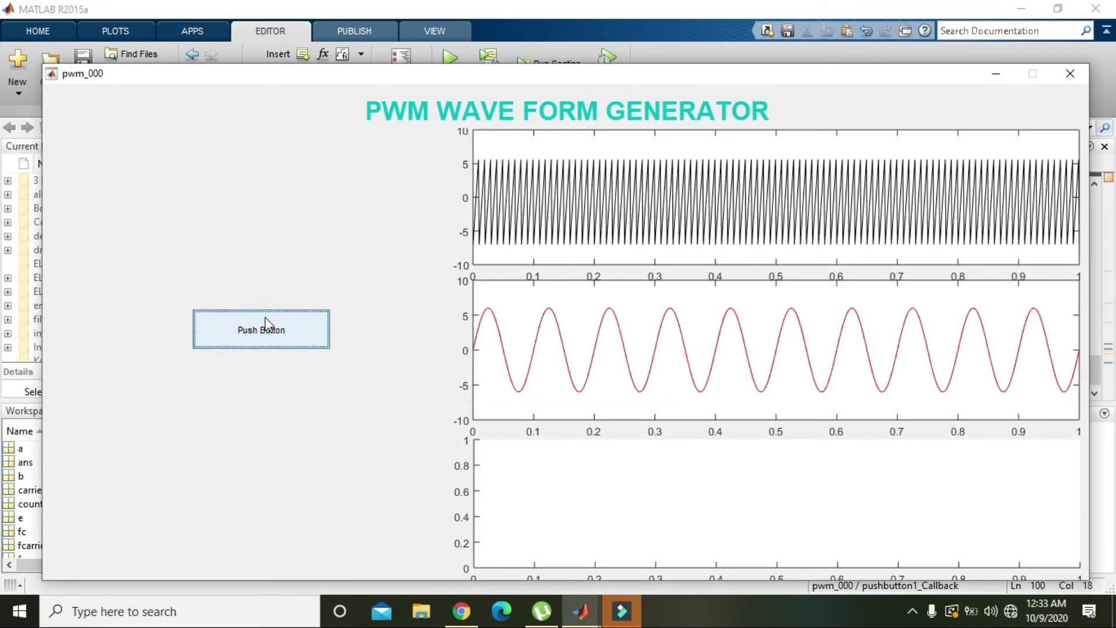
pyautogui.moveTo(527, 358)
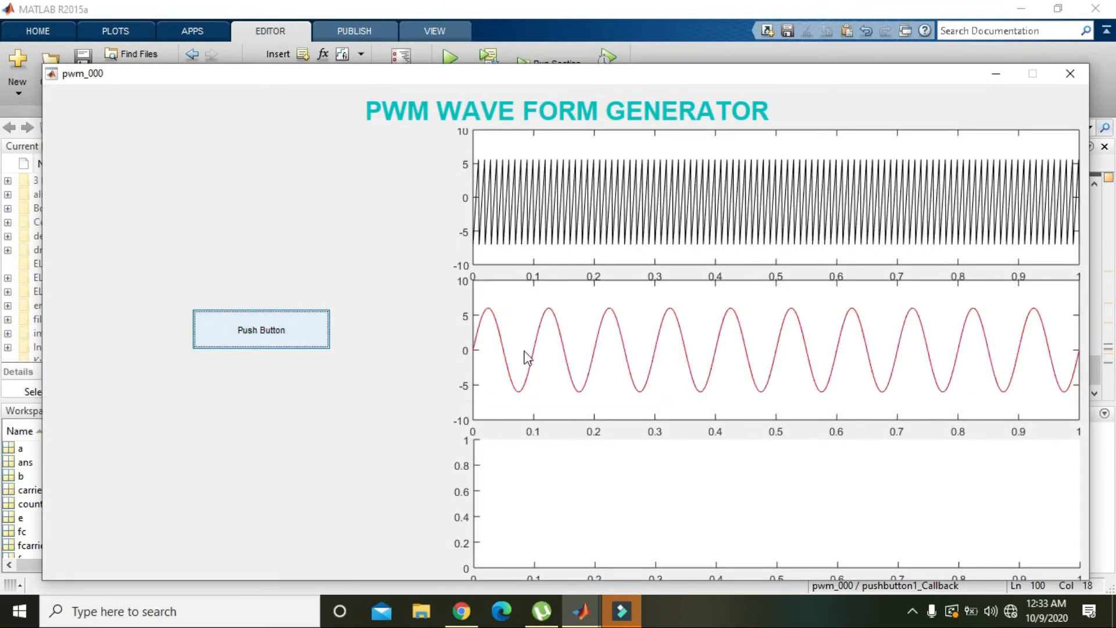
pyautogui.moveTo(1061, 82)
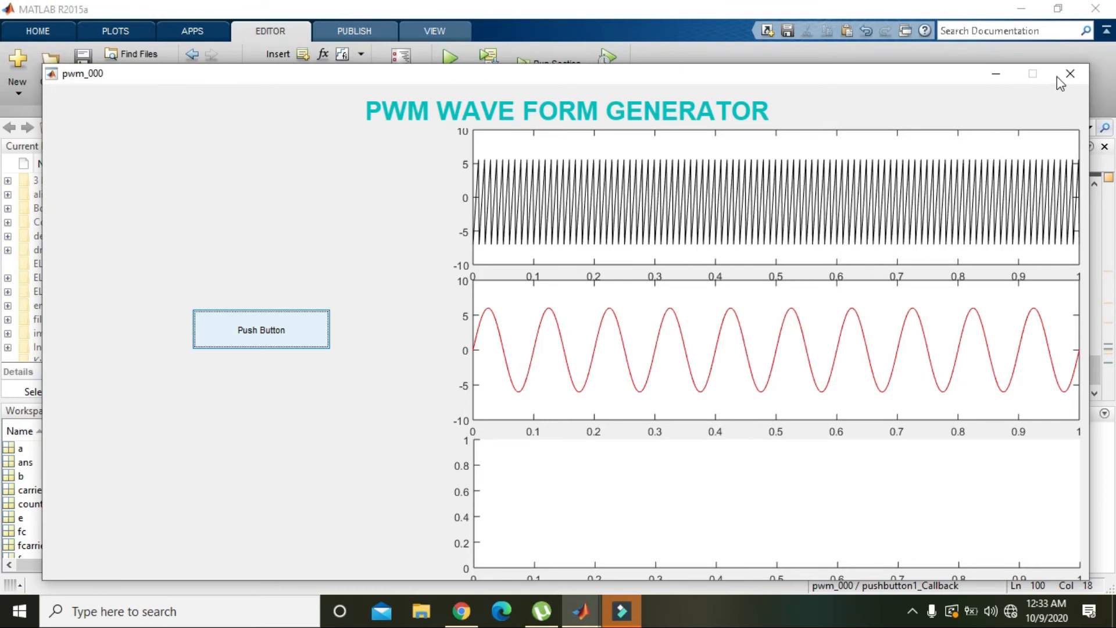
pyautogui.click(1068, 73)
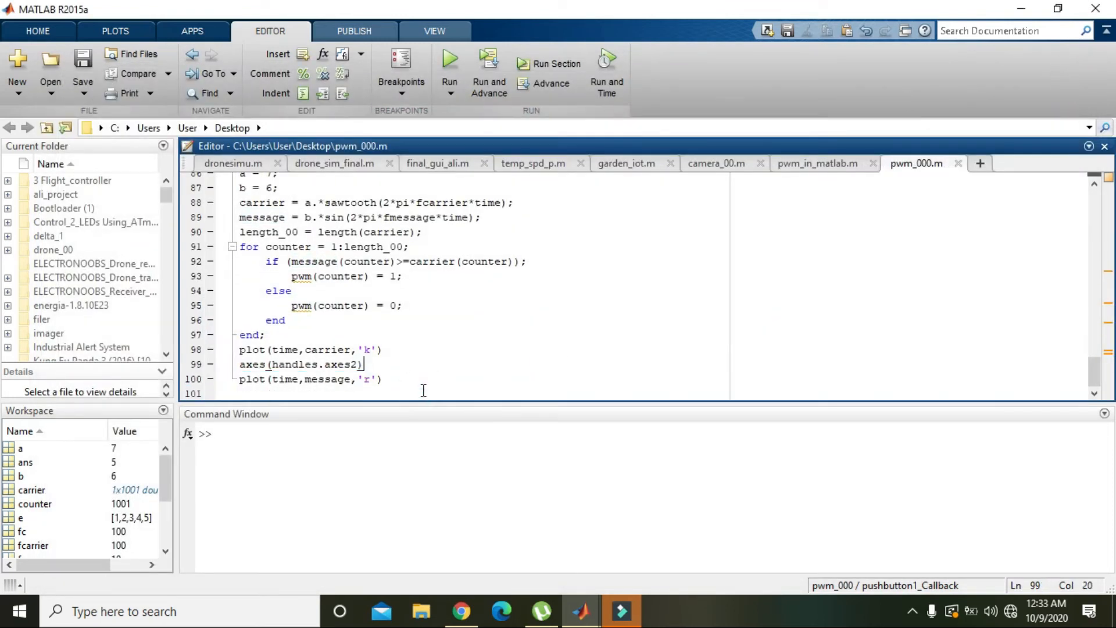
# Set length_00 = length(carrier) and start a for loop over counter = 1:length_00.
pyautogui.scroll(3)
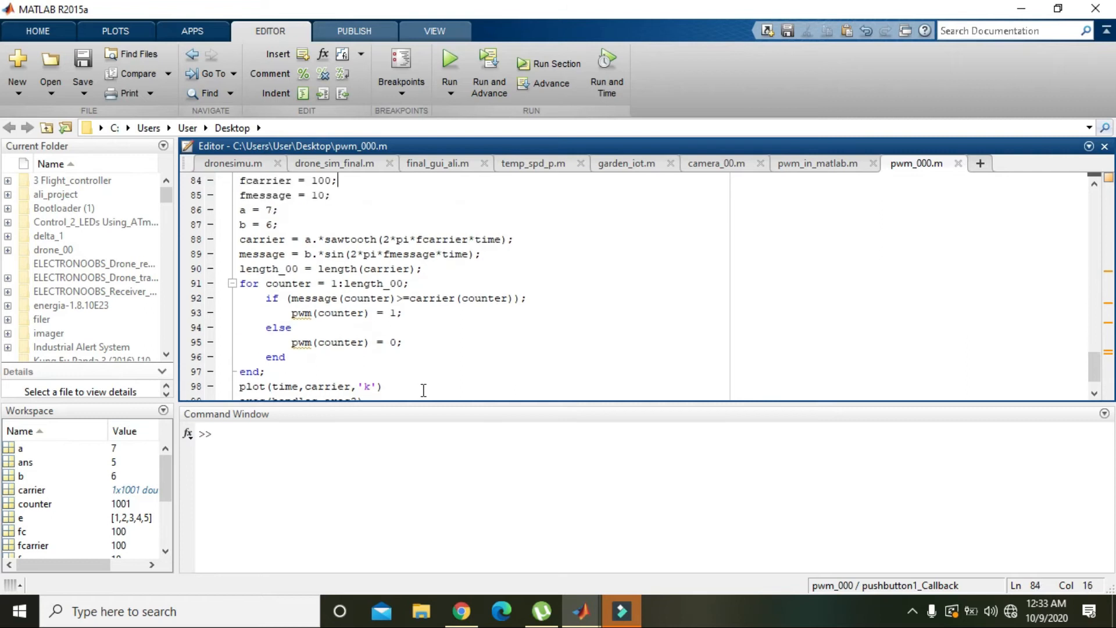
pyautogui.click(277, 224)
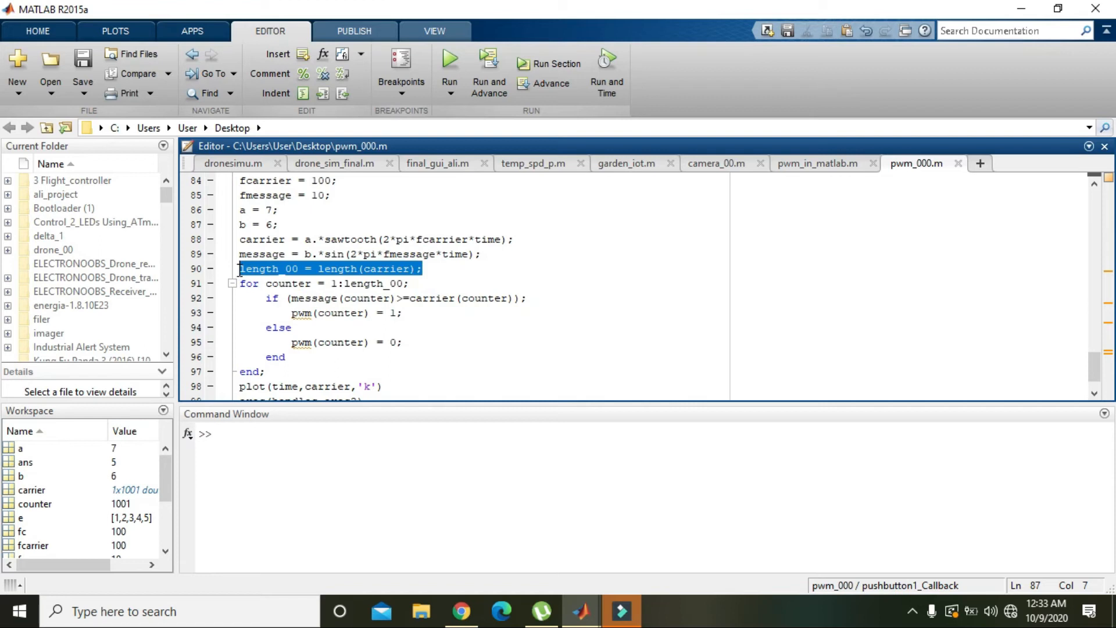
pyautogui.click(328, 269)
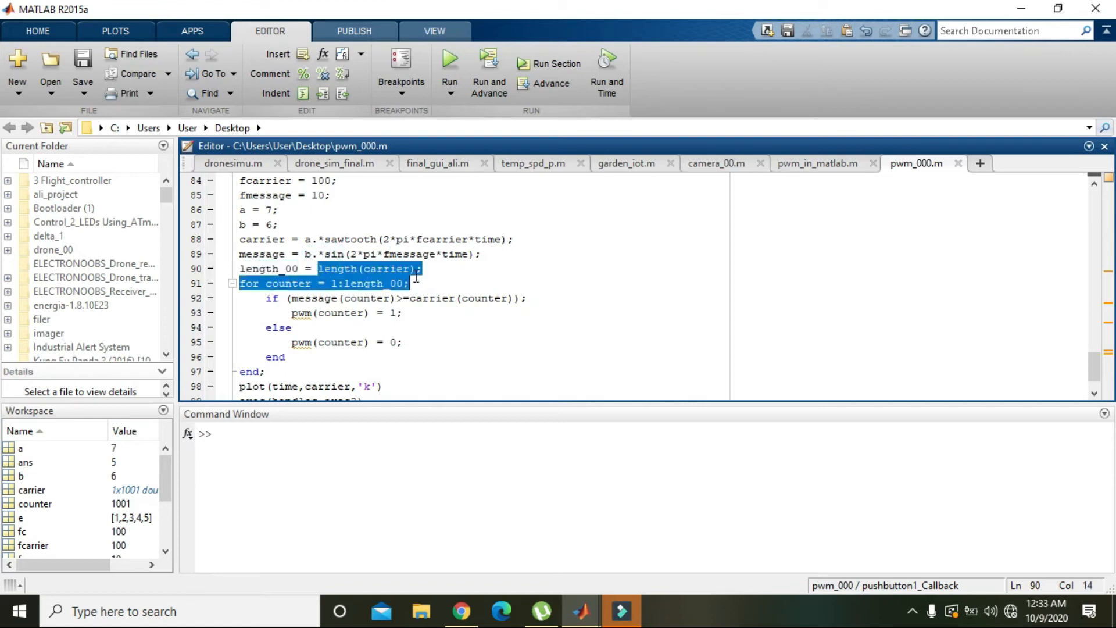
pyautogui.click(424, 269)
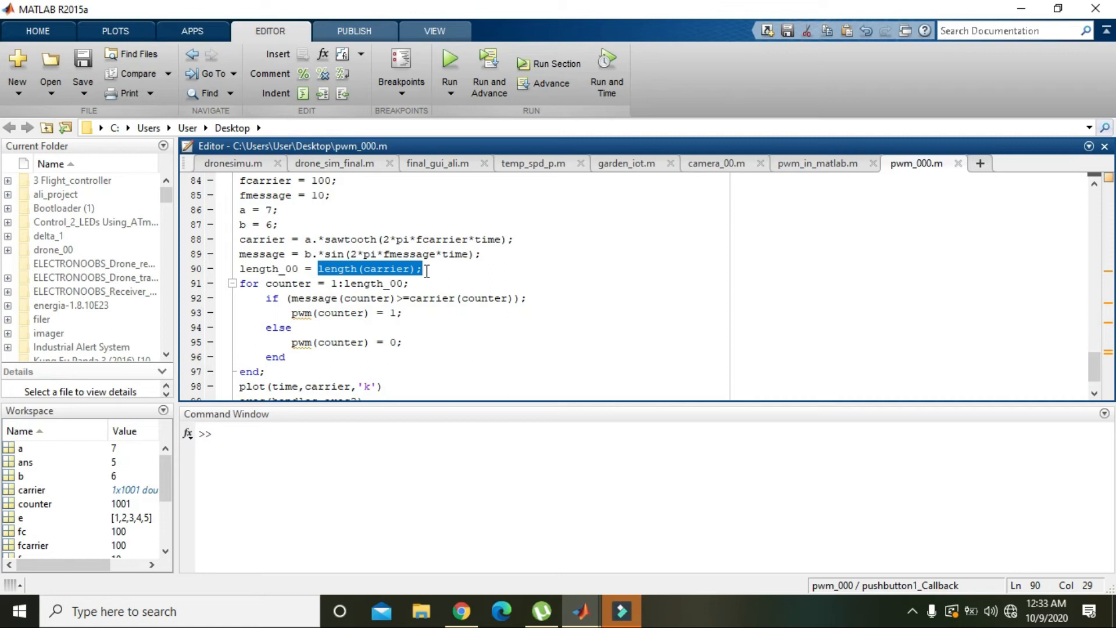
pyautogui.click(302, 269)
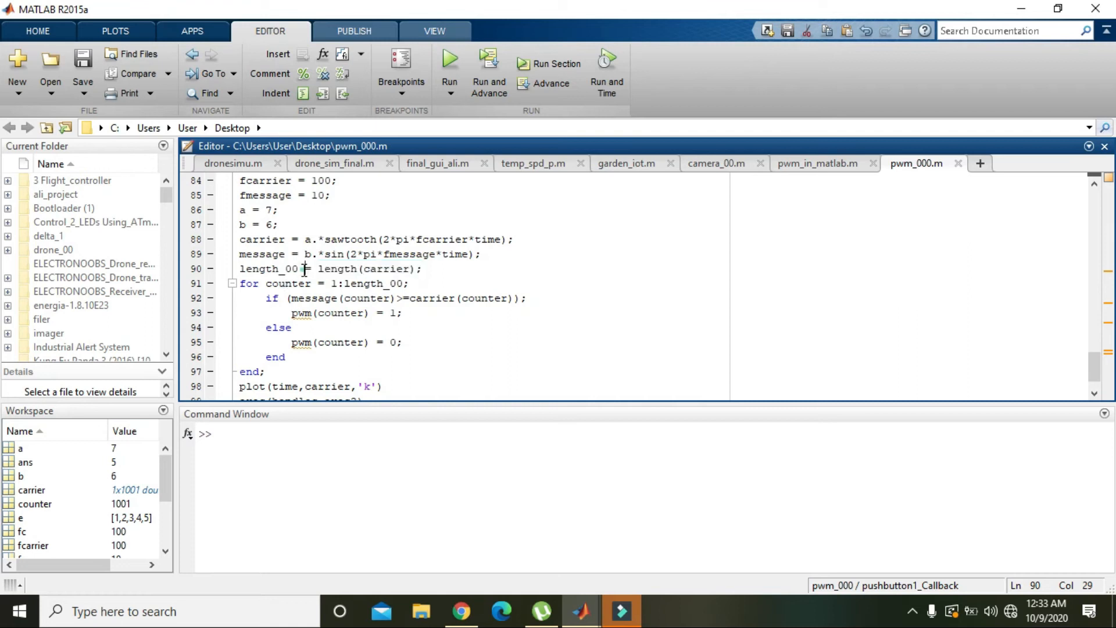
pyautogui.doubleClick(269, 269)
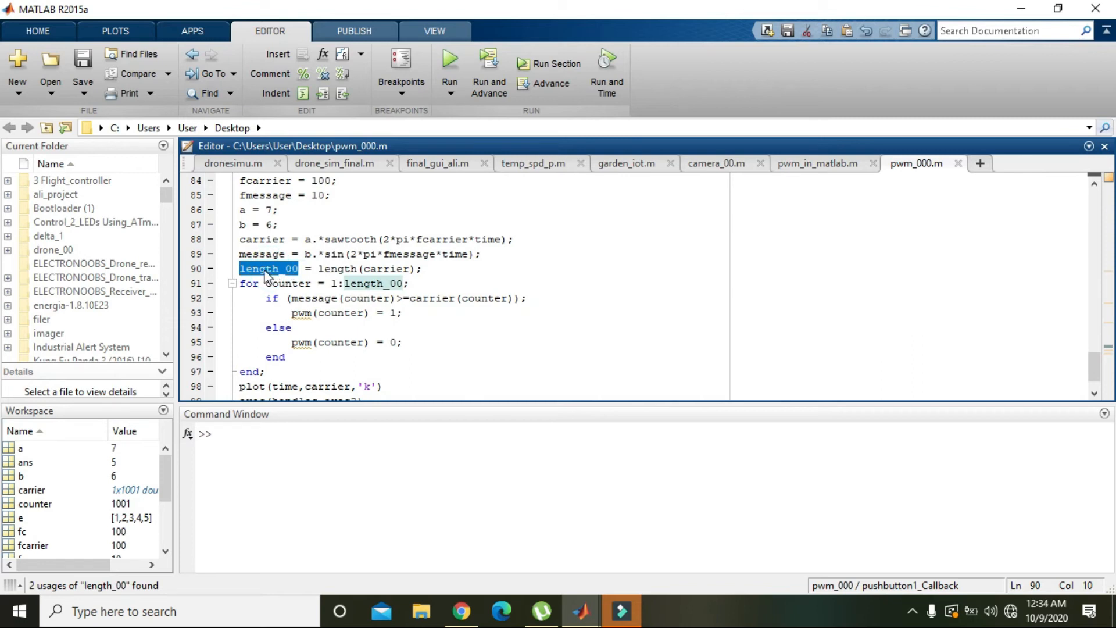
pyautogui.moveTo(388, 289)
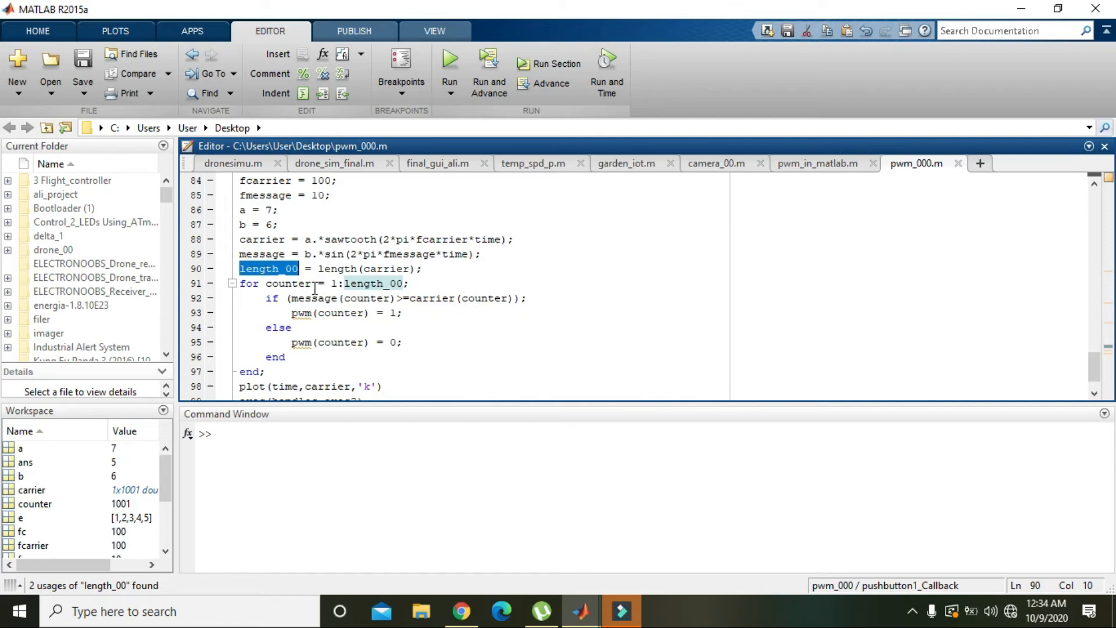
pyautogui.moveTo(318, 328)
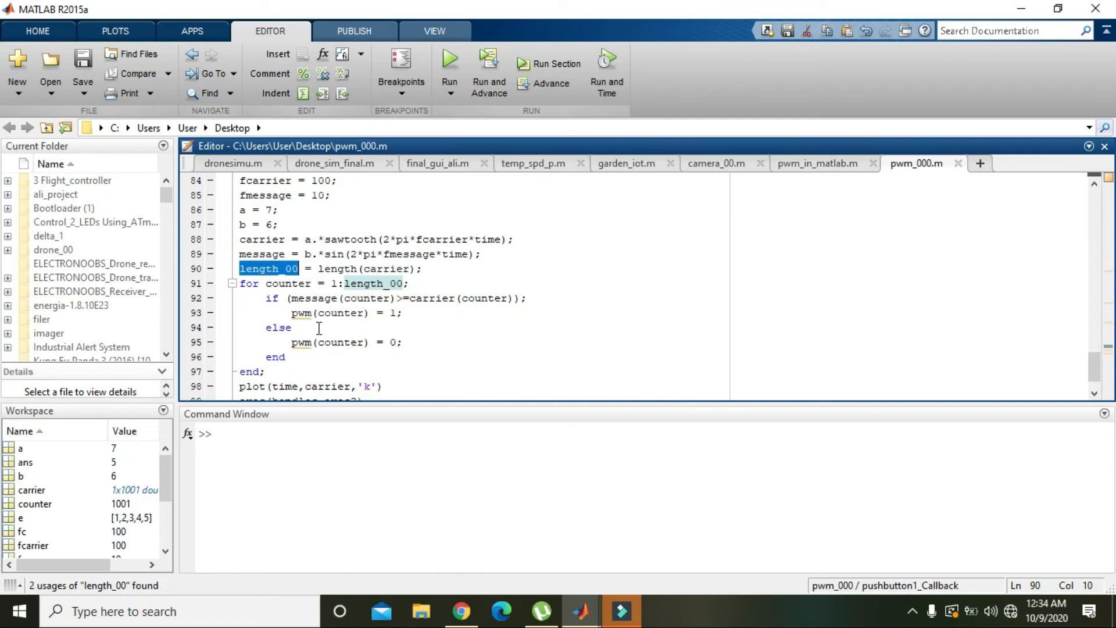
pyautogui.moveTo(405, 284)
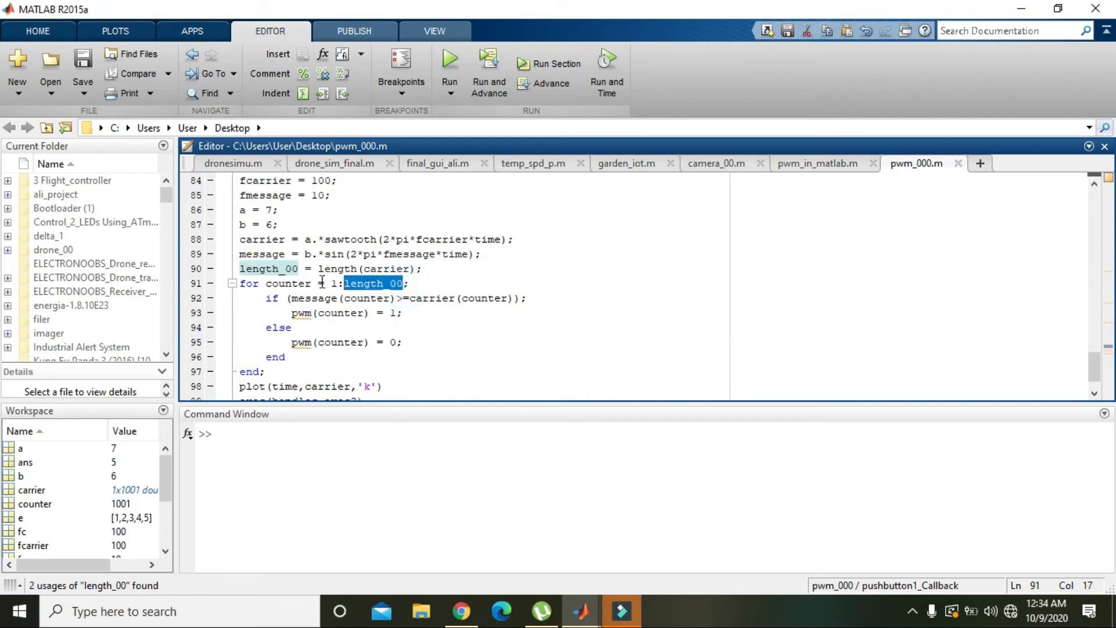
pyautogui.click(268, 268)
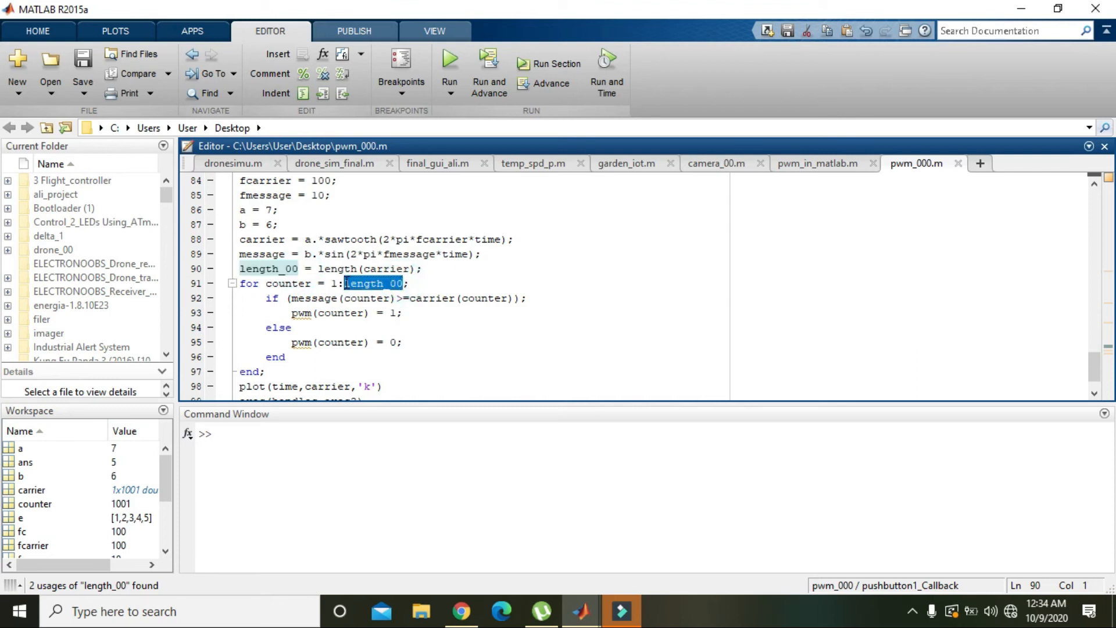
pyautogui.click(375, 284)
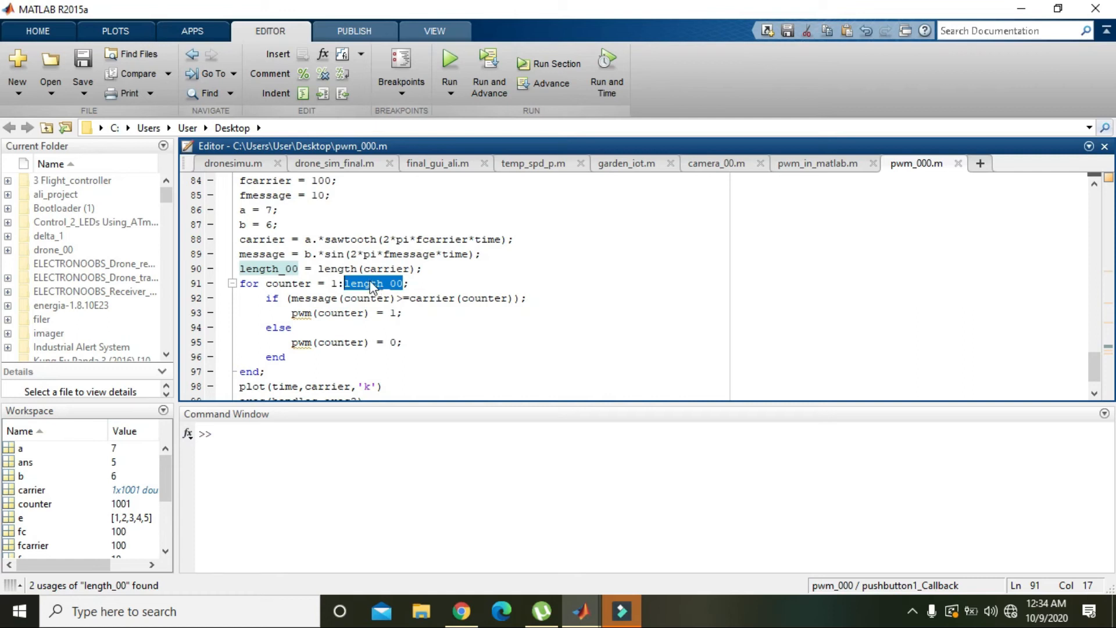
pyautogui.moveTo(345, 275)
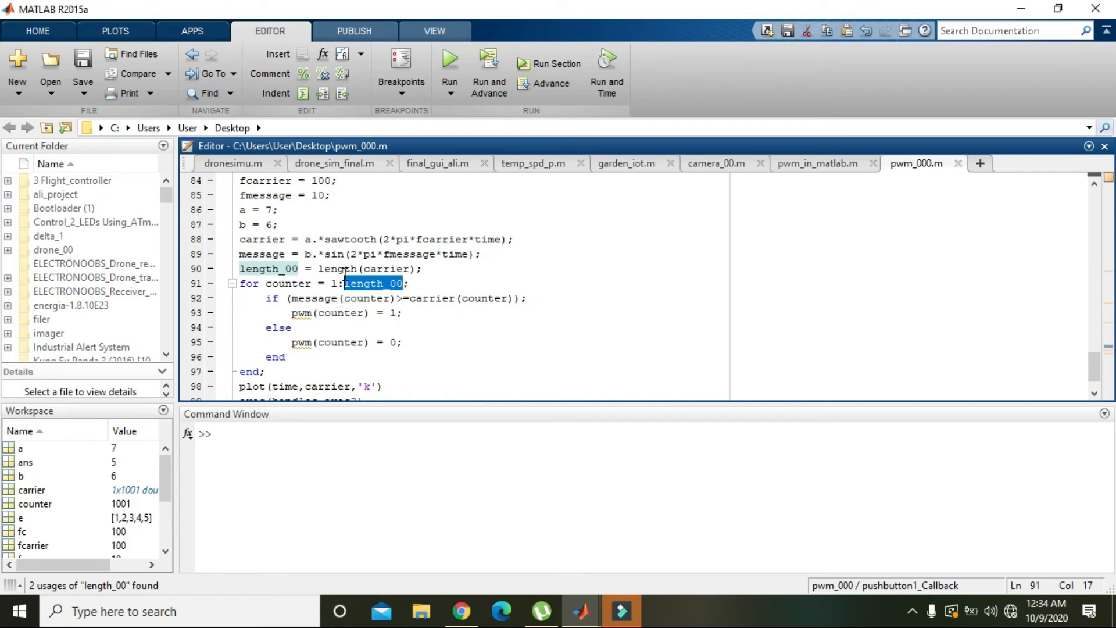
pyautogui.moveTo(403, 293)
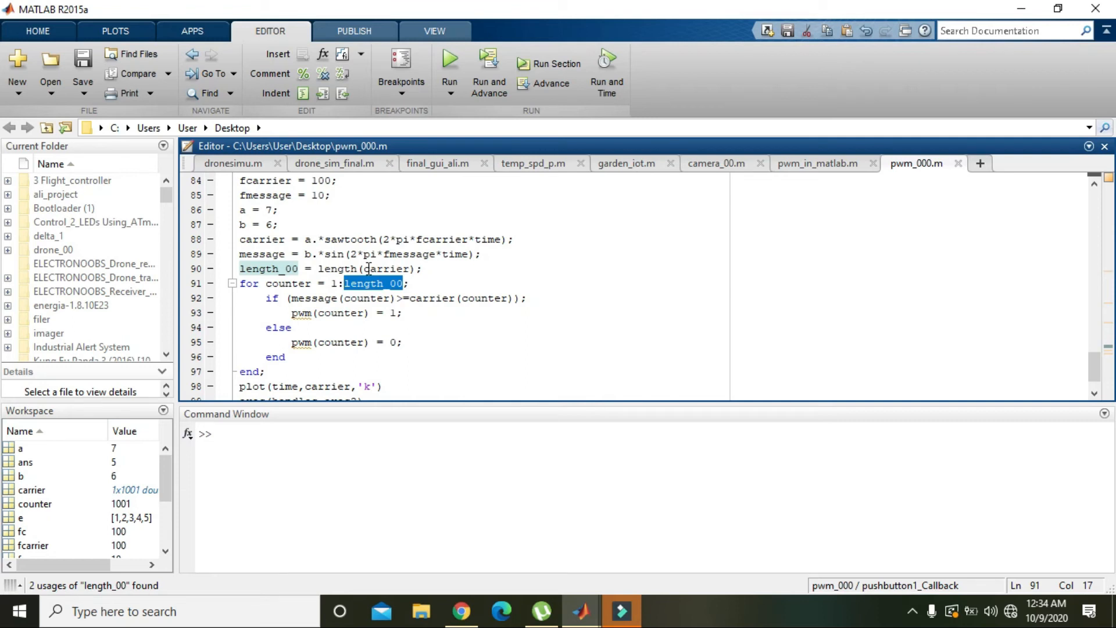
pyautogui.moveTo(349, 295)
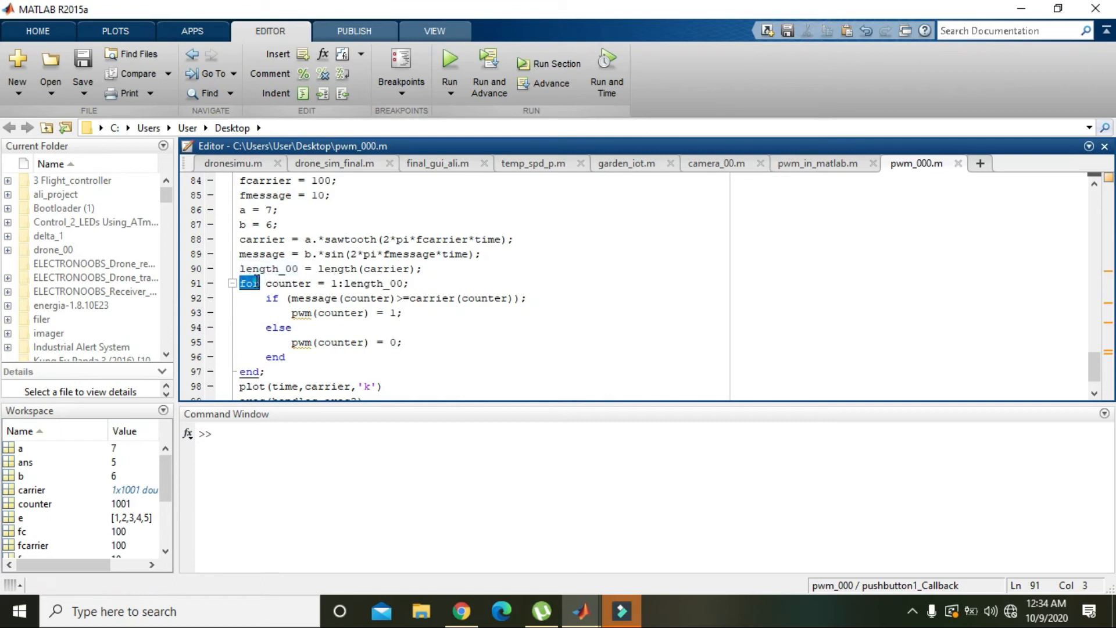
# Inside the loop set pwm(counter)=1 if message(counter)>=carrier(counter), else 0.
pyautogui.doubleClick(287, 284)
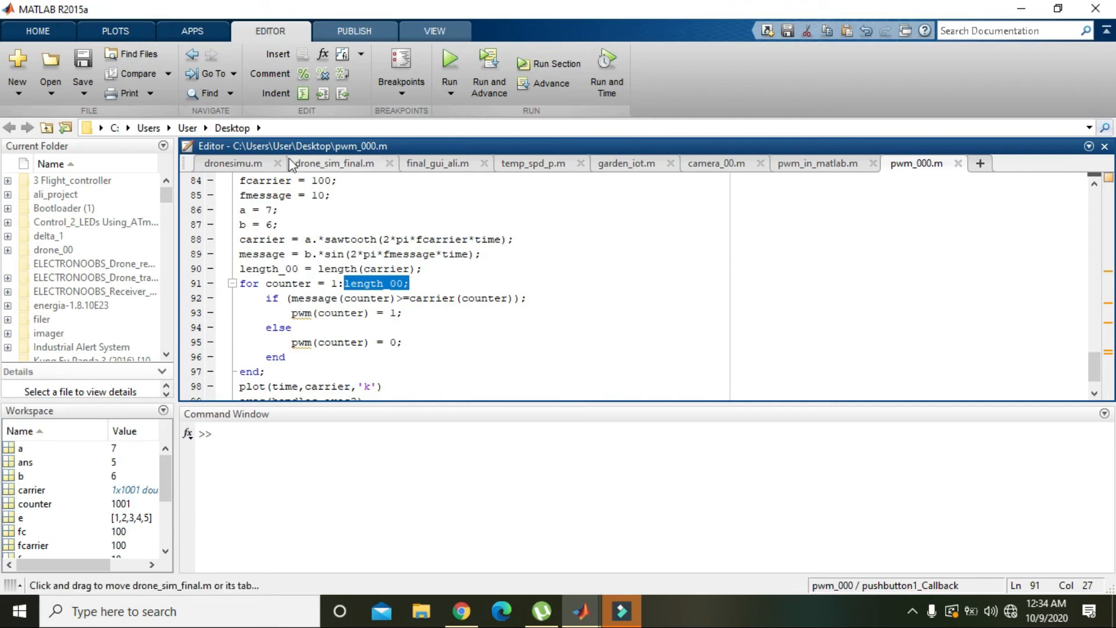
pyautogui.doubleClick(262, 254)
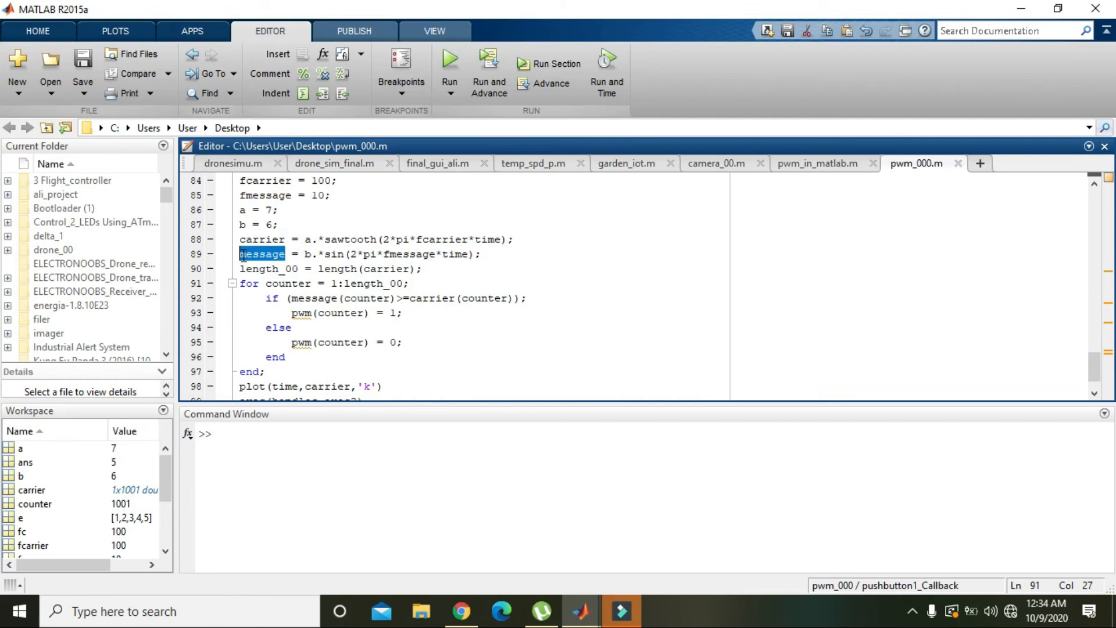
pyautogui.click(240, 255)
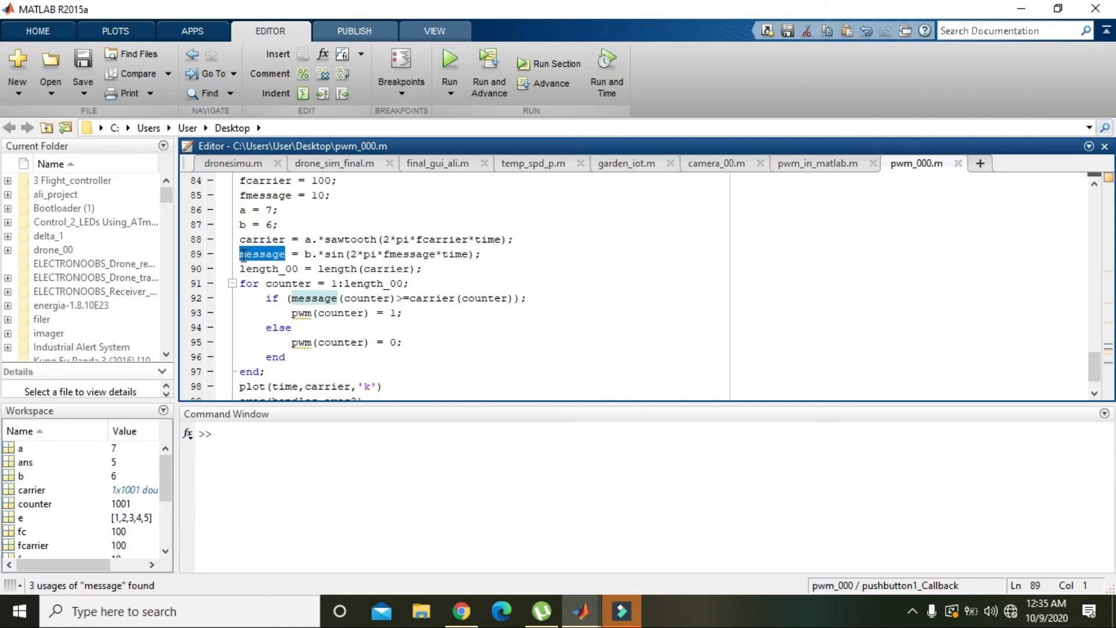
pyautogui.moveTo(359, 301)
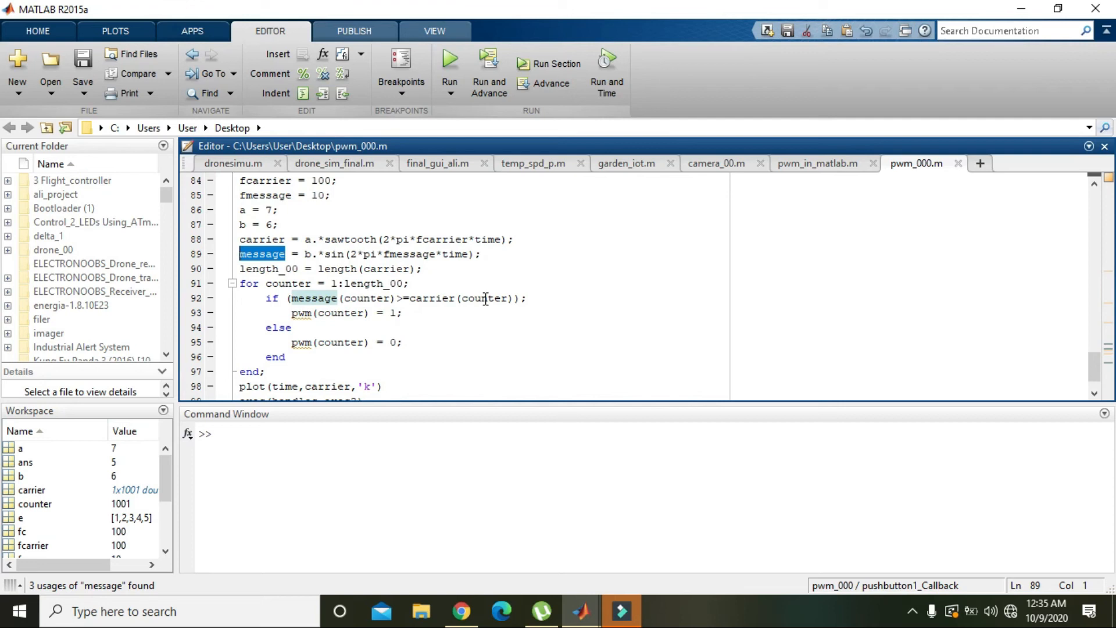
pyautogui.moveTo(321, 335)
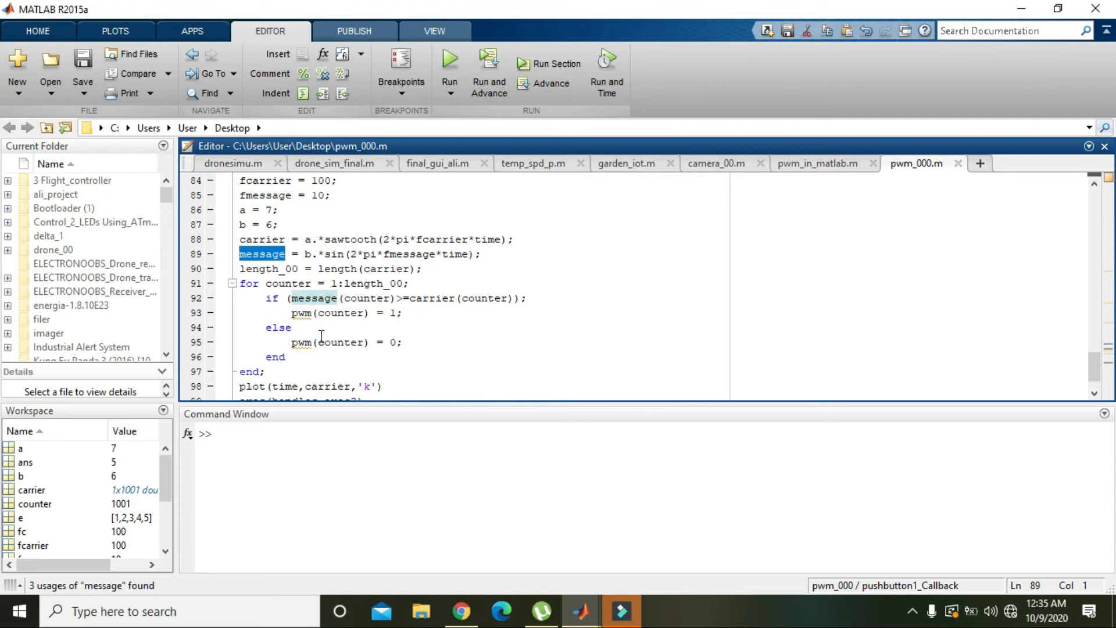
pyautogui.doubleClick(341, 313)
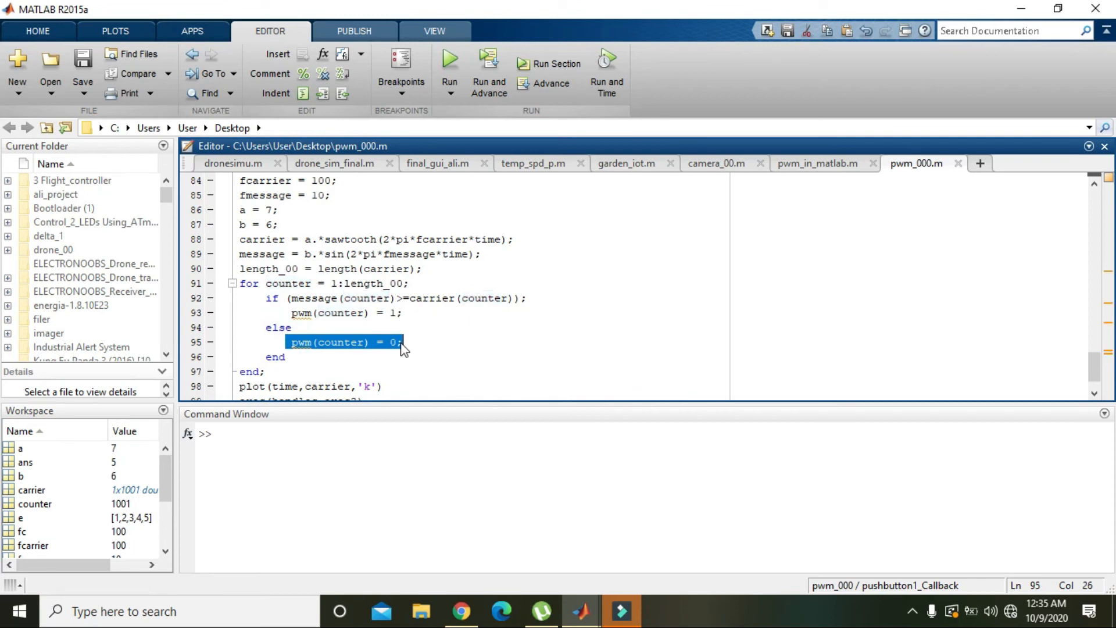
pyautogui.moveTo(379, 312)
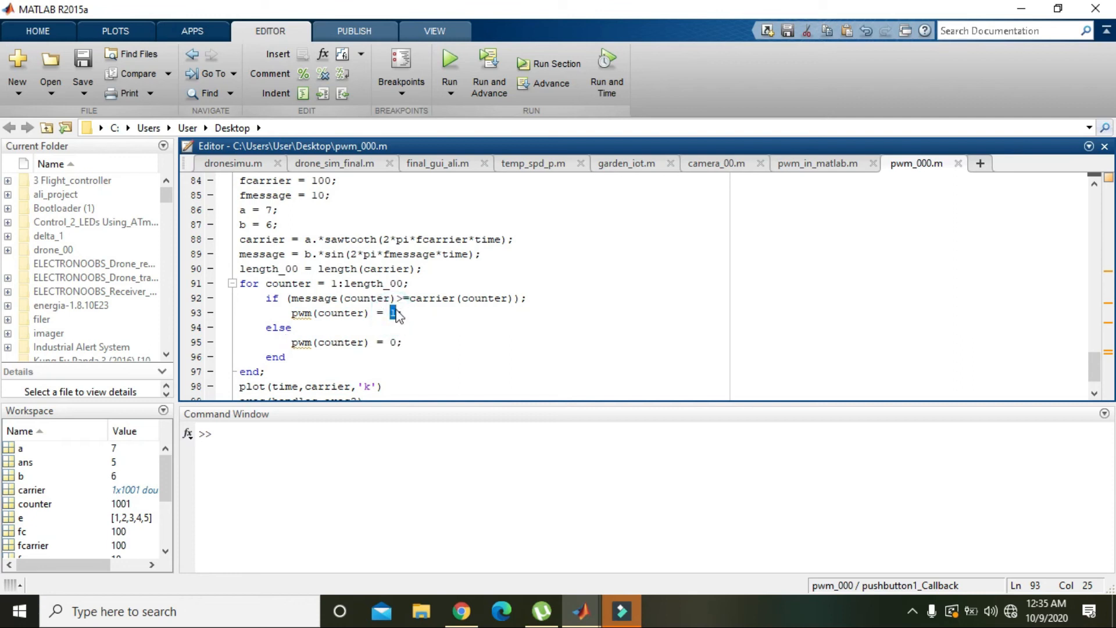
pyautogui.doubleClick(340, 298)
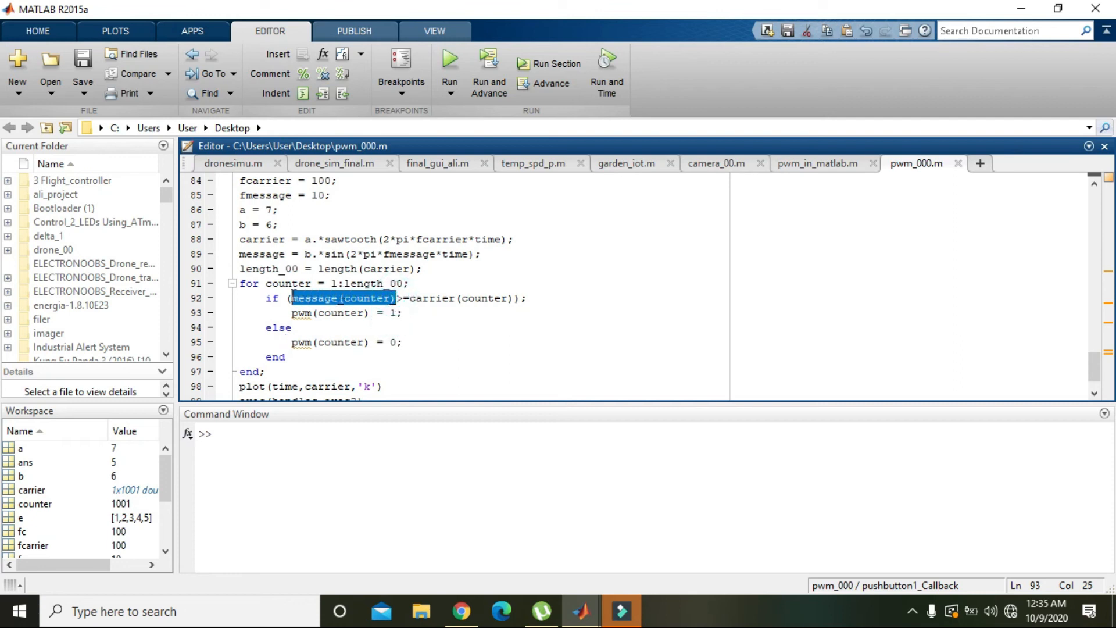
pyautogui.click(287, 297)
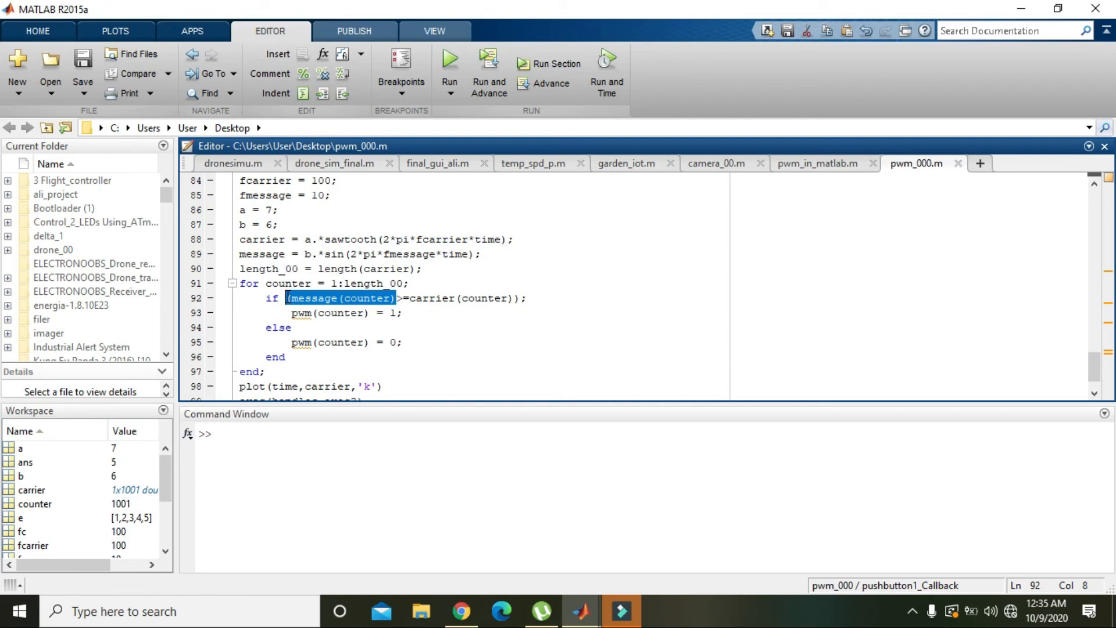
pyautogui.moveTo(316, 258)
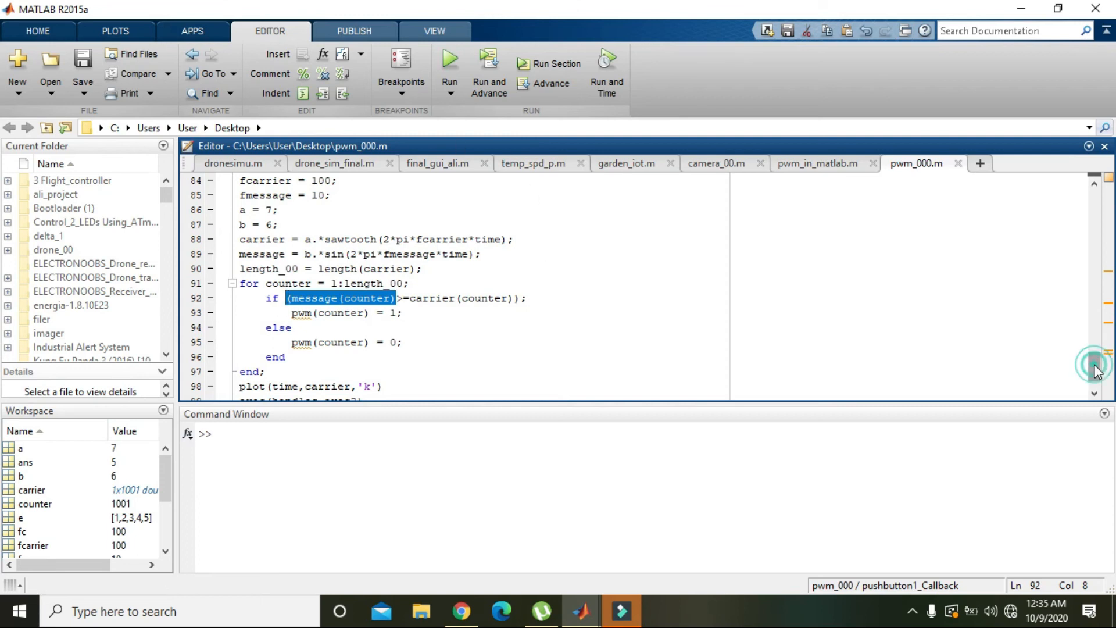
pyautogui.scroll(-3)
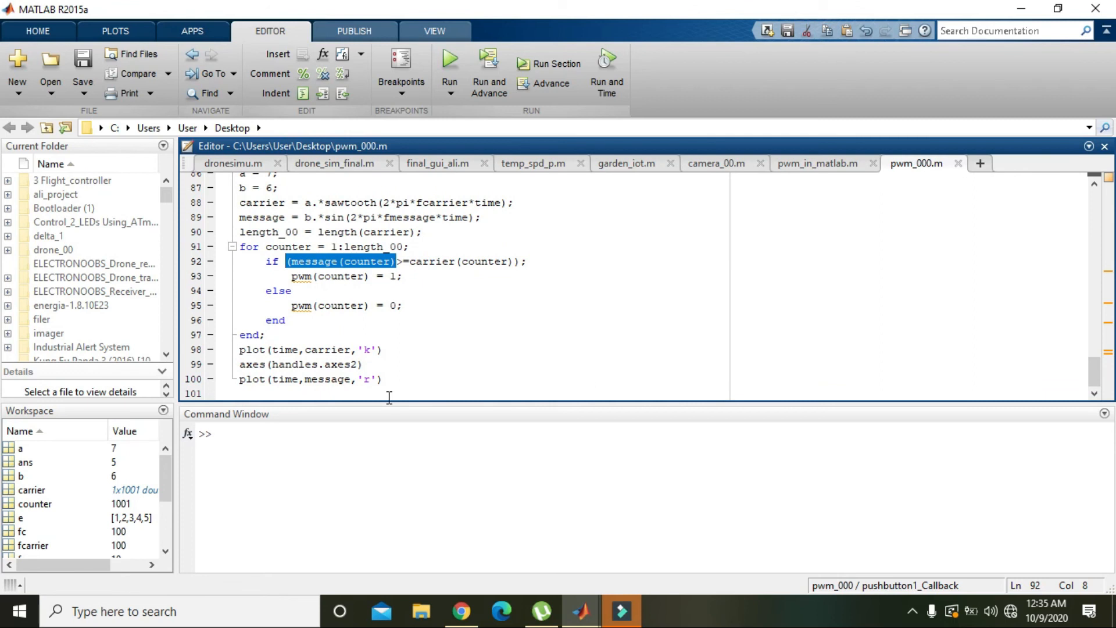
# End the callback with axes(handles.axes3) and plot(time,pwm).
pyautogui.click(389, 393)
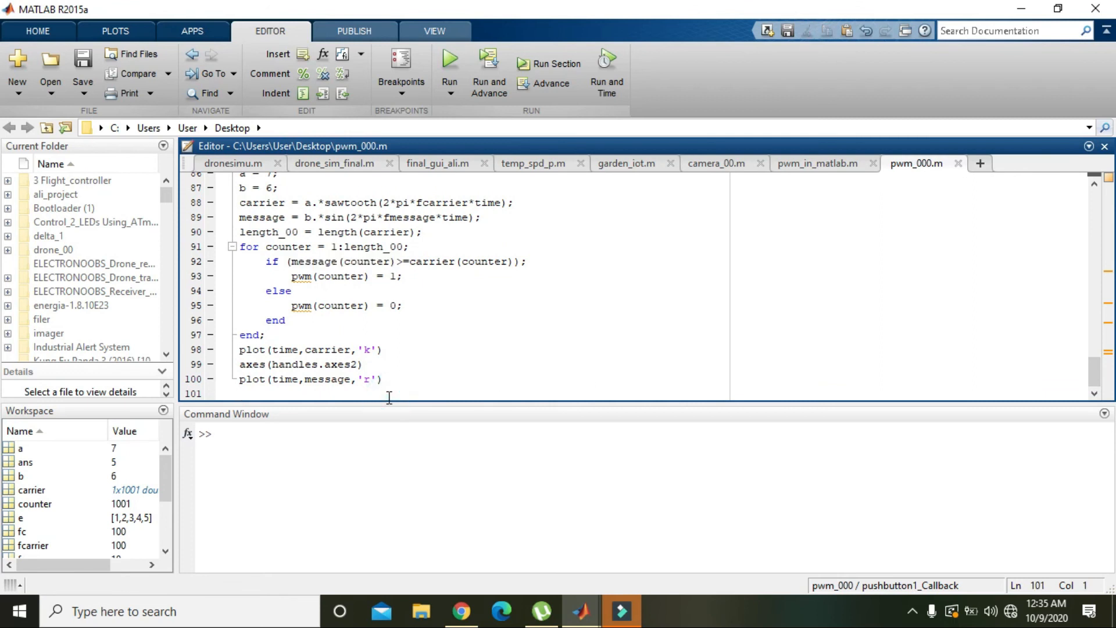
pyautogui.write('h')
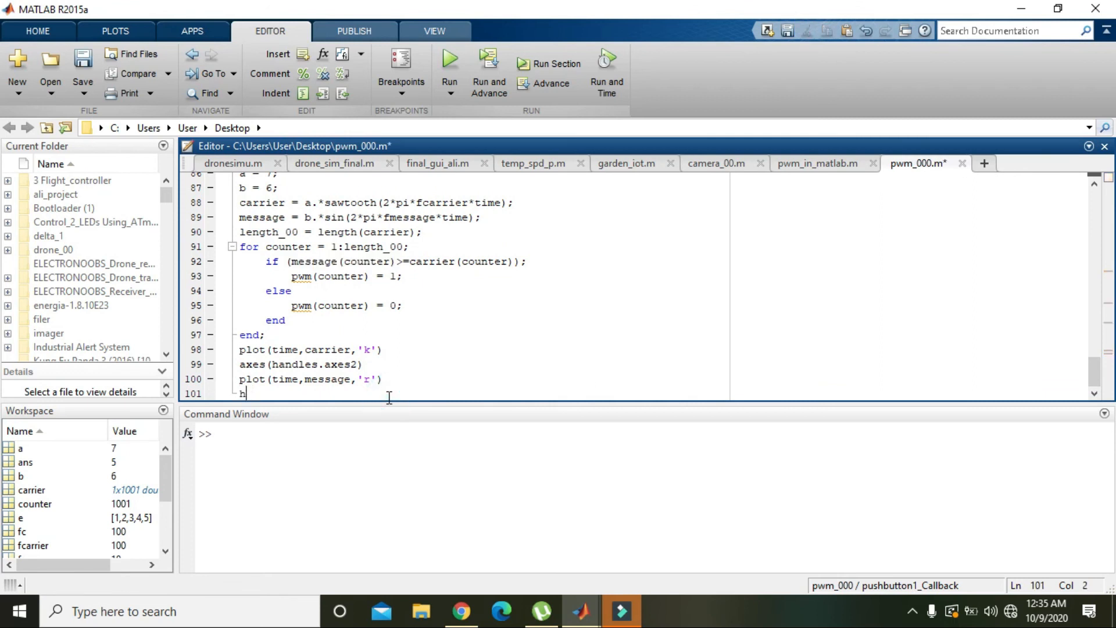
pyautogui.write('andles.')
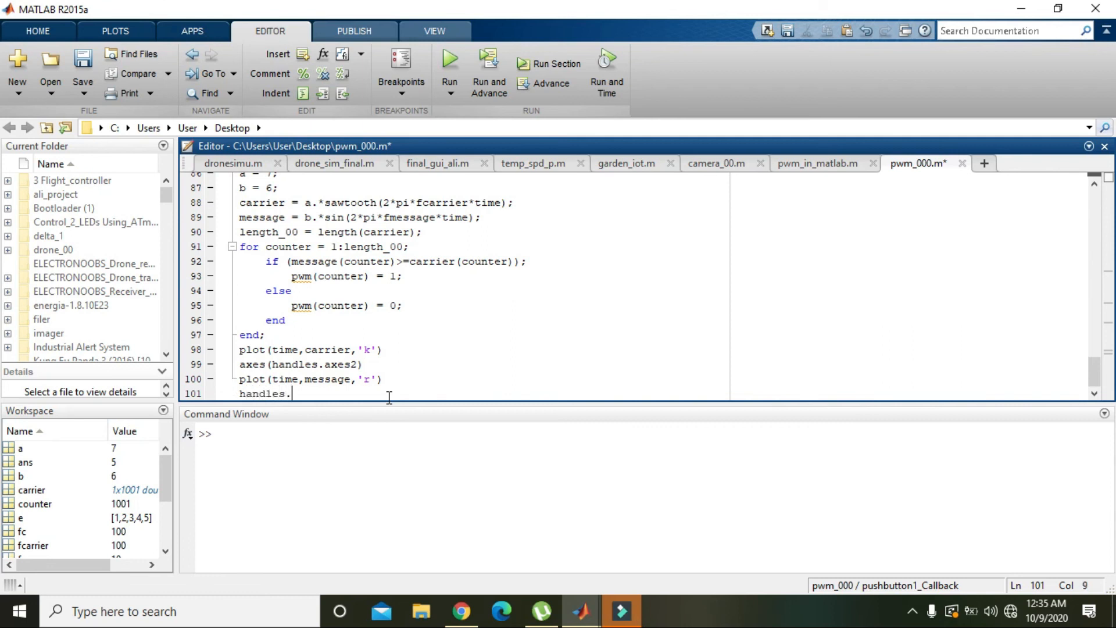
pyautogui.write('axes3)')
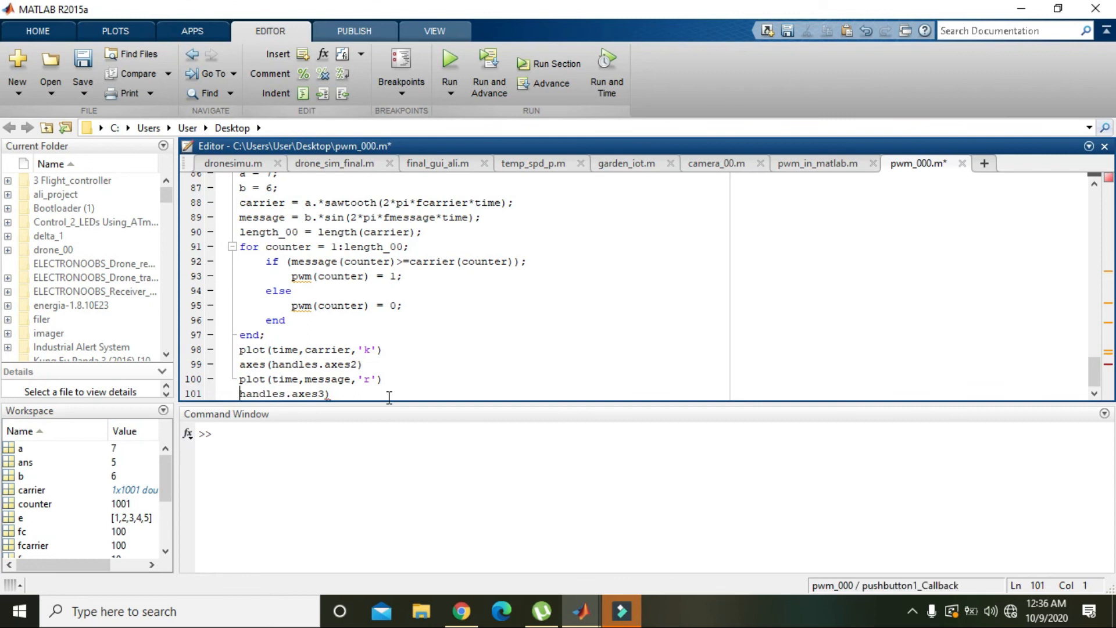
pyautogui.write('a(')
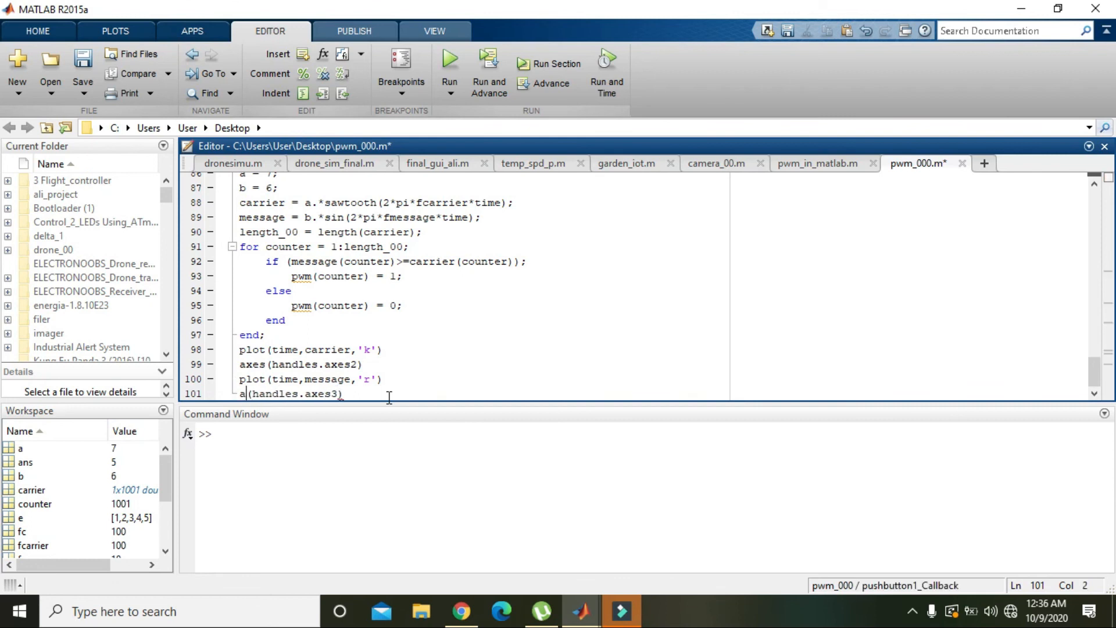
pyautogui.write('xes')
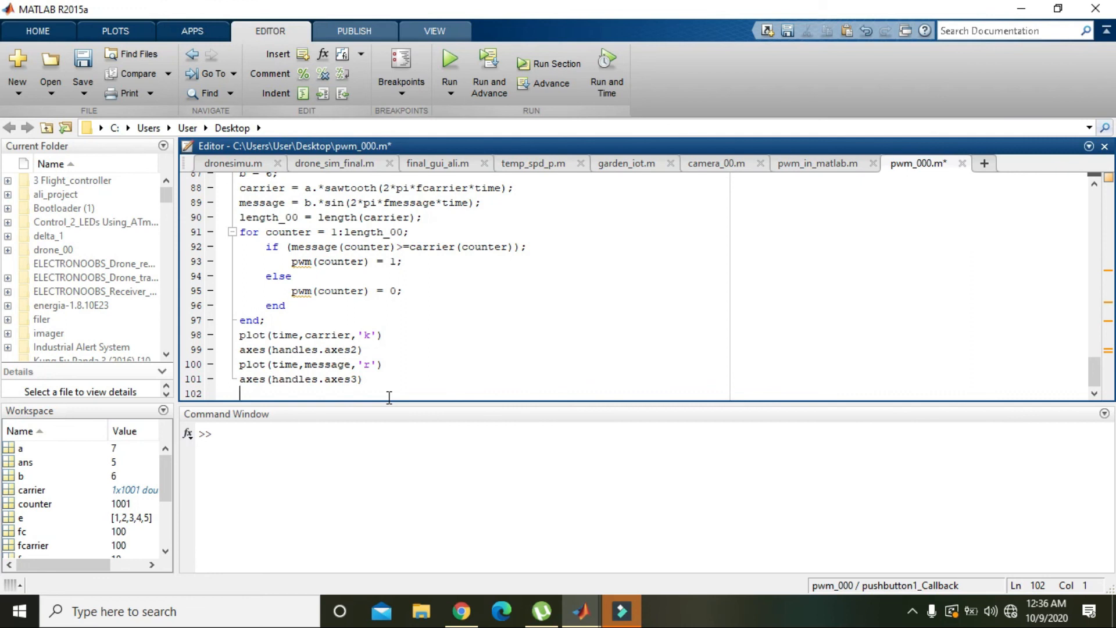
pyautogui.write('plot')
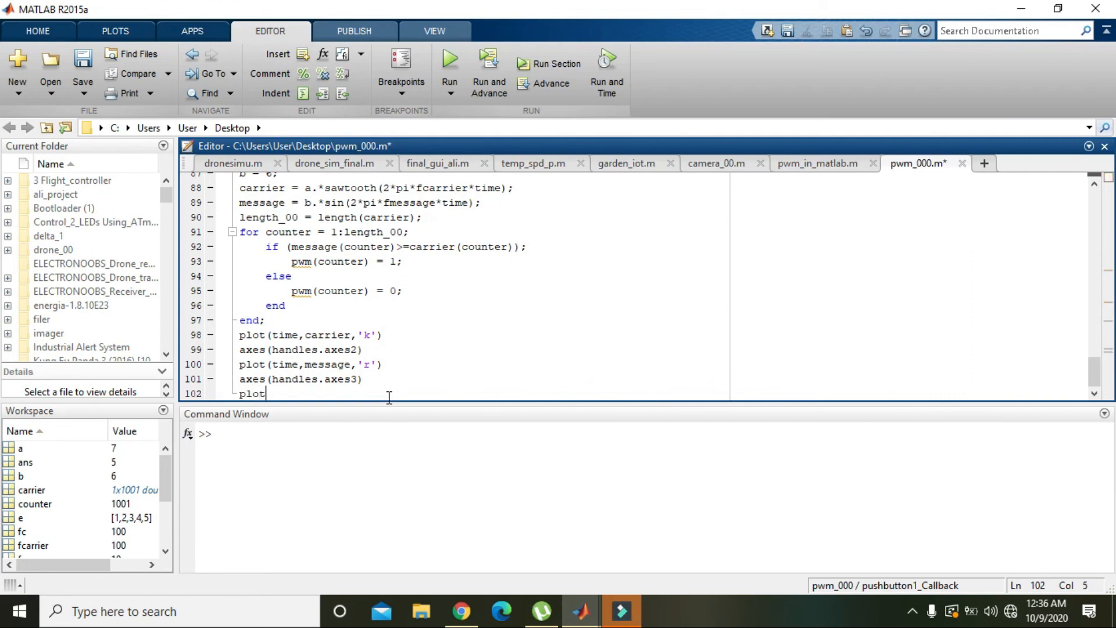
pyautogui.write('(t)')
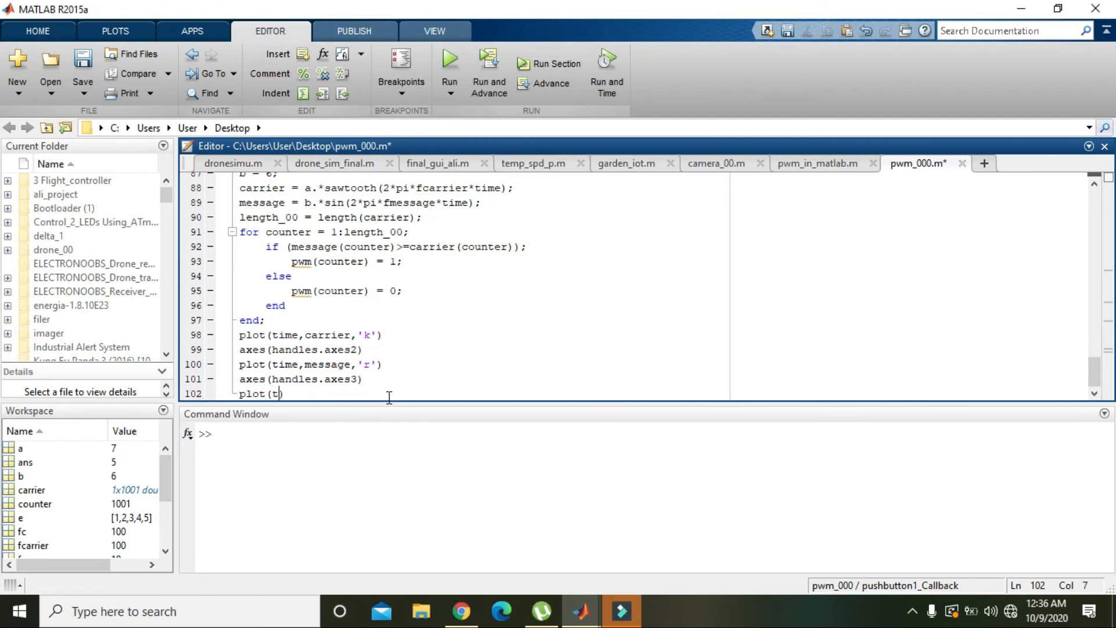
pyautogui.write('ime,pwm')
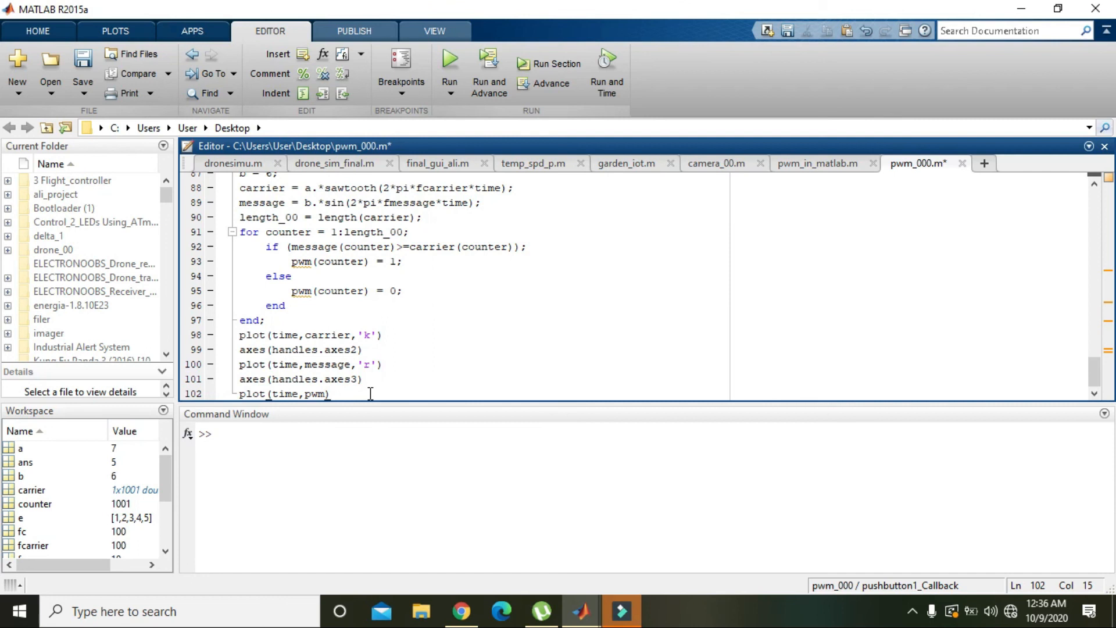
pyautogui.moveTo(450, 62)
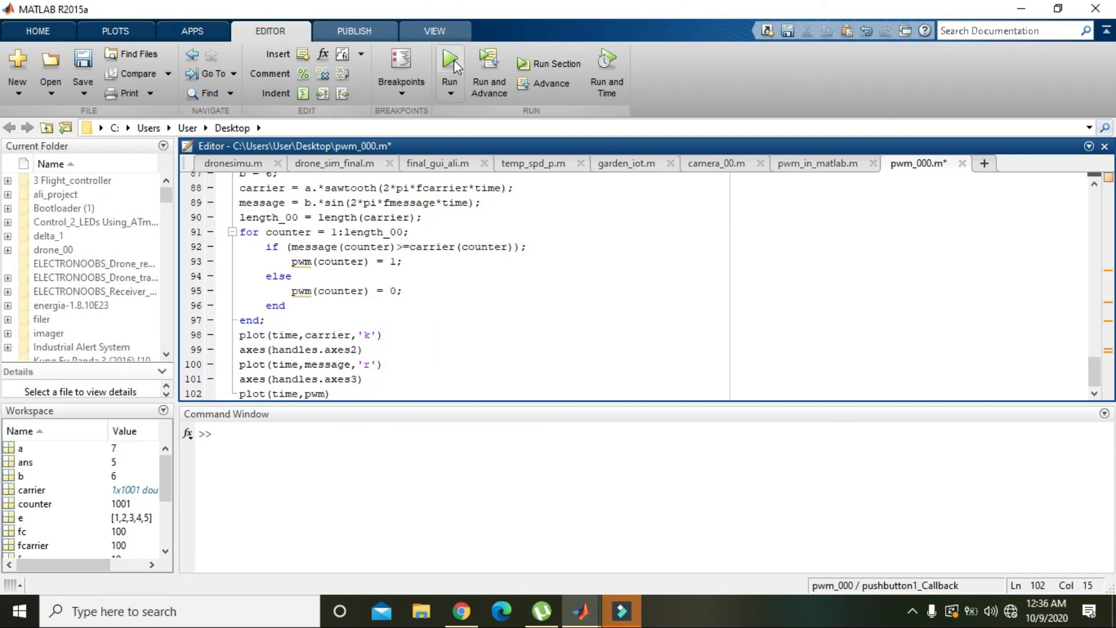
pyautogui.moveTo(451, 59)
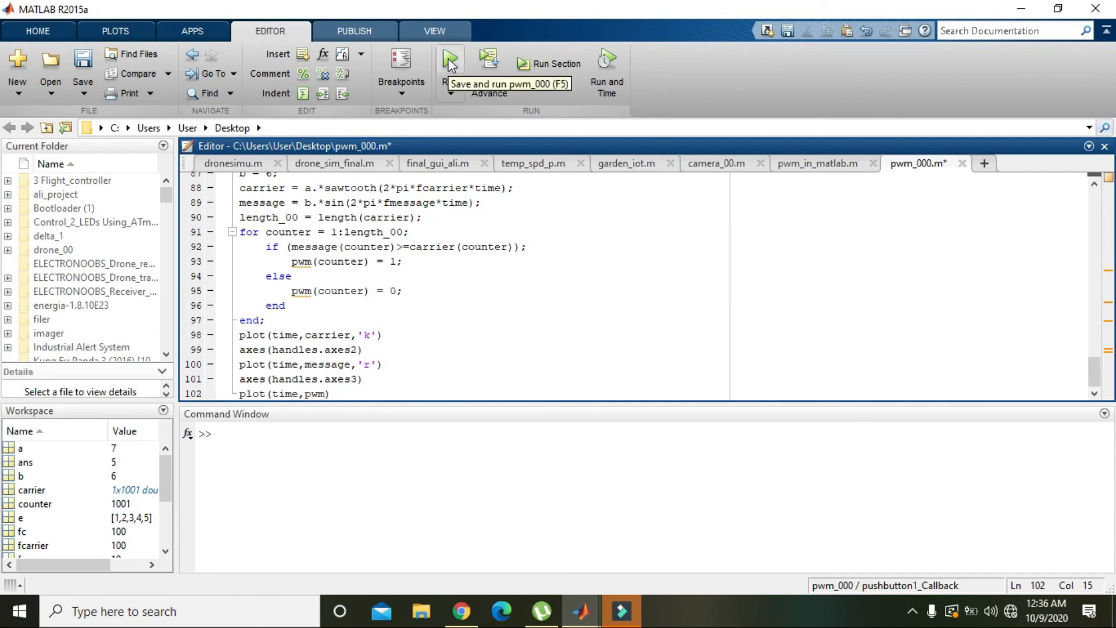
# Run pwm_000 and press Push Button to plot carrier, message and PWM waveforms.
pyautogui.click(449, 58)
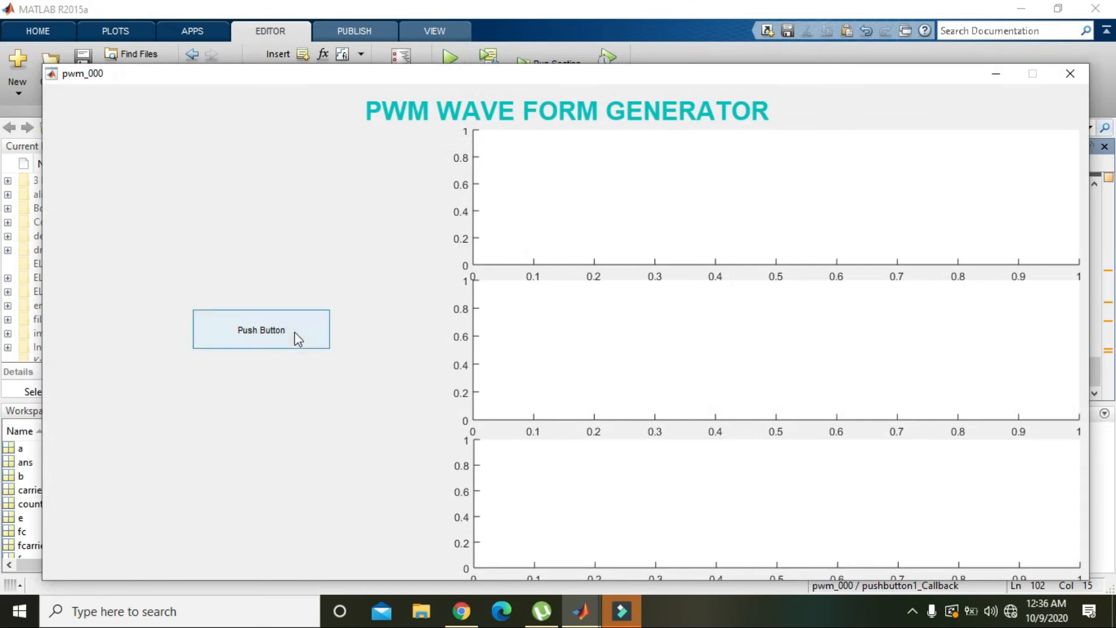
pyautogui.click(260, 329)
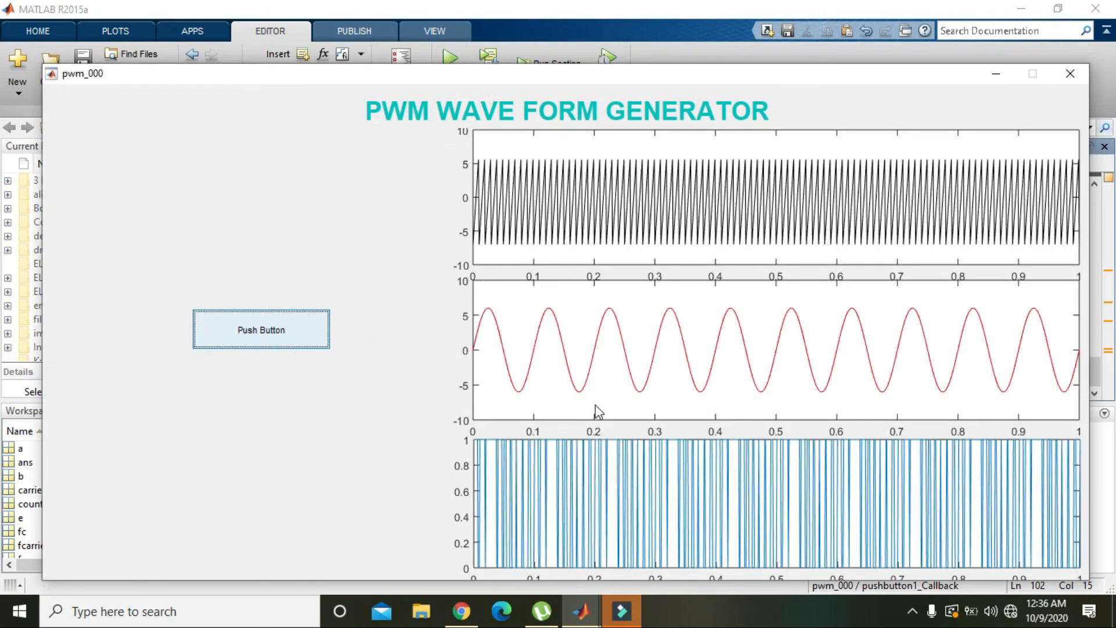
pyautogui.moveTo(619, 449)
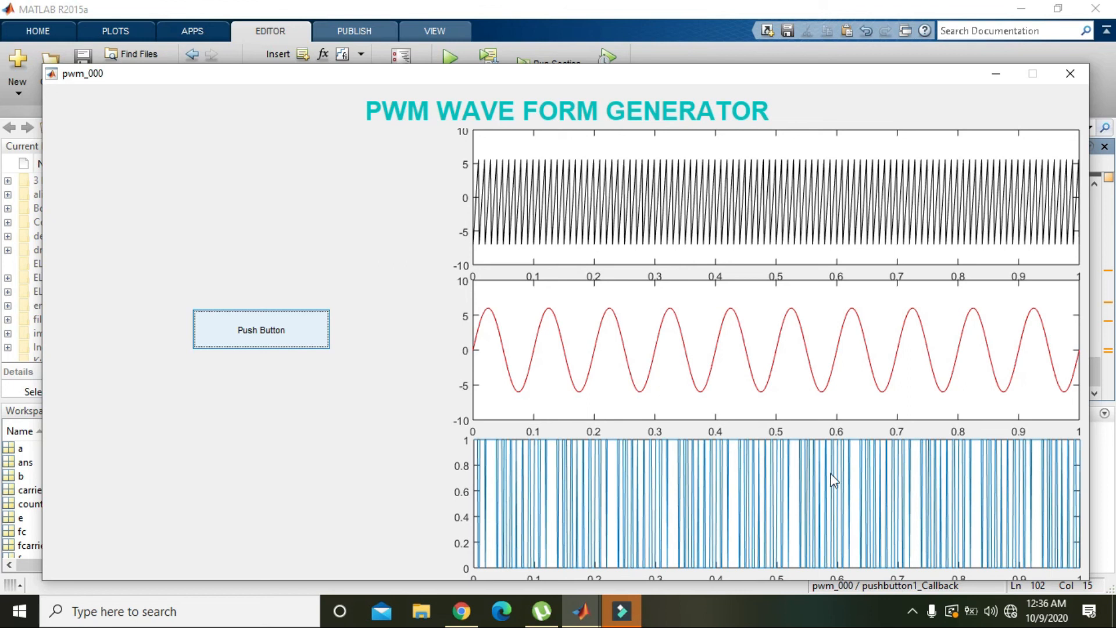
pyautogui.moveTo(864, 476)
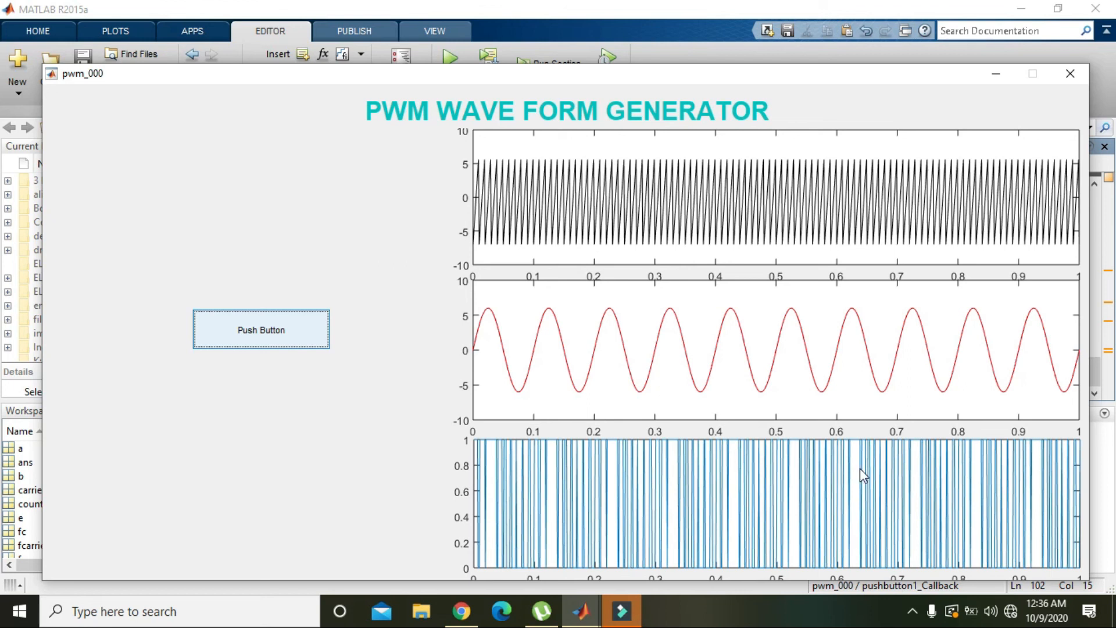
pyautogui.moveTo(861, 333)
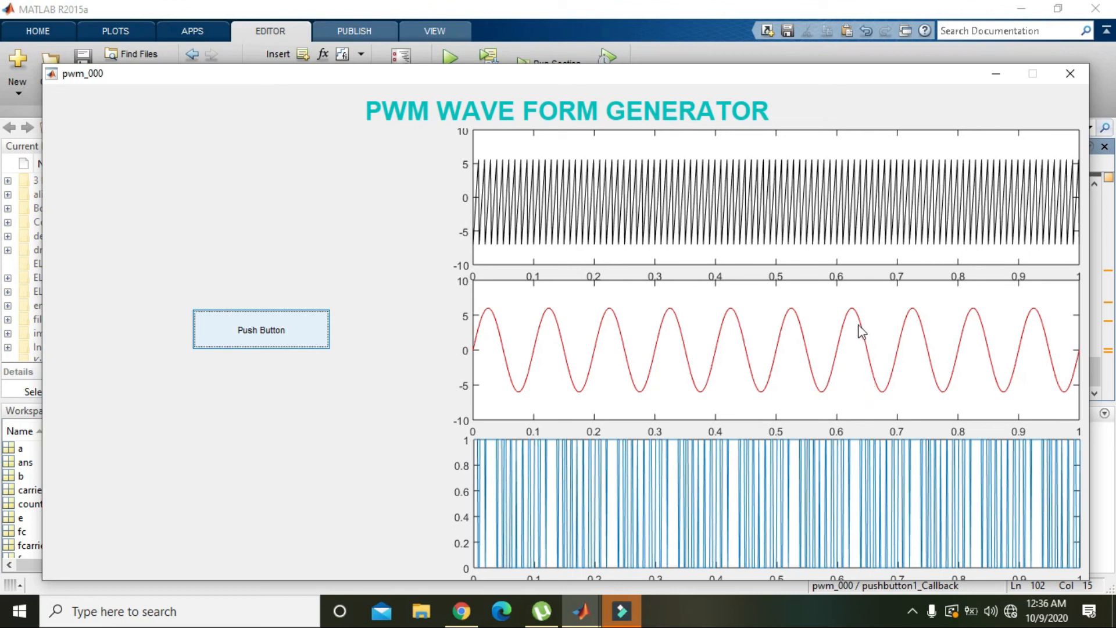
pyautogui.moveTo(860, 321)
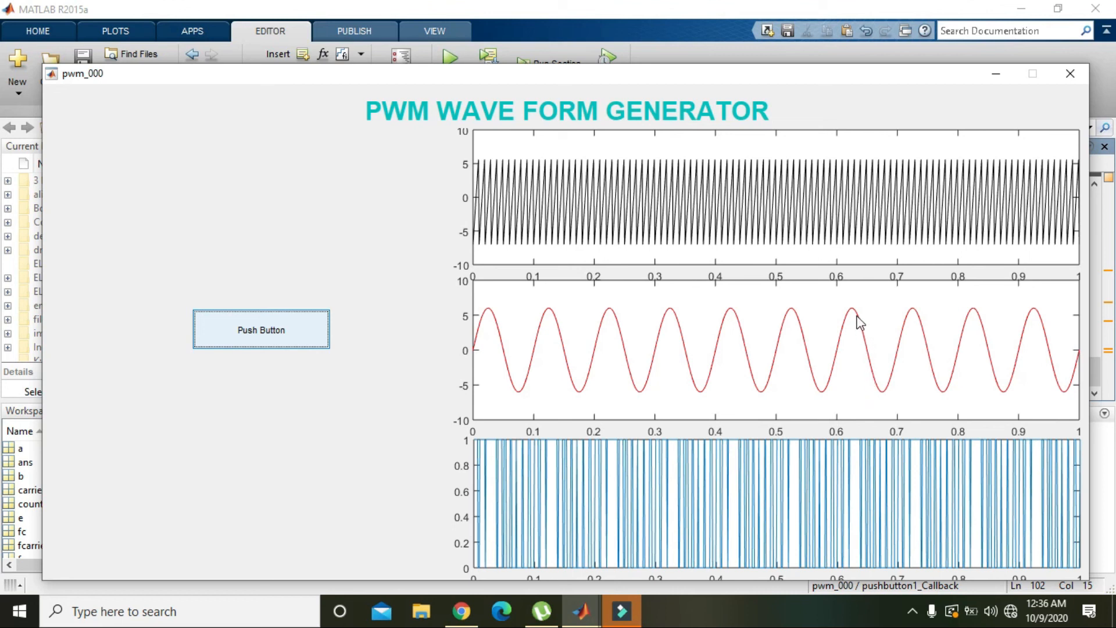